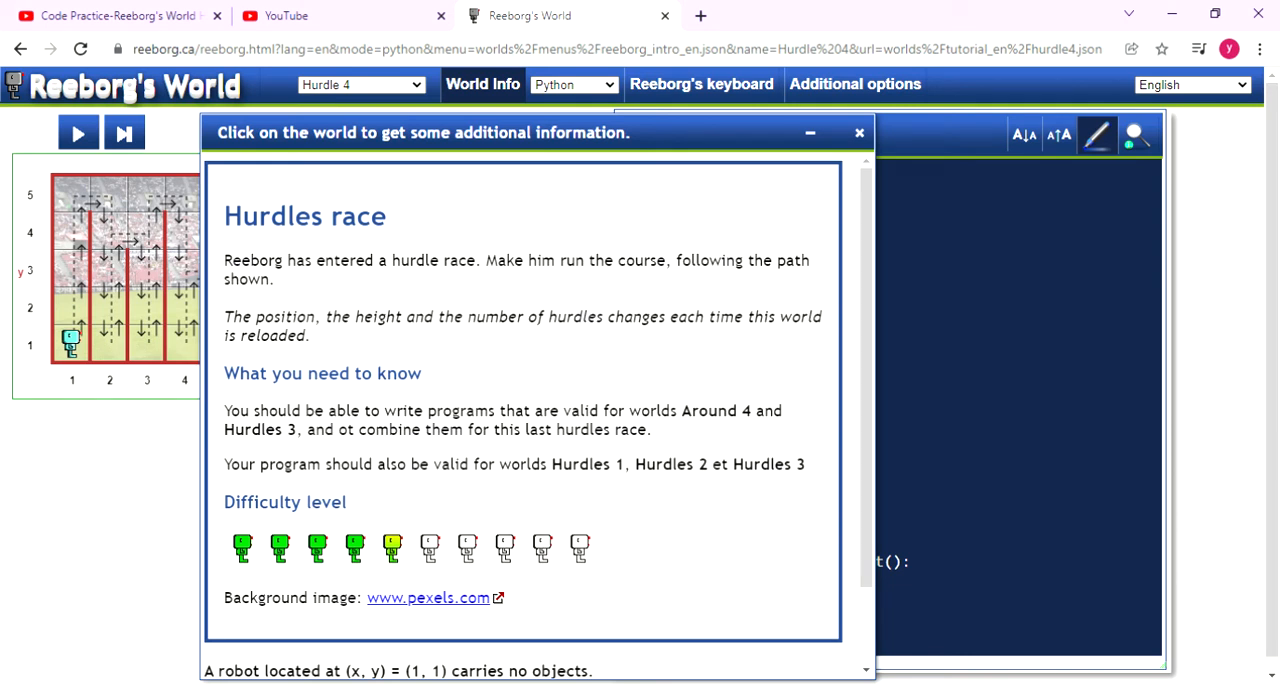
mouse_move(908, 158)
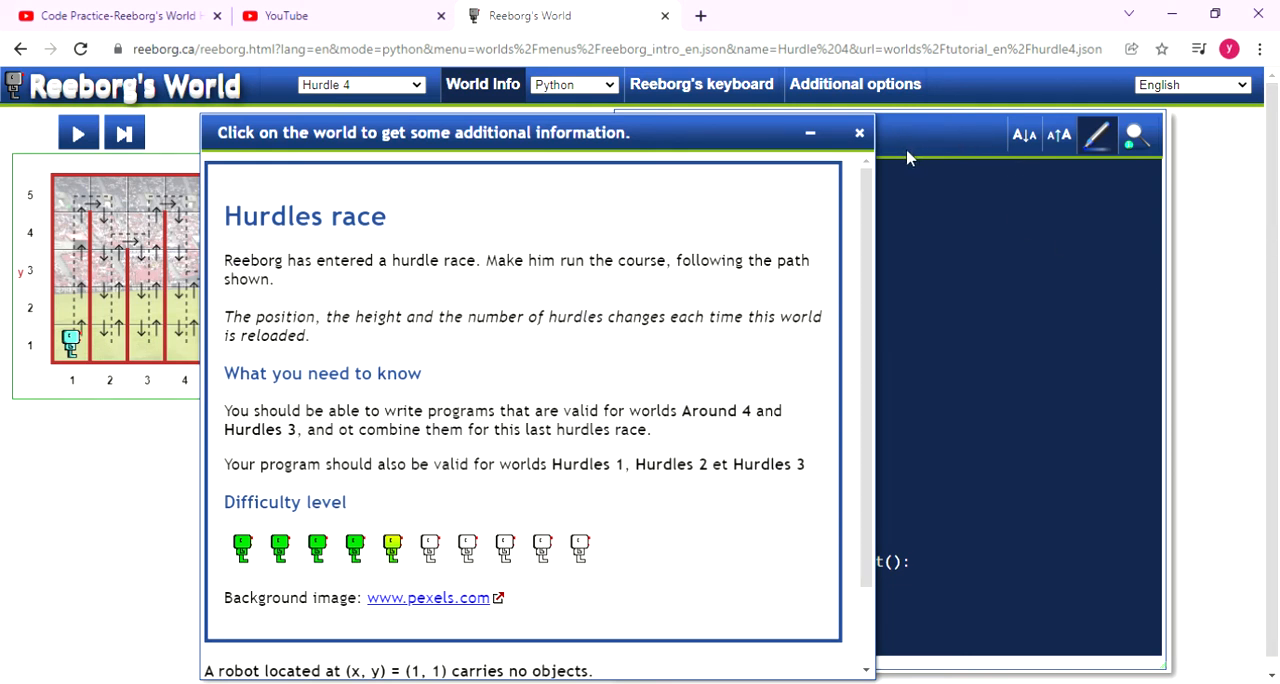
mouse_move(460, 270)
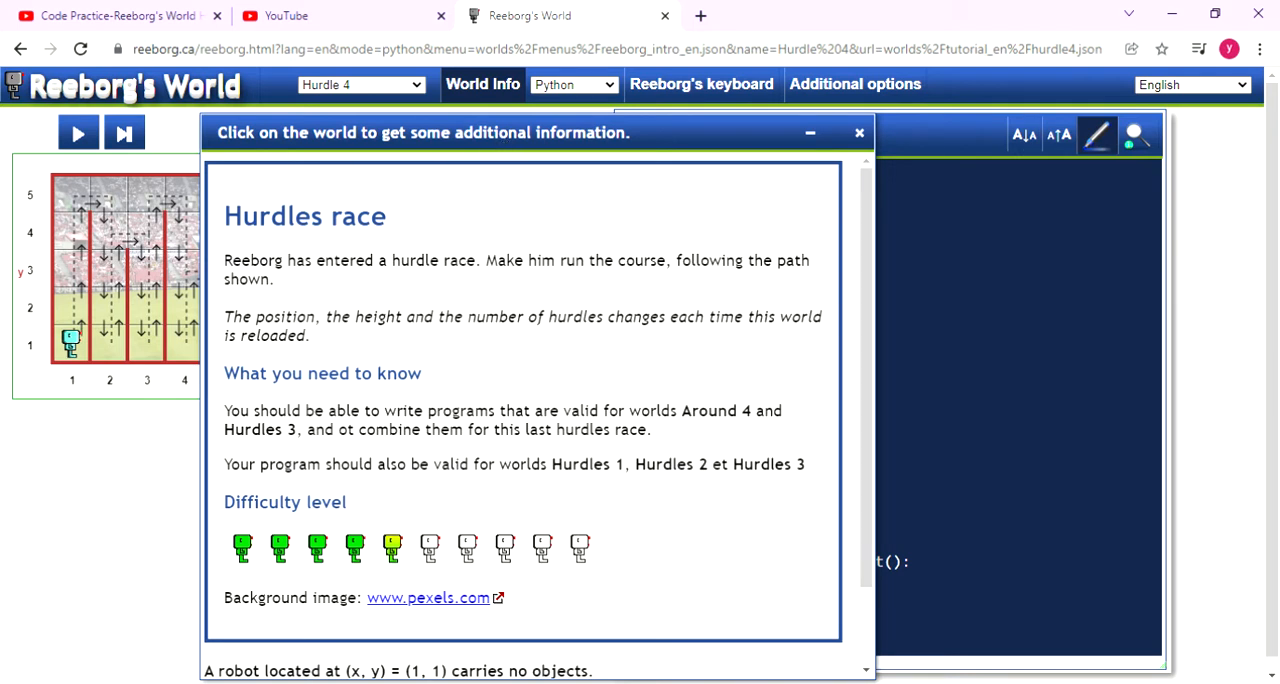
Highlight the phrase about hurdle positions changing in the Hurdles race description.
double_click(272, 316)
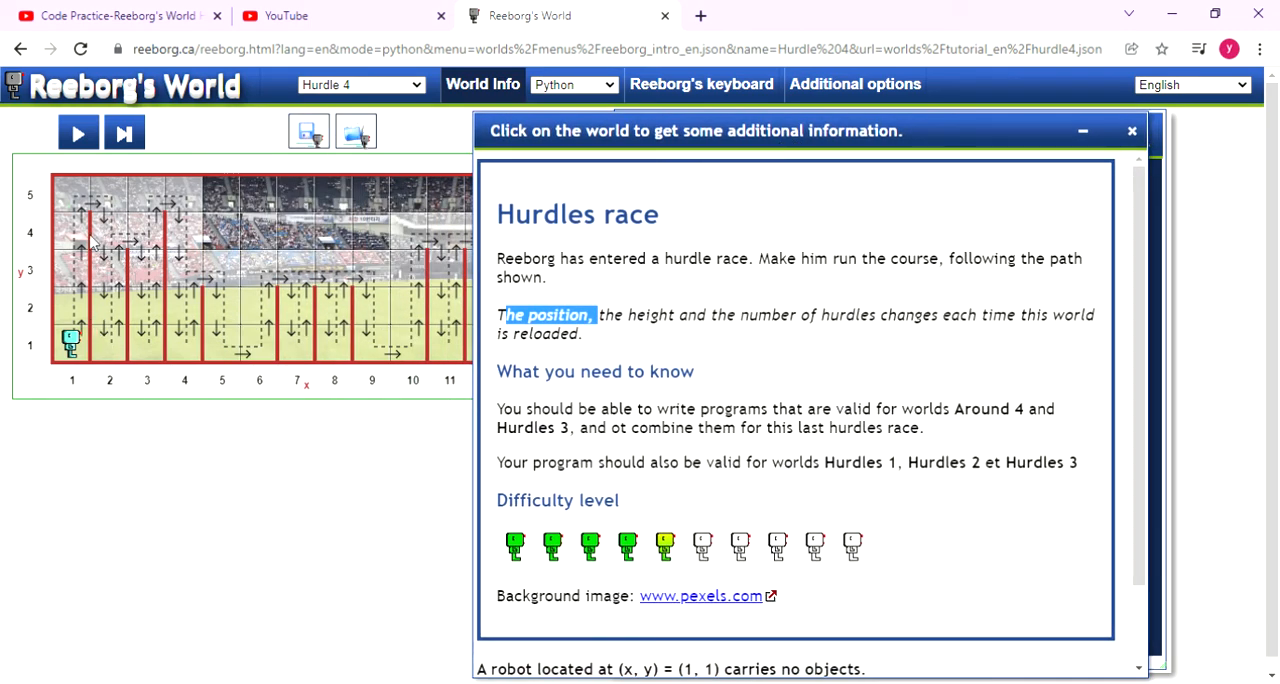
mouse_move(220, 248)
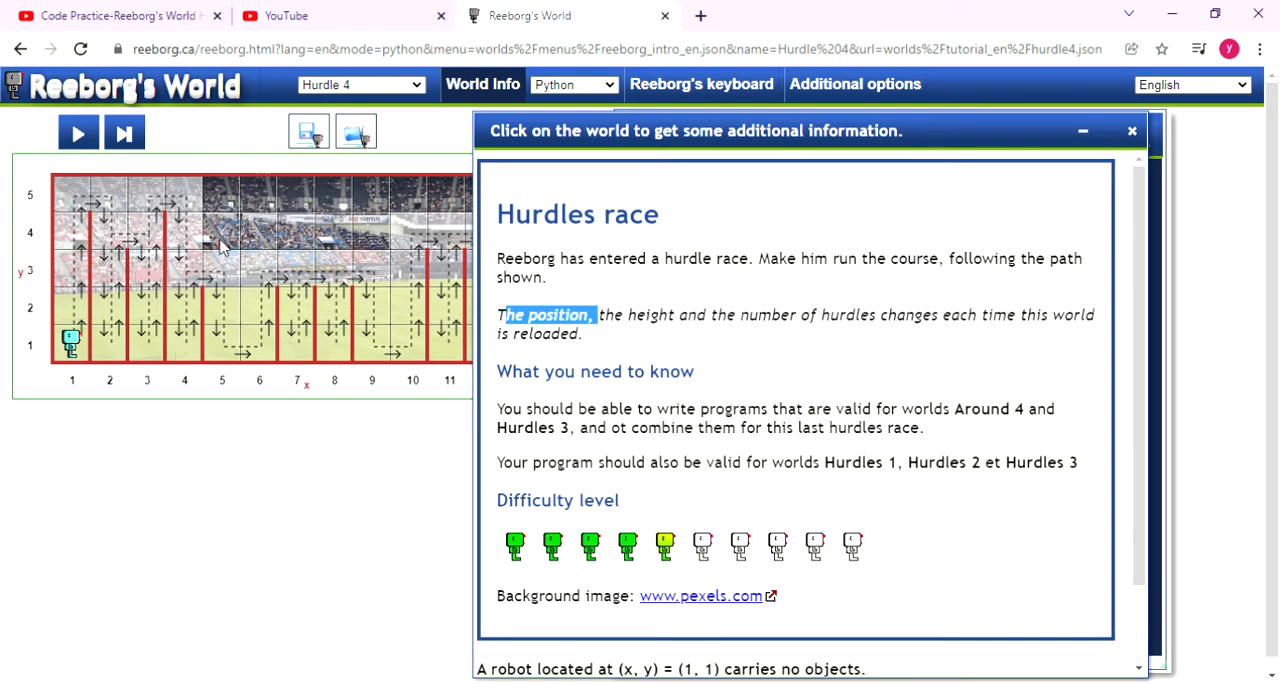
mouse_move(200, 292)
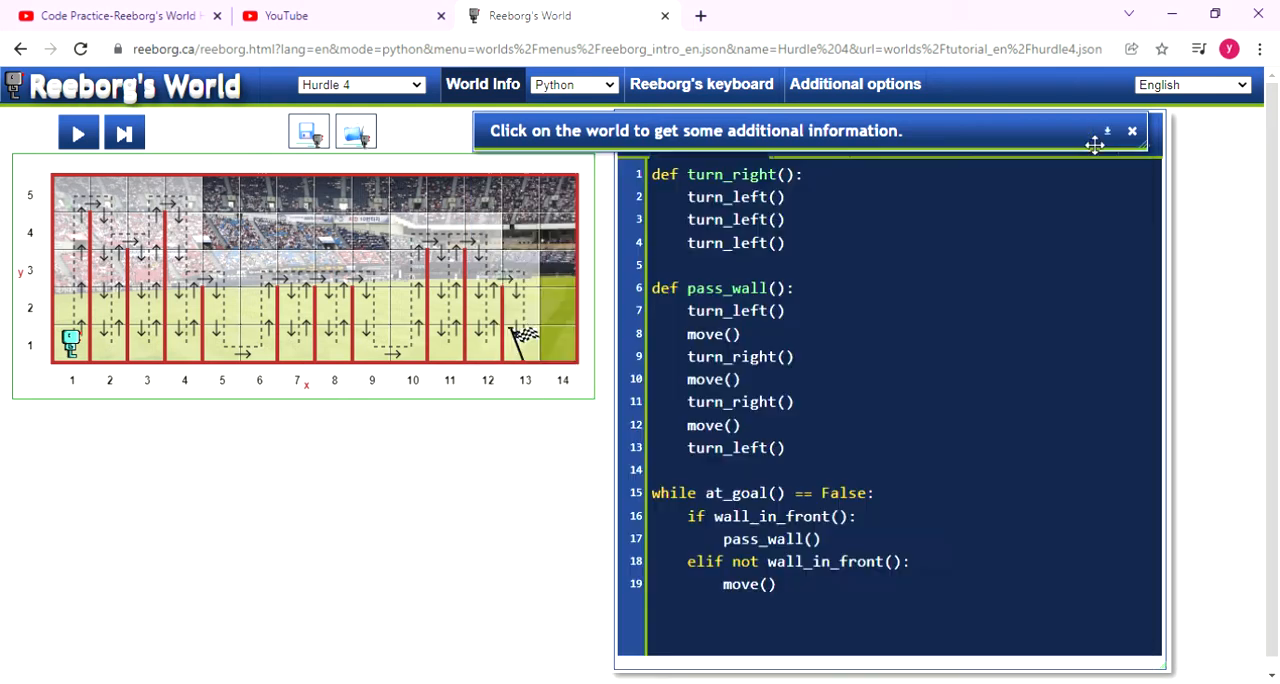
mouse_move(916, 608)
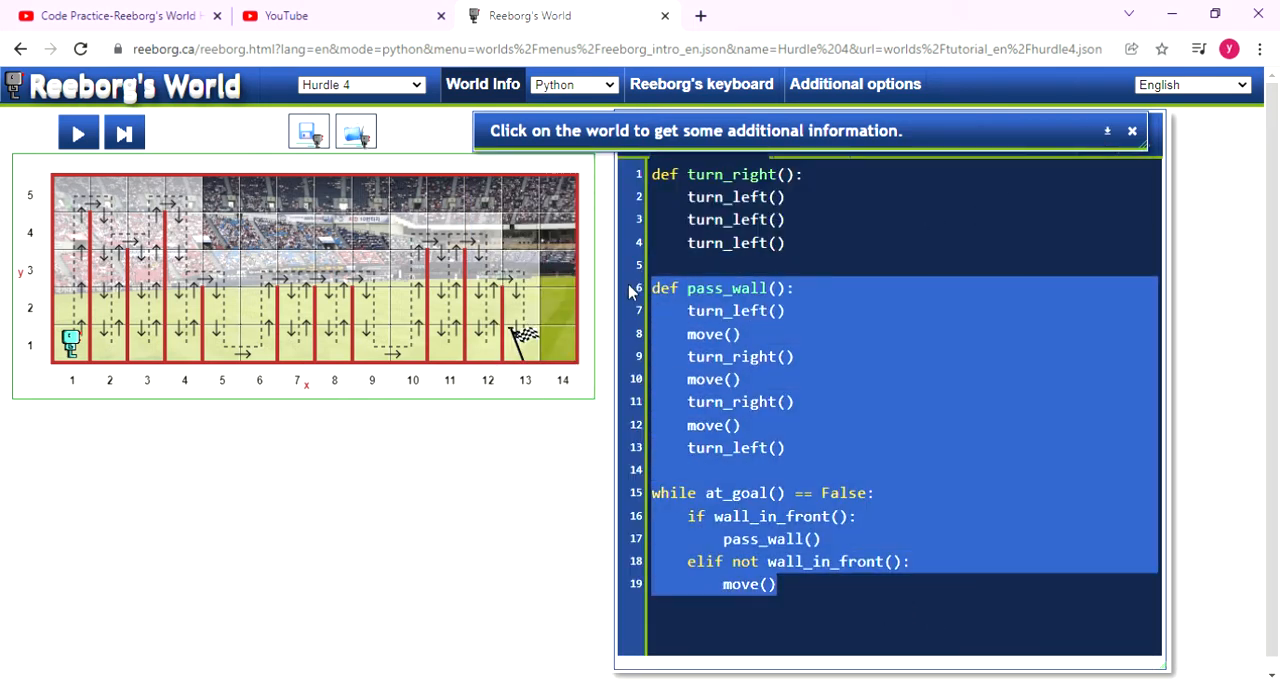
Delete the old pass_wall function and main loop, leaving only turn_right, and move below it.
key(Delete)
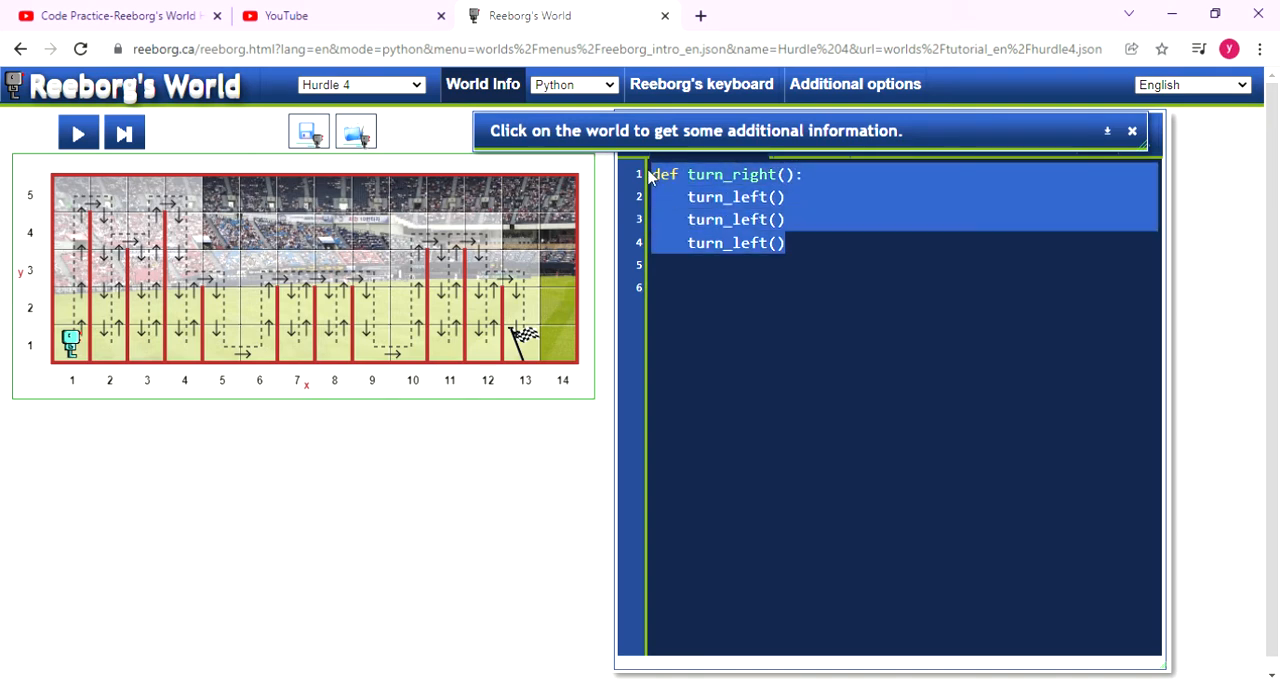
mouse_move(700, 84)
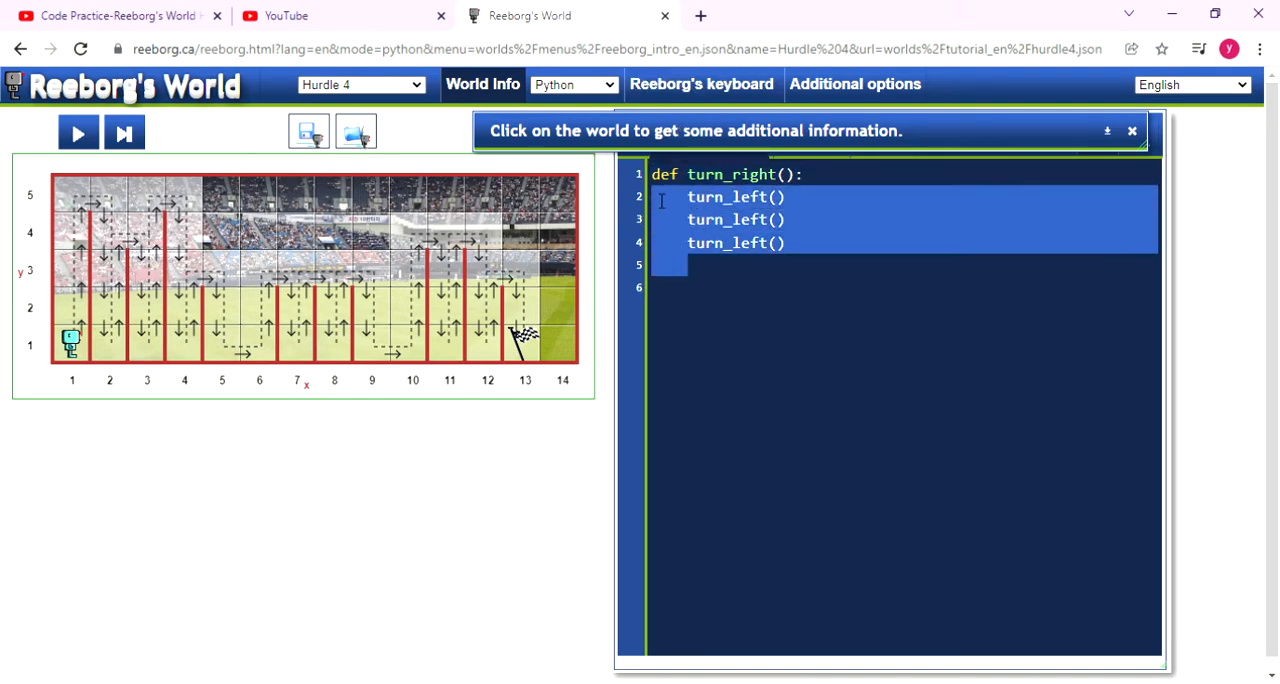
click(722, 294)
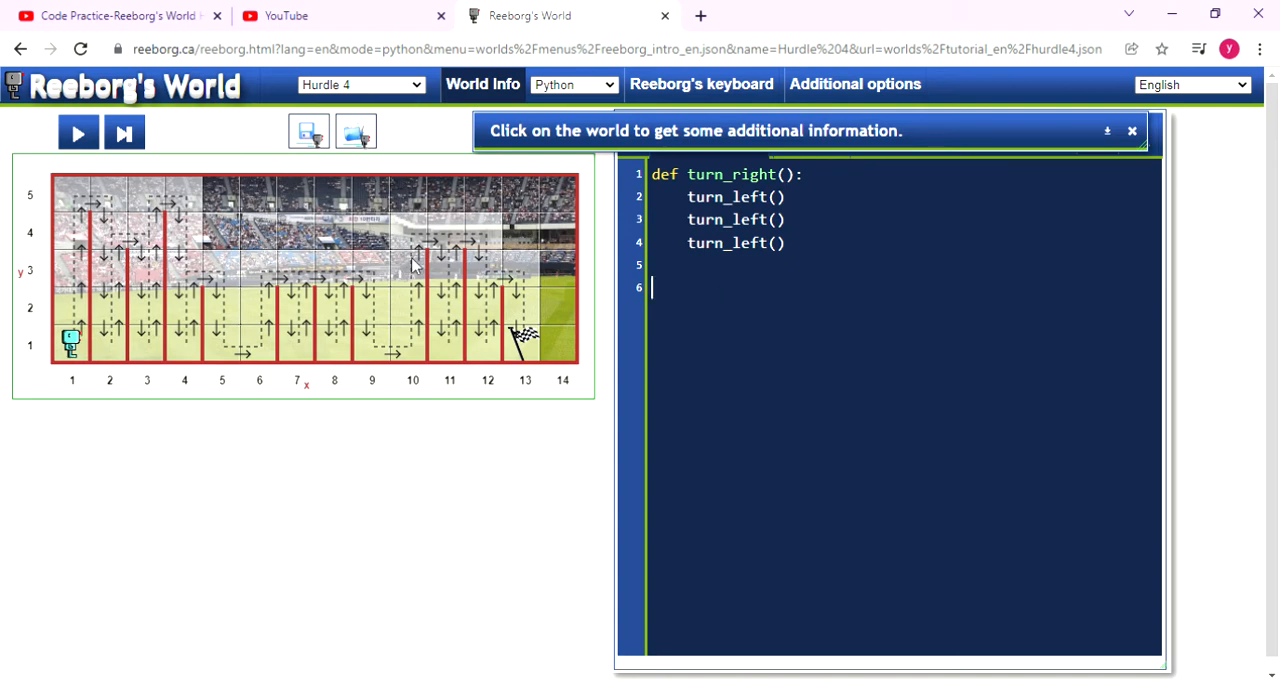
Write the header def pass_wall(): below turn_right.
text(def [)
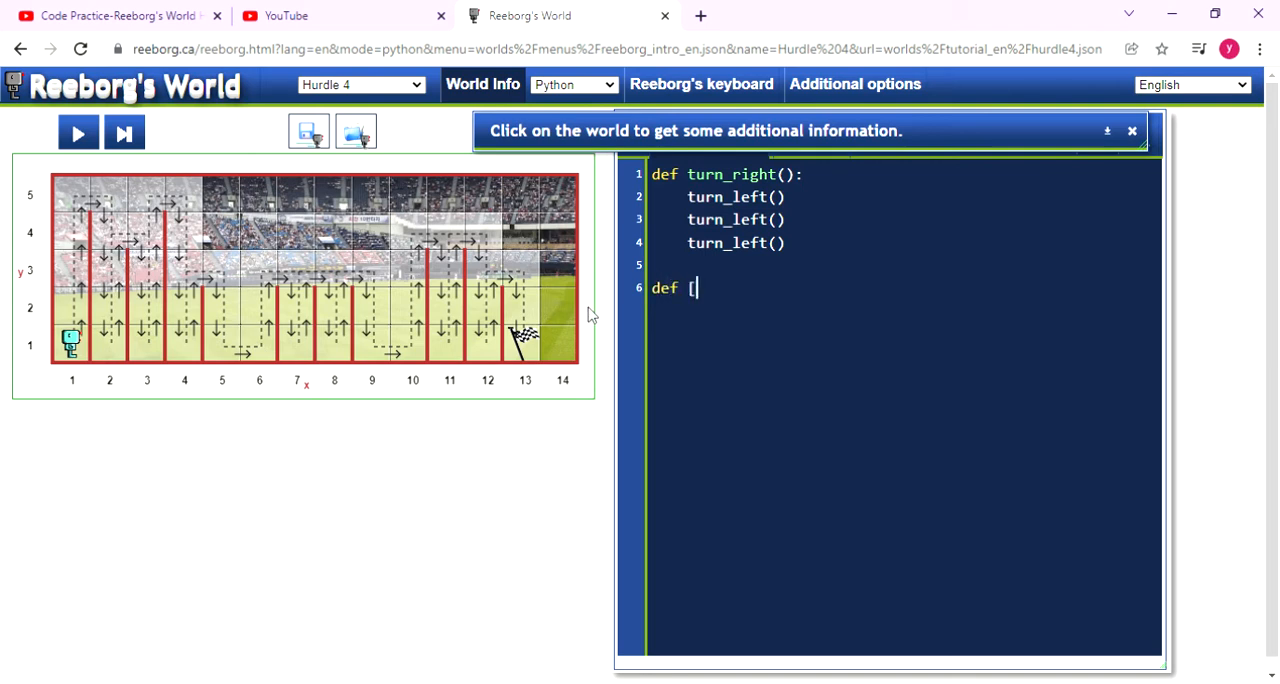
text(pa)
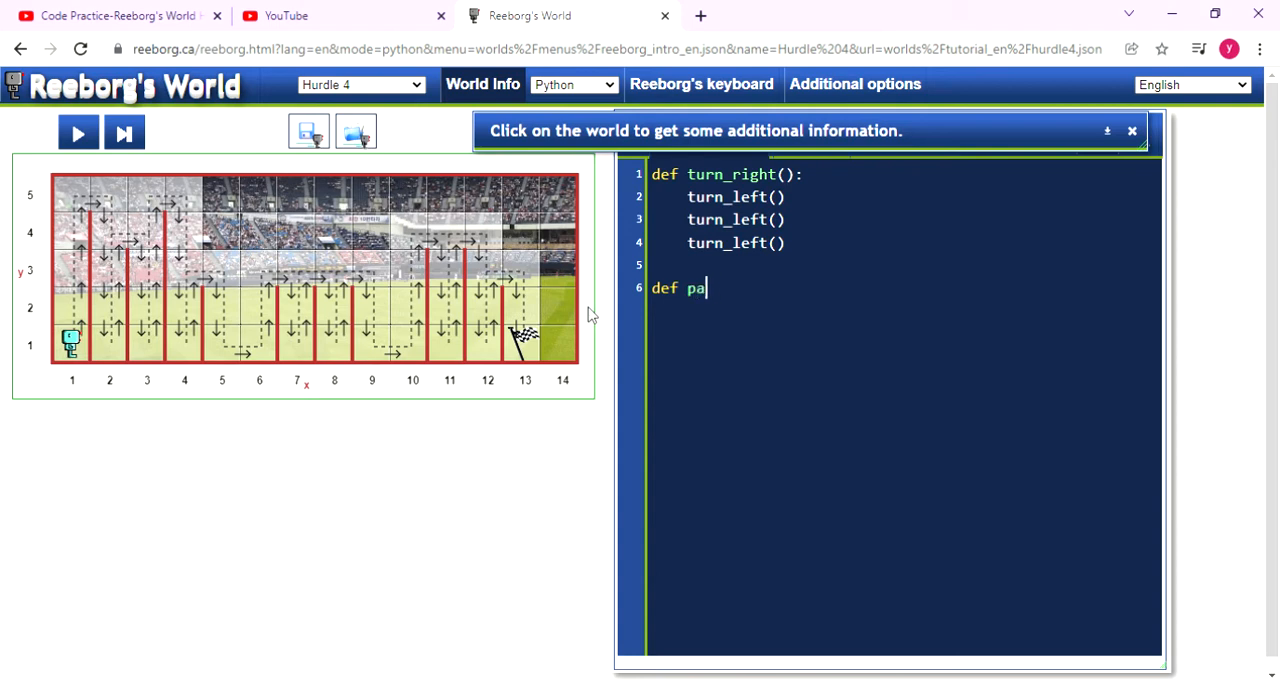
text(ss_wal)
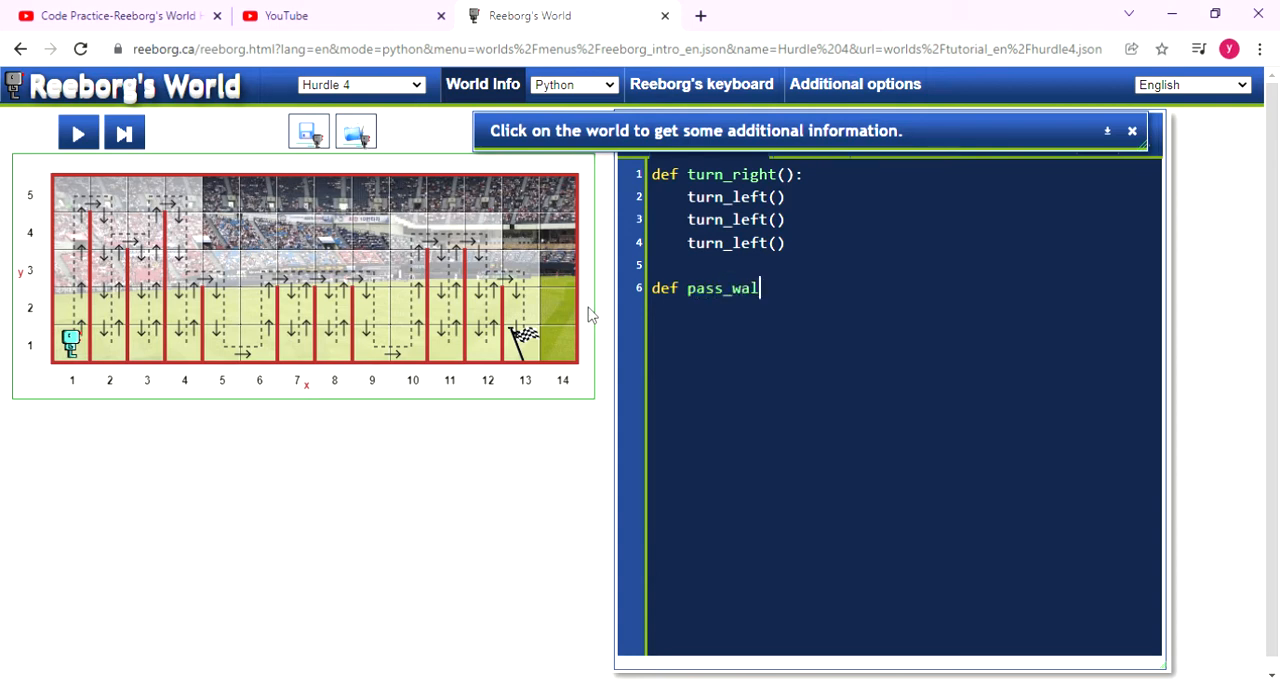
text(():)
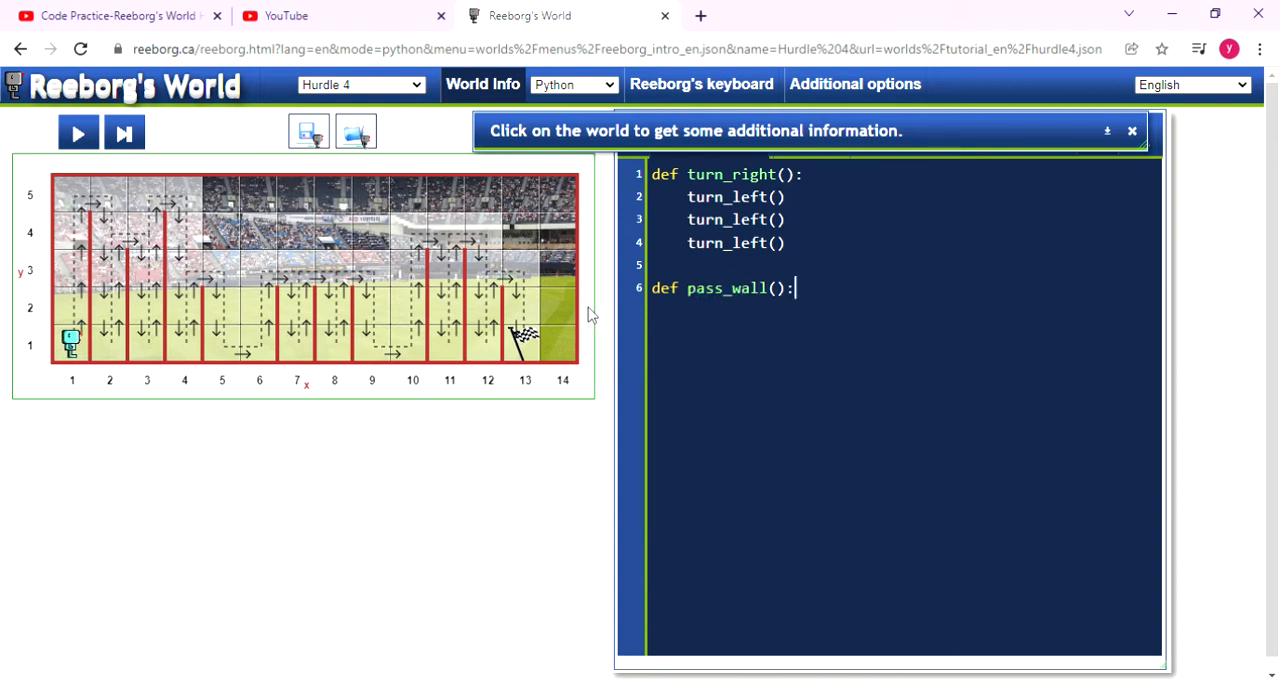
mouse_move(118, 374)
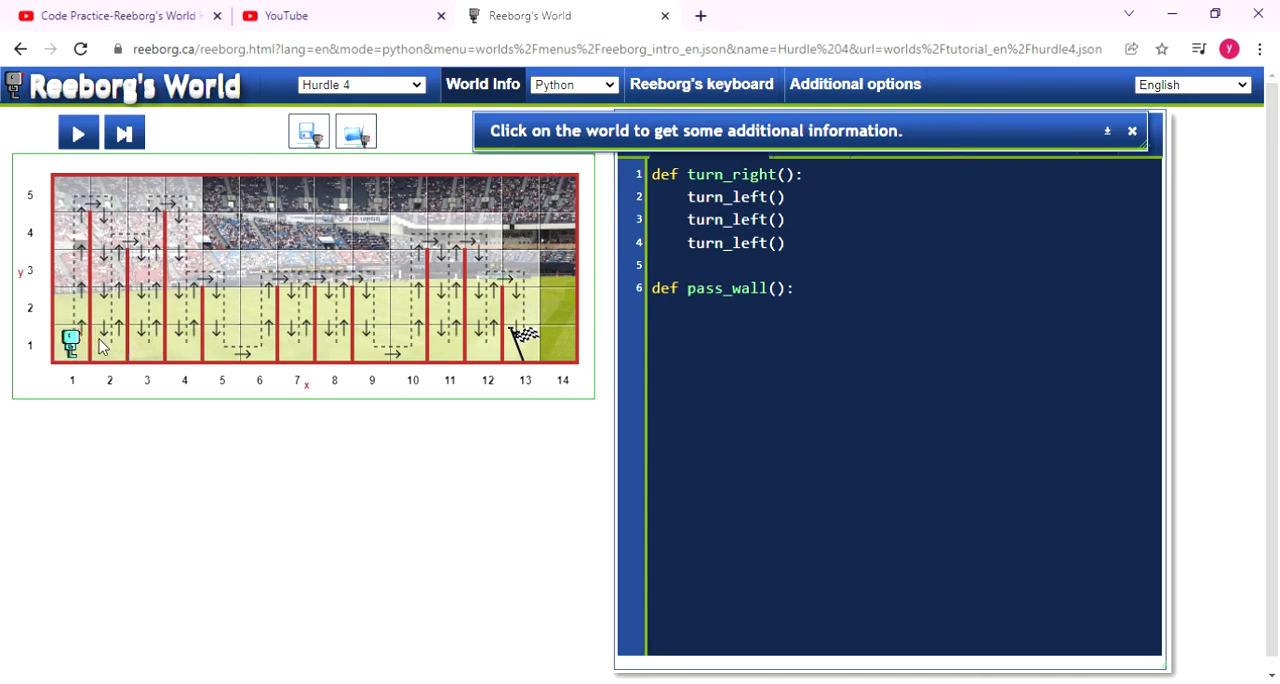
Give pass_wall its first body line, turn_left().
click(110, 340)
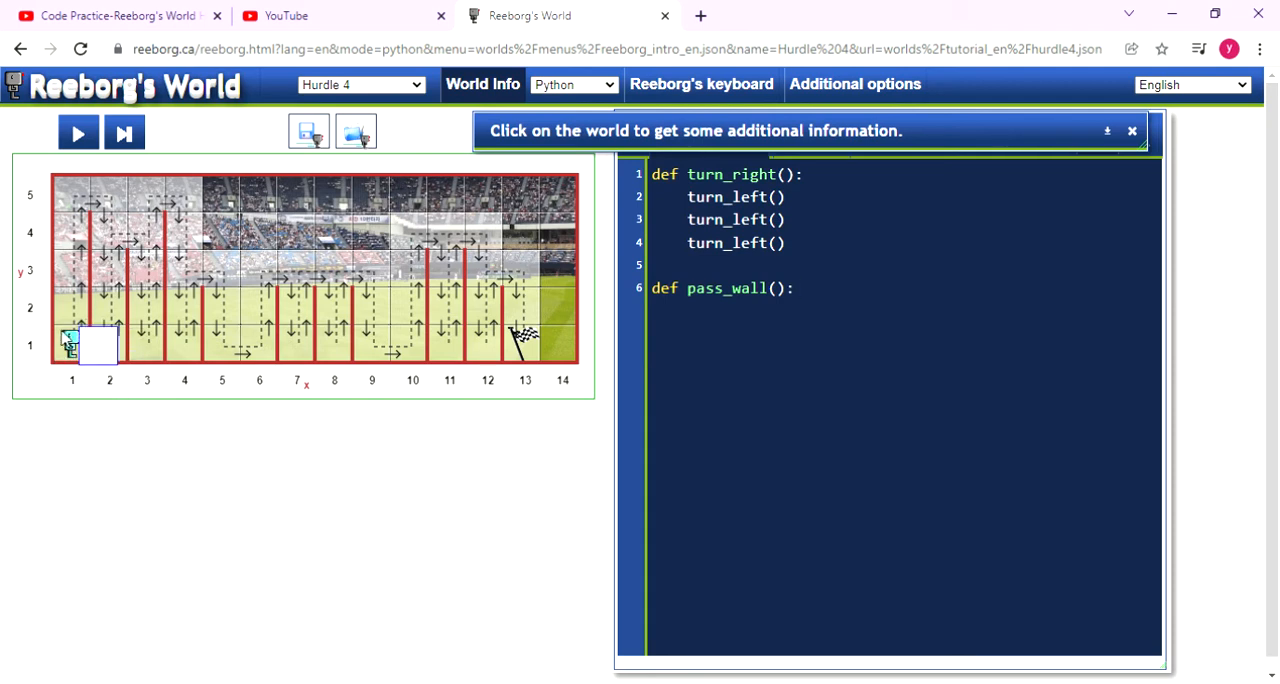
click(792, 288)
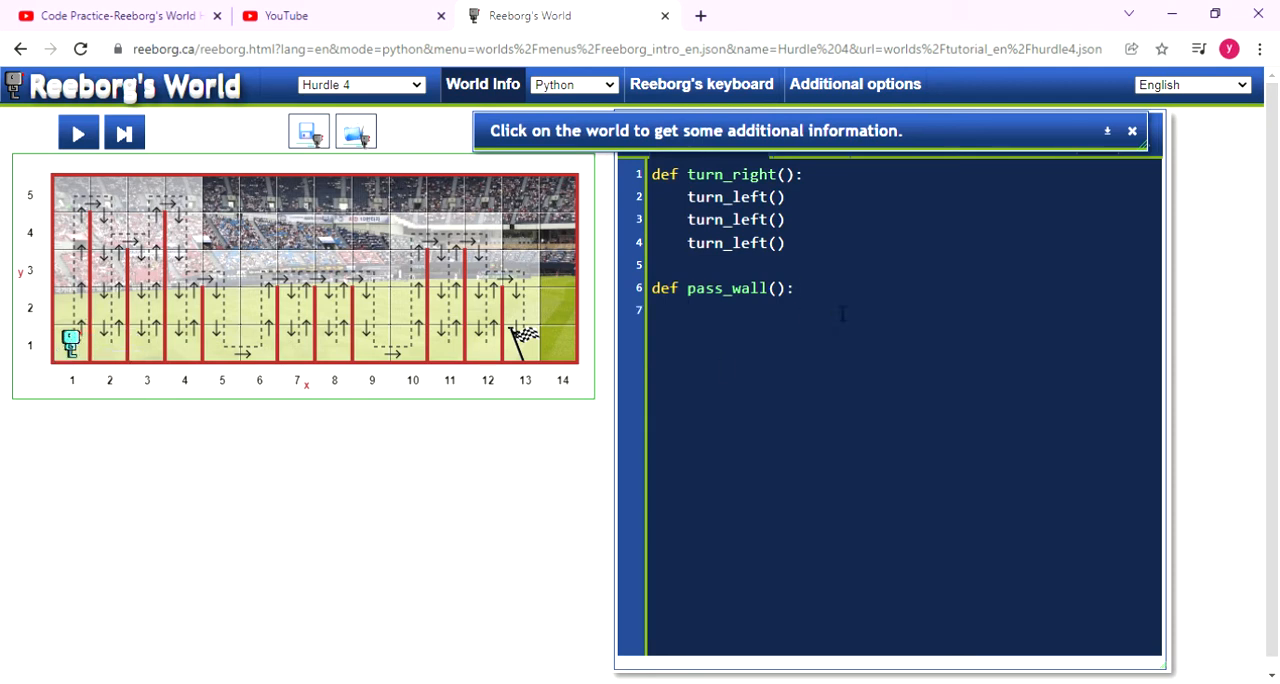
text(t)
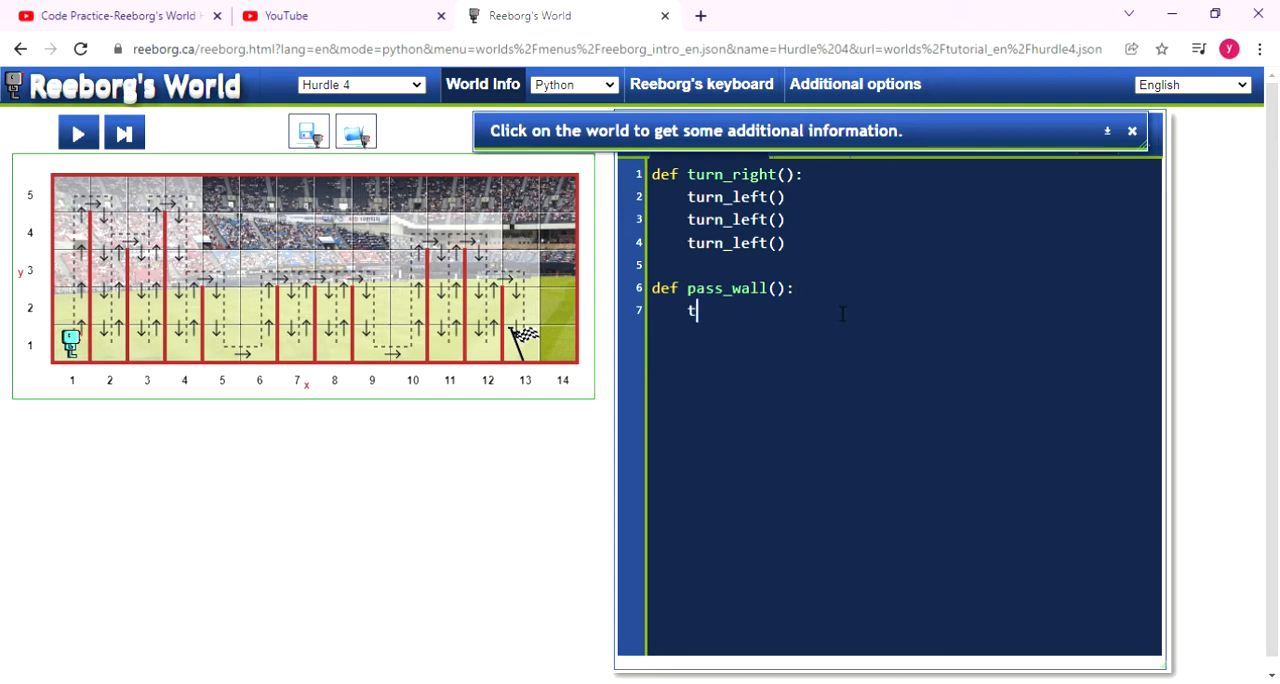
text(urn)
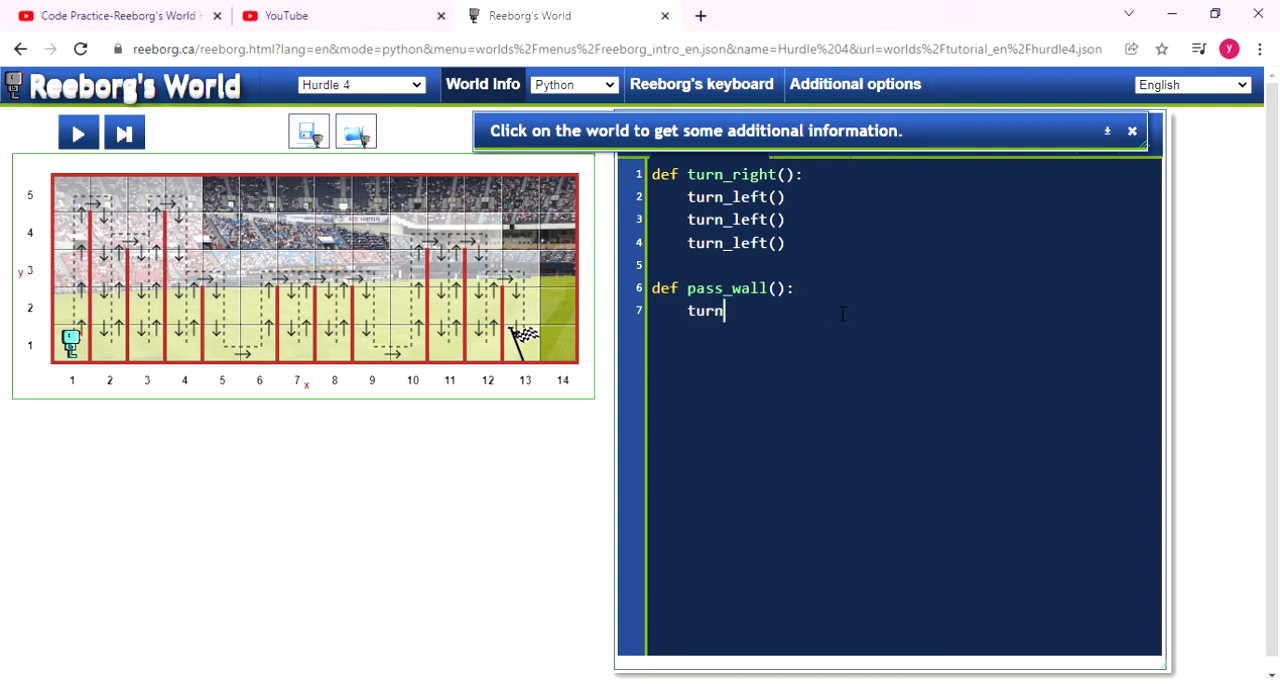
text(_left())
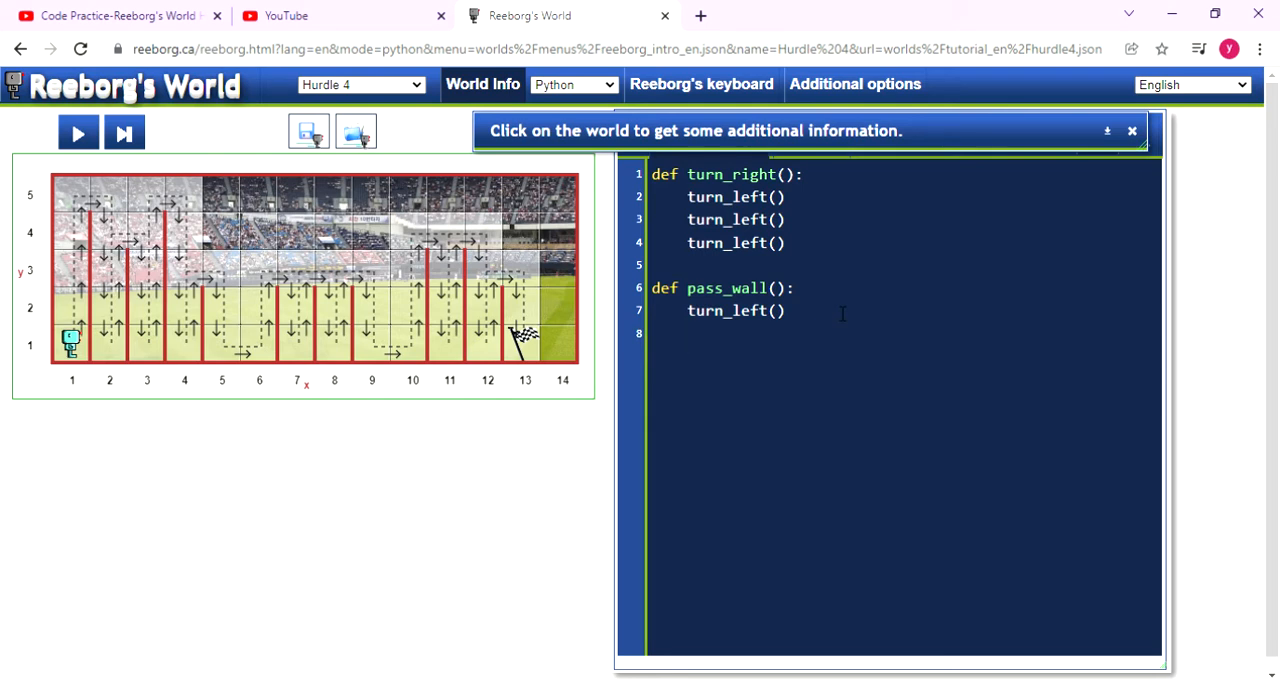
Add a while wall_on_right(): loop after turn_left() inside pass_wall.
key(Enter)
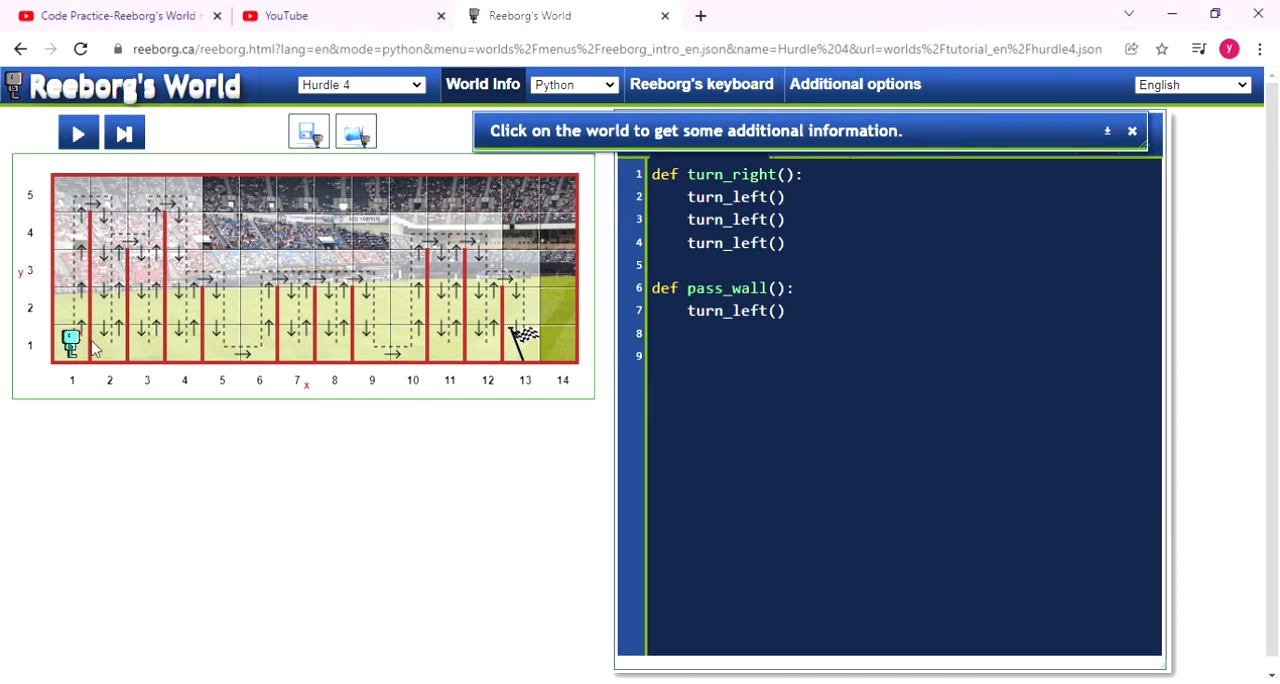
click(108, 356)
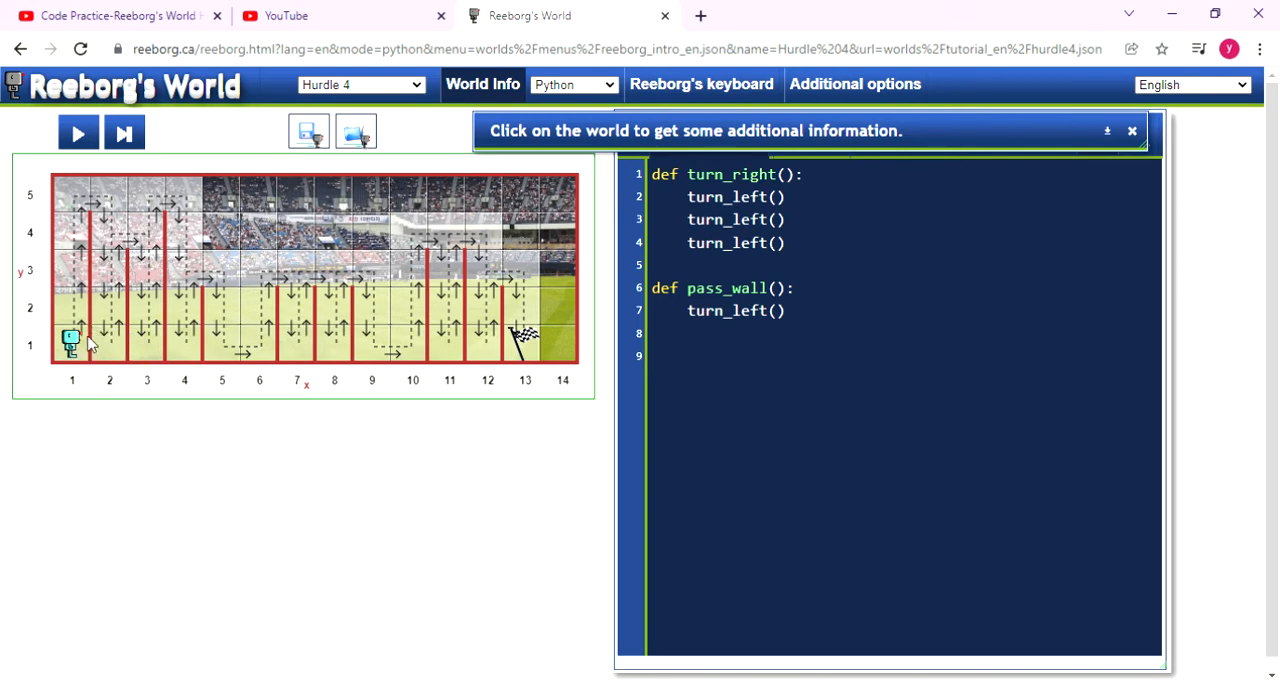
mouse_move(88, 304)
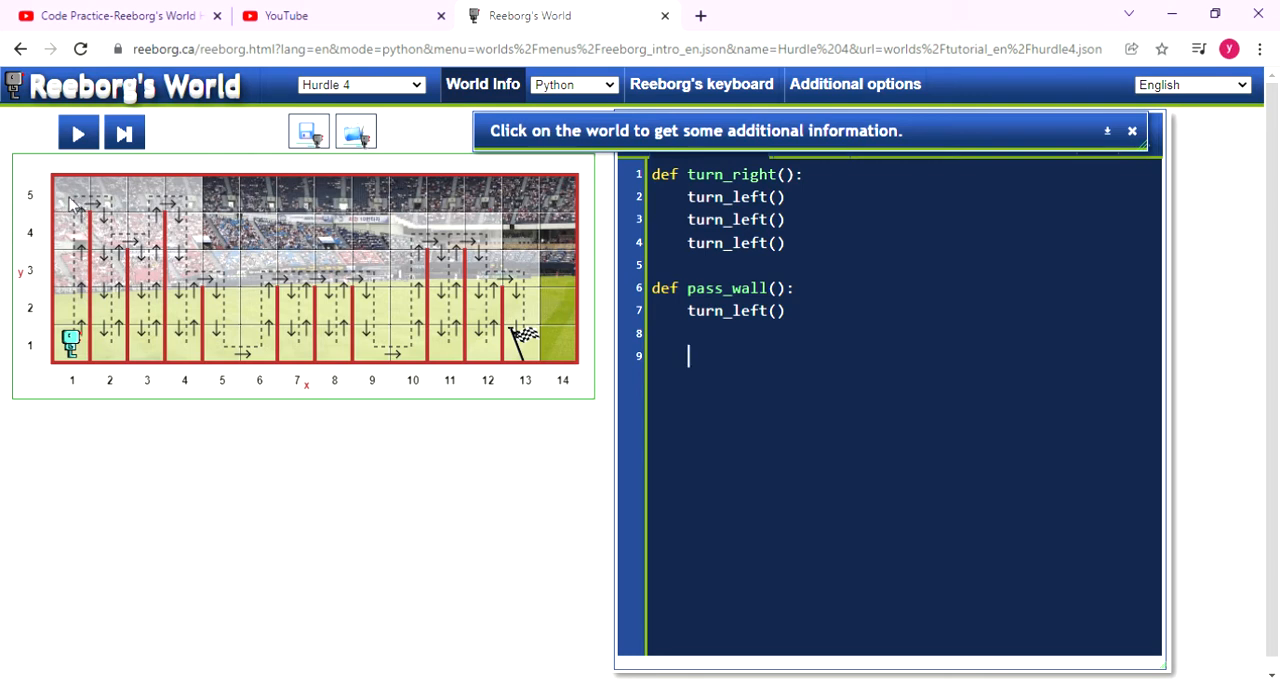
mouse_move(64, 194)
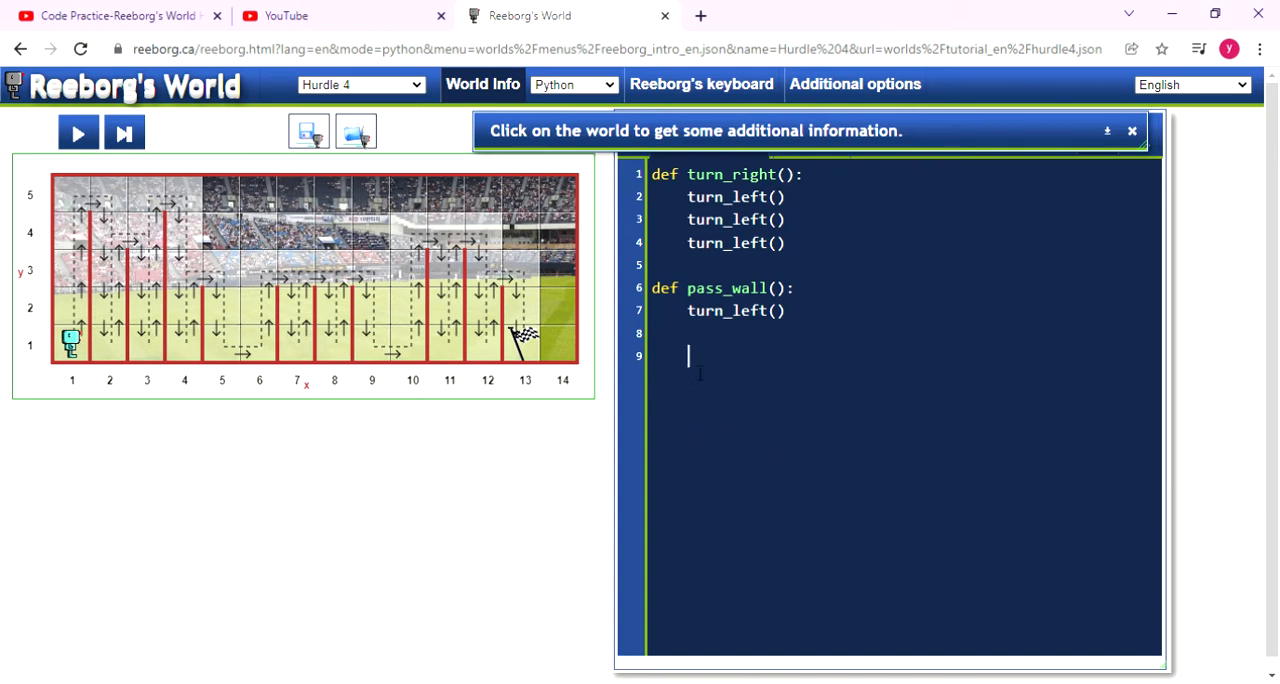
text(while)
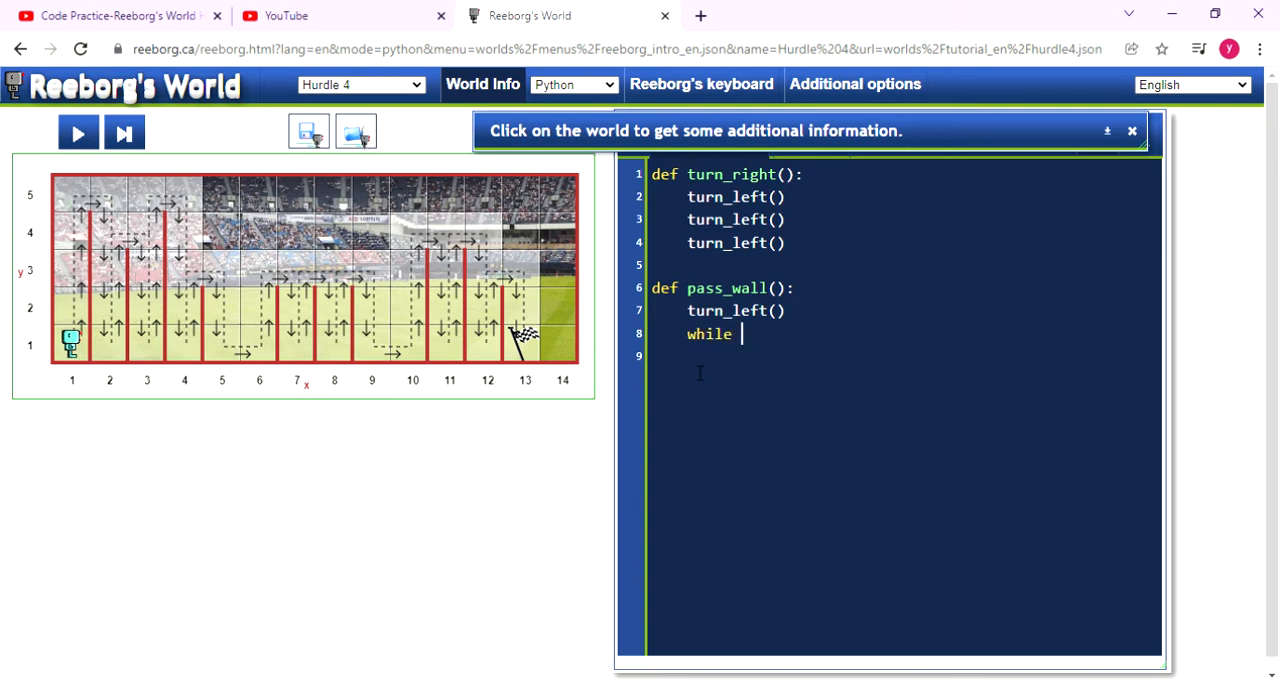
text(w)
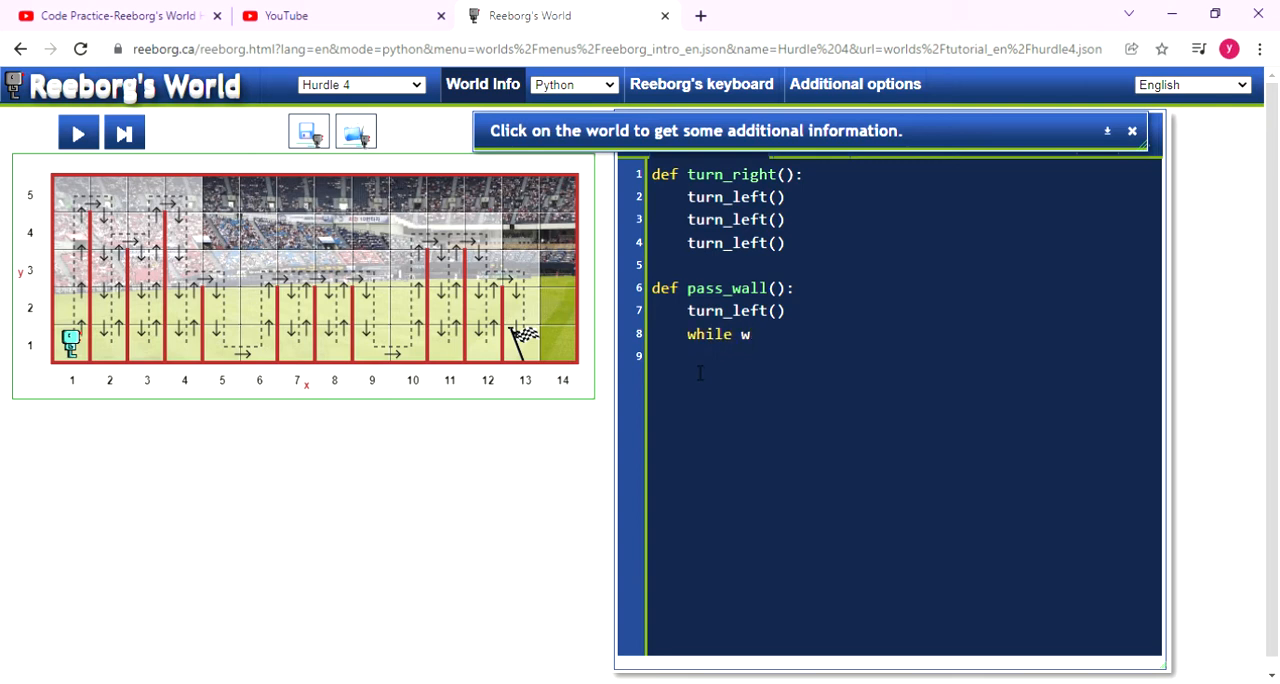
text(al)
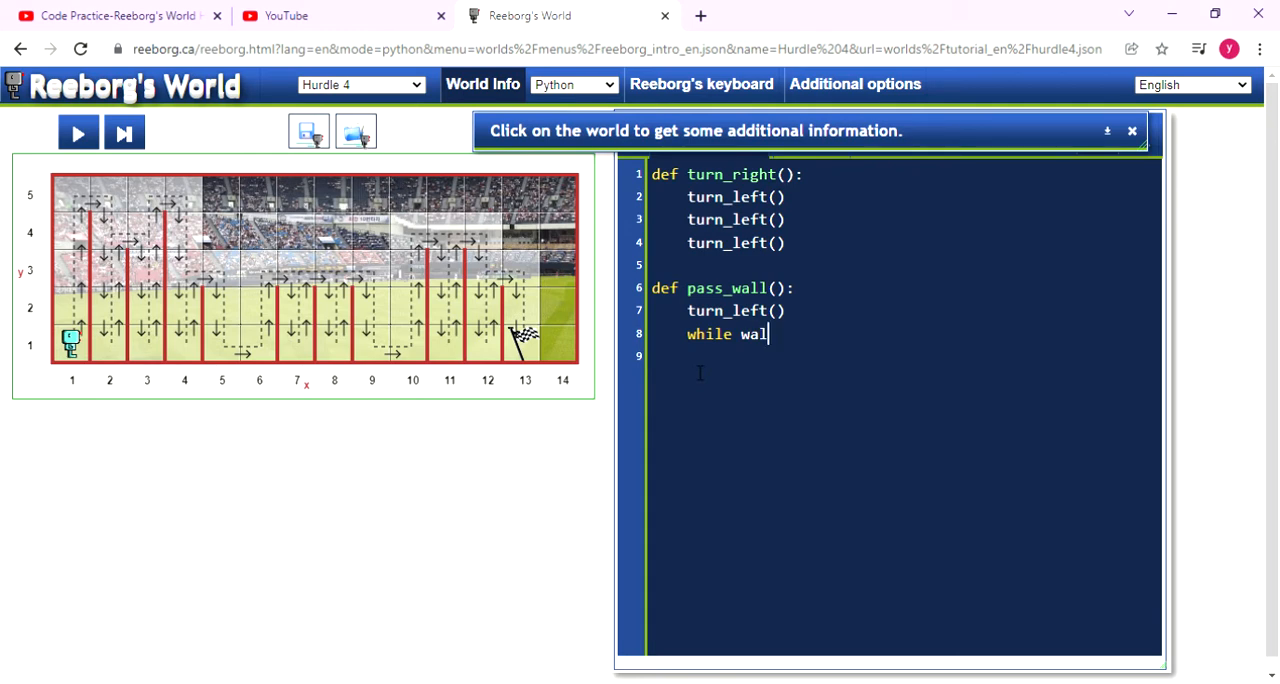
text(+o)
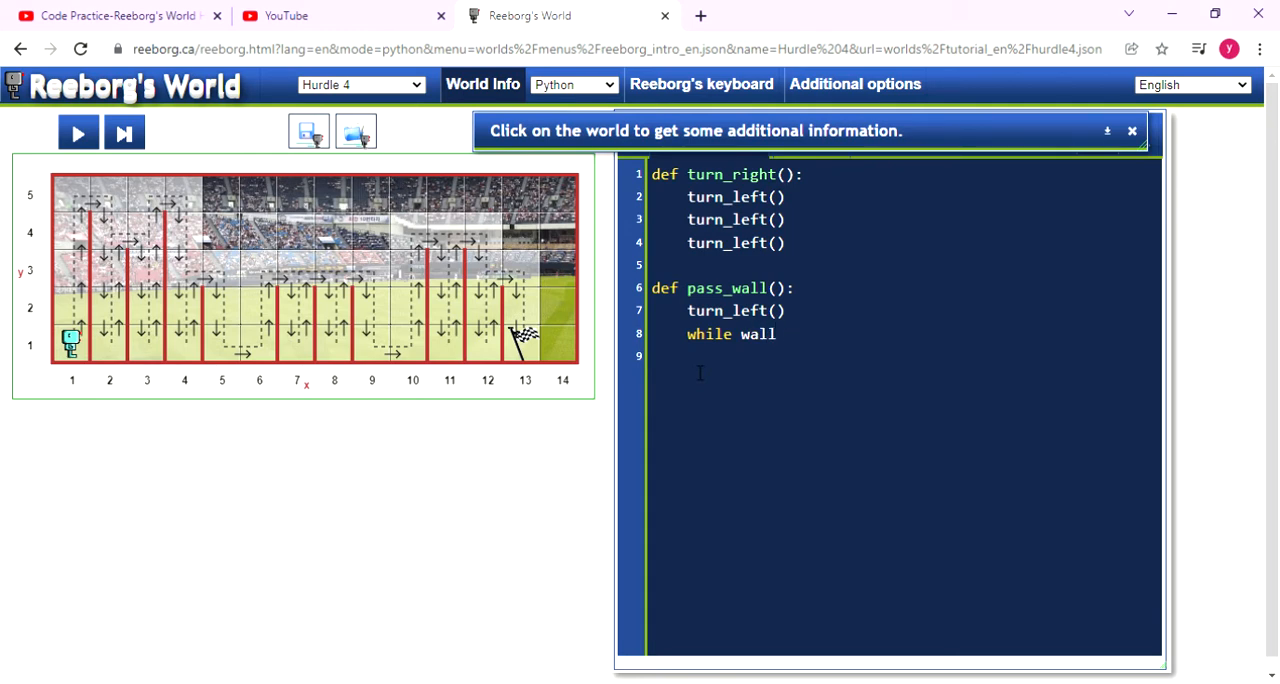
text(_on)
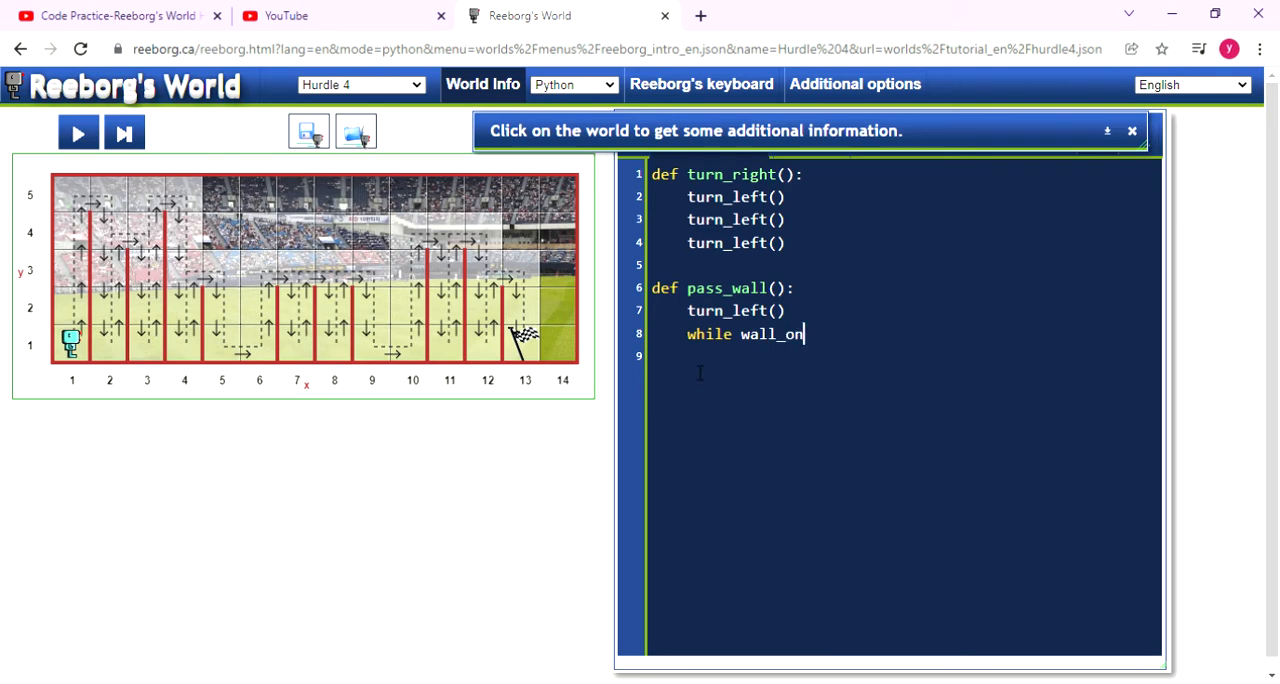
text(_right()
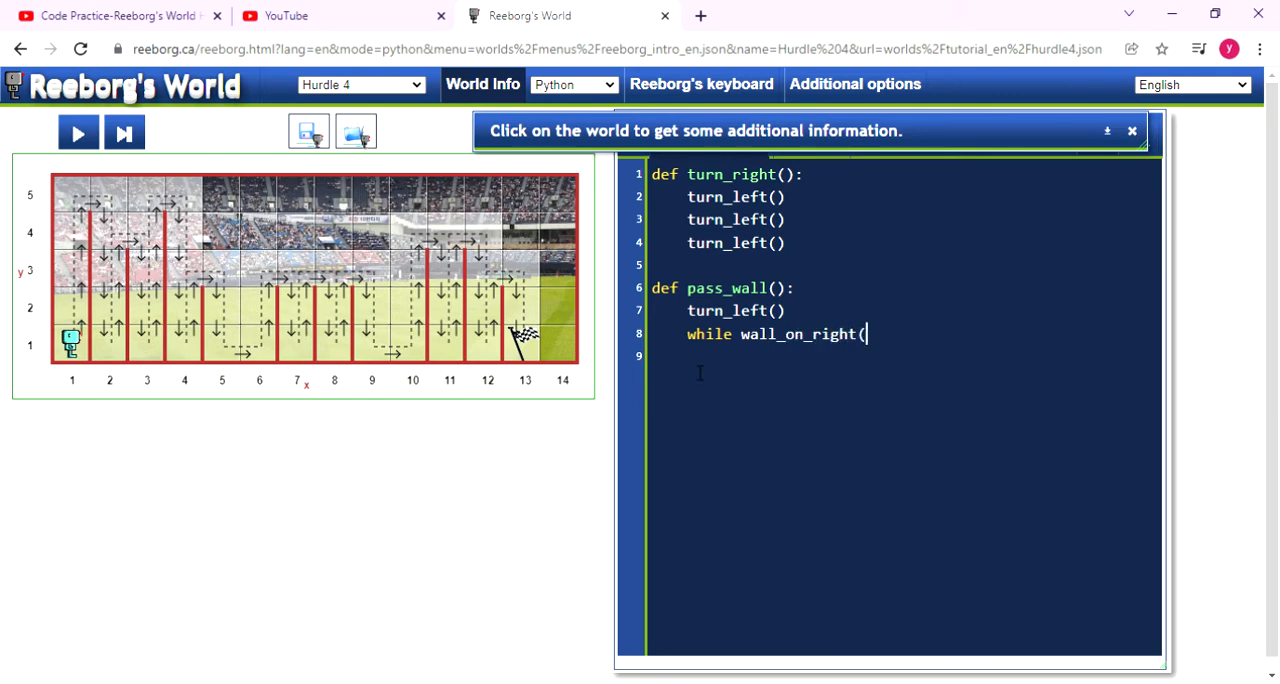
text():)
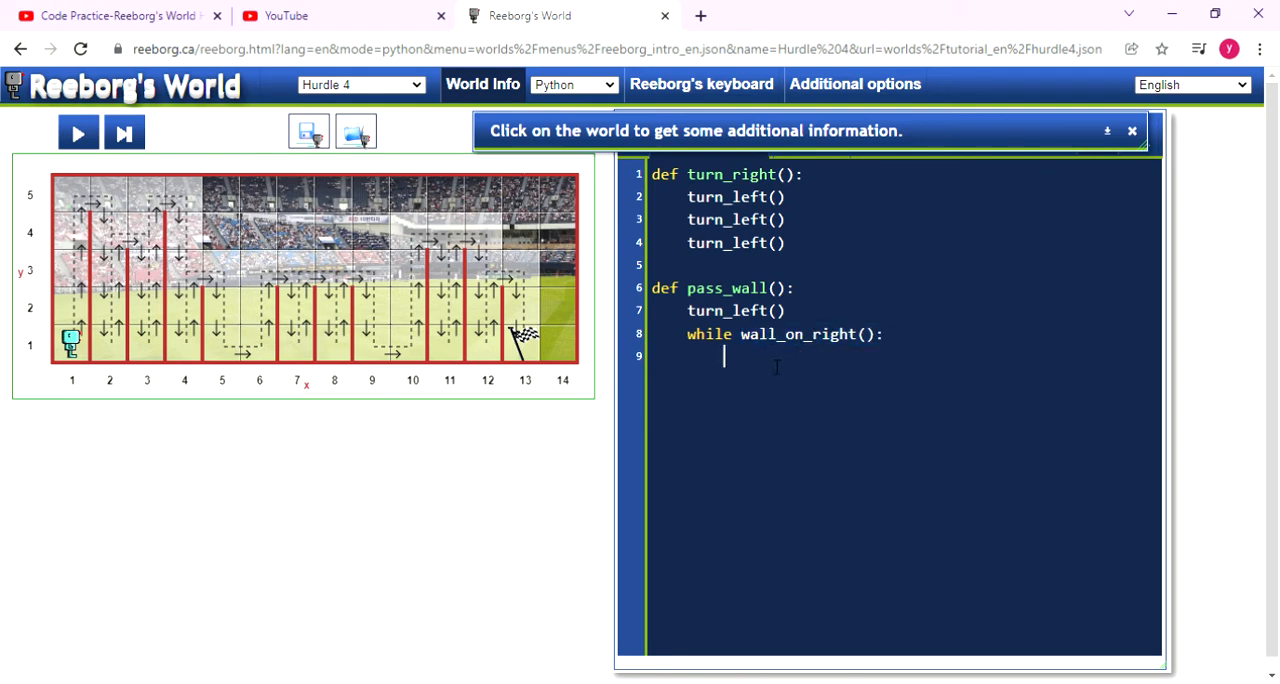
mouse_move(856, 370)
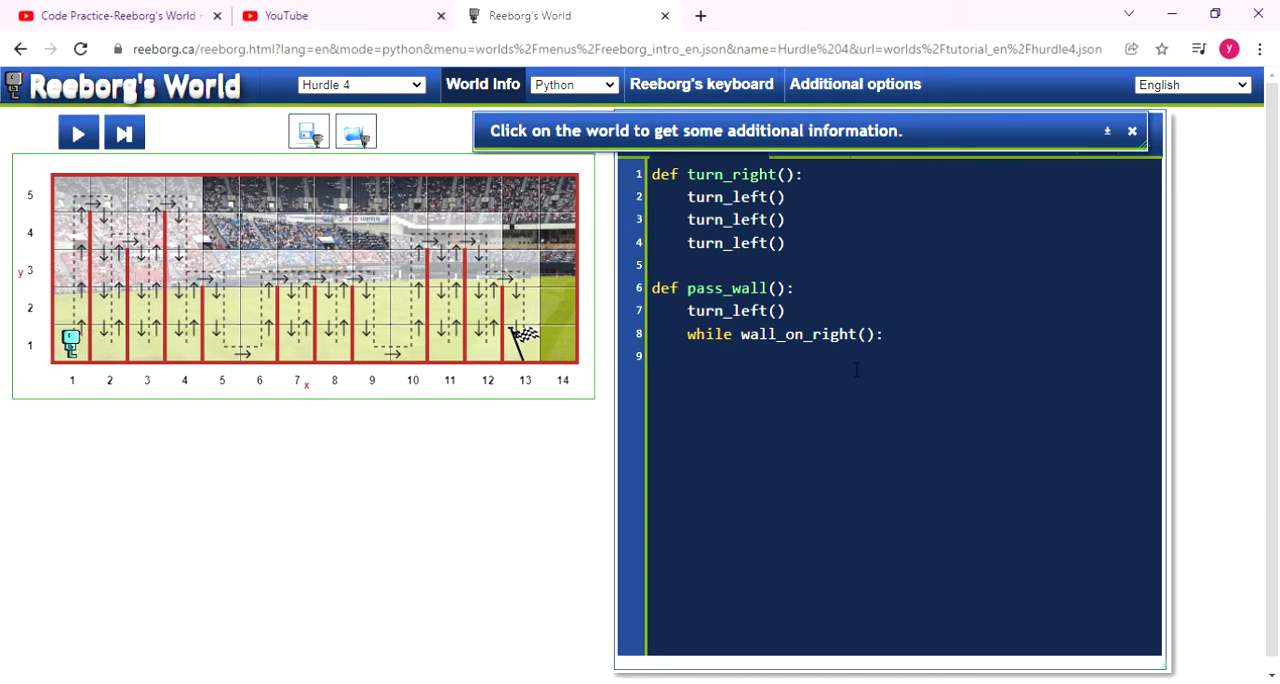
Make move() the body of the wall_on_right loop.
text(move())
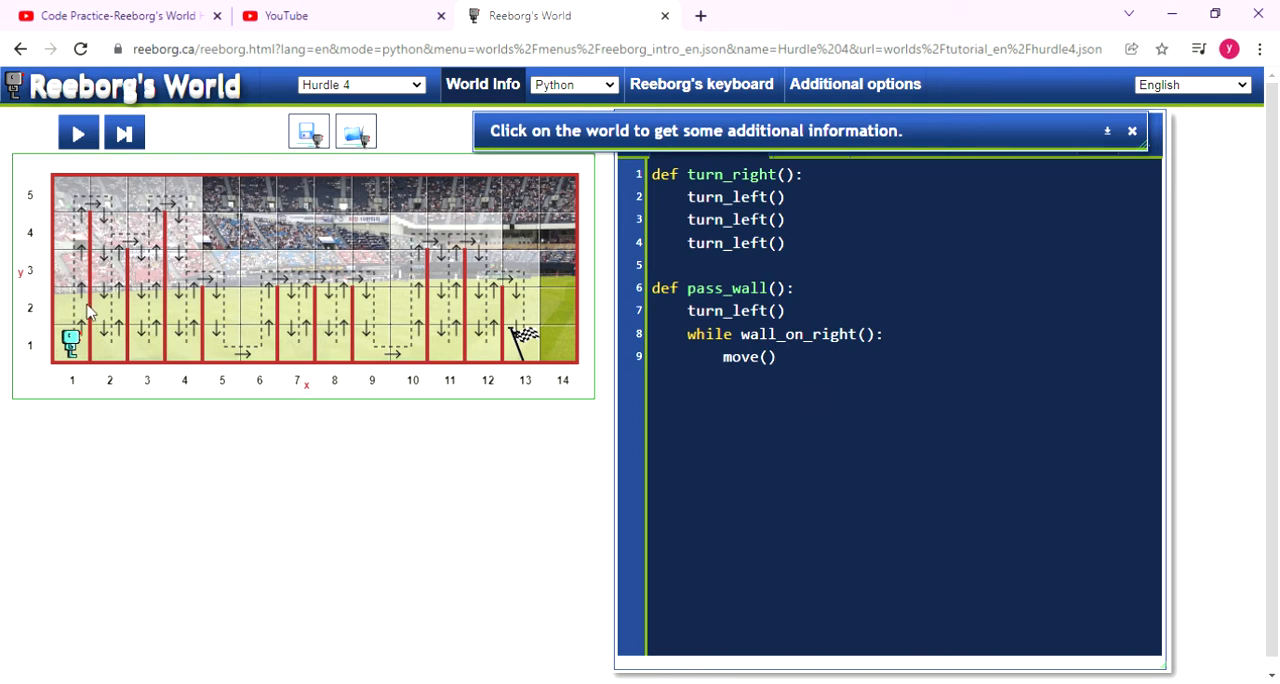
mouse_move(360, 324)
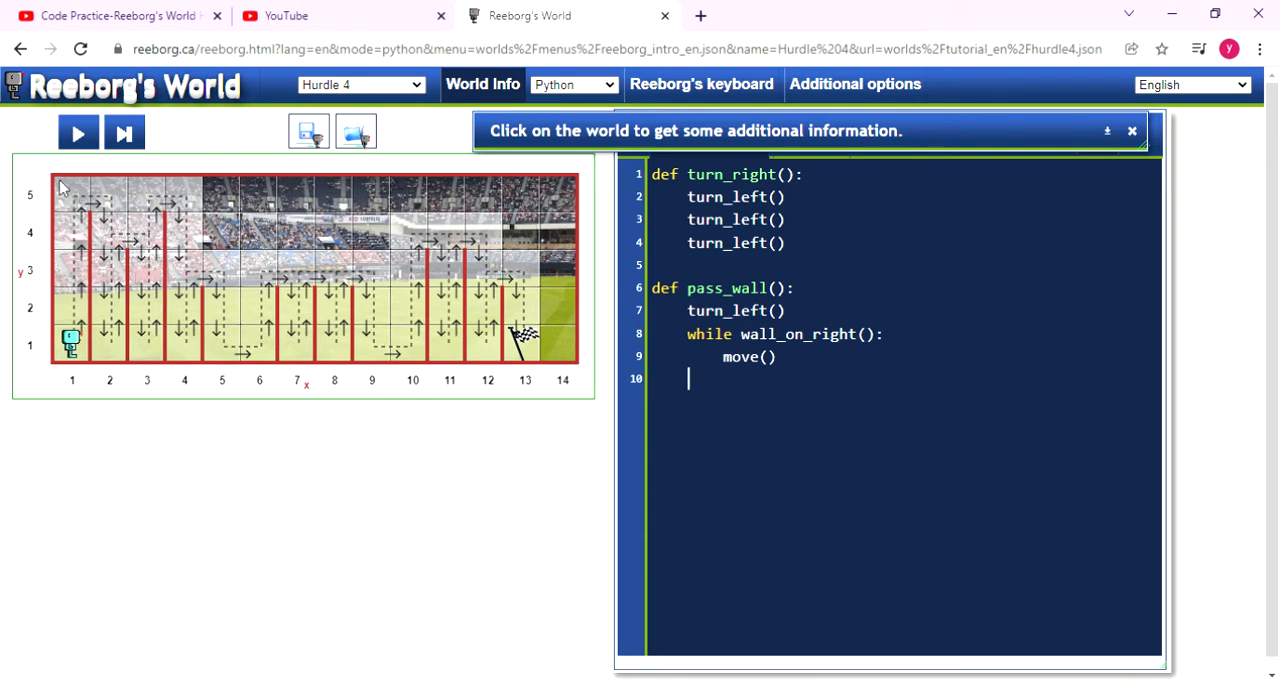
mouse_move(70, 190)
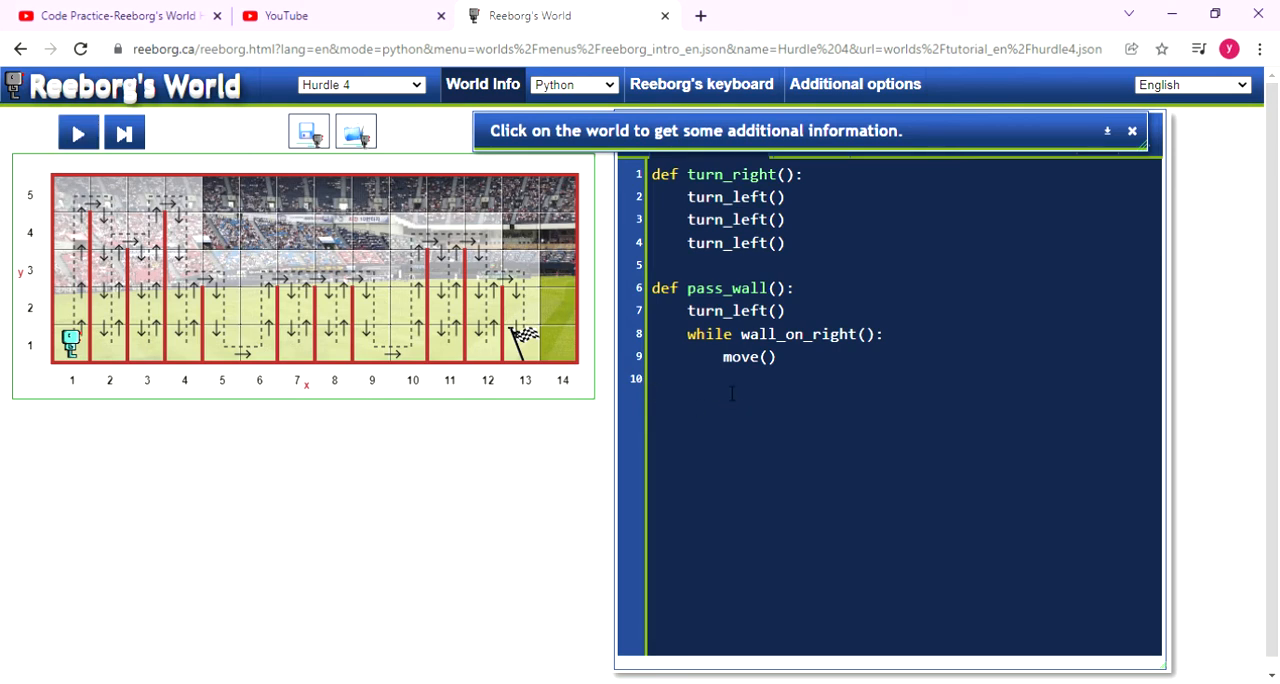
After the loop, add turn_right() and move() at pass_wall's indentation.
text(tu)
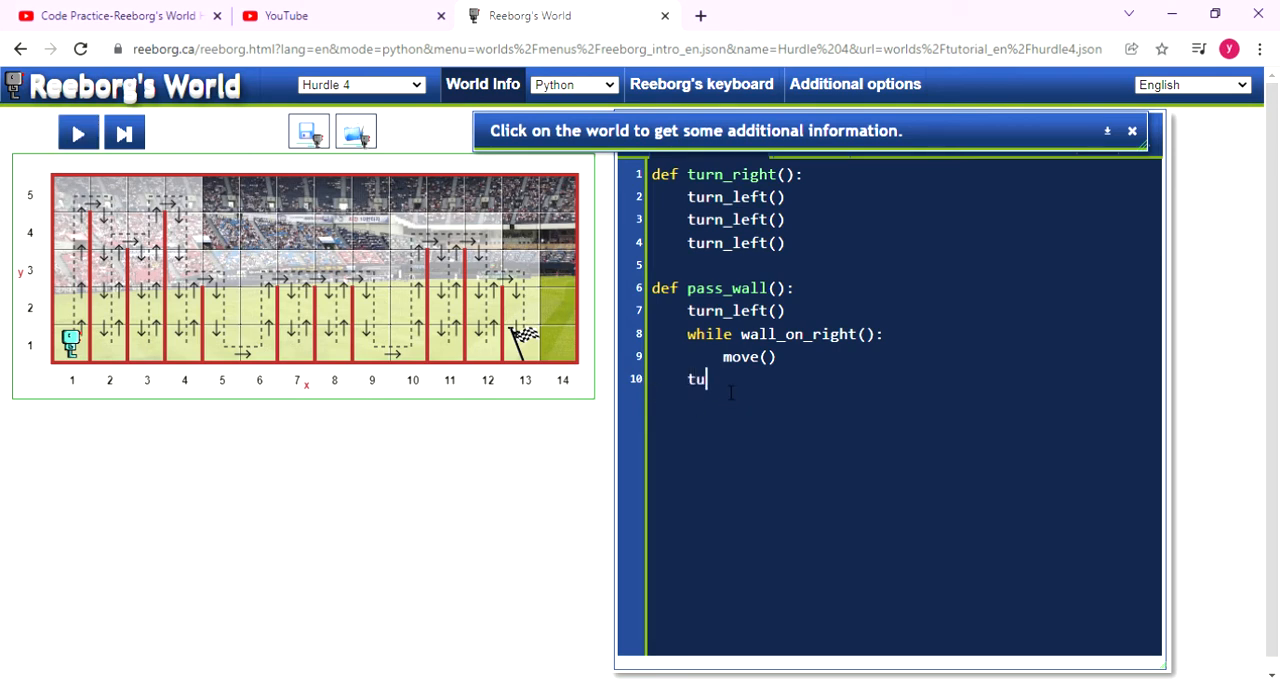
text(rn_)
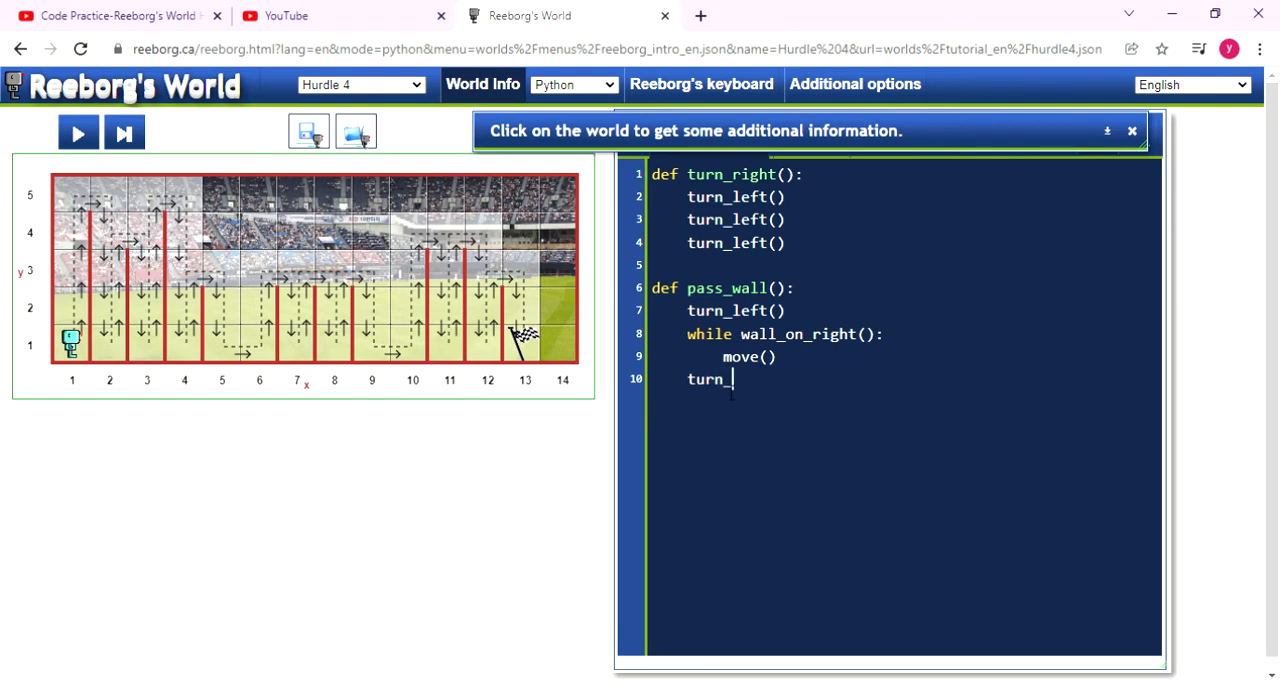
text(right())
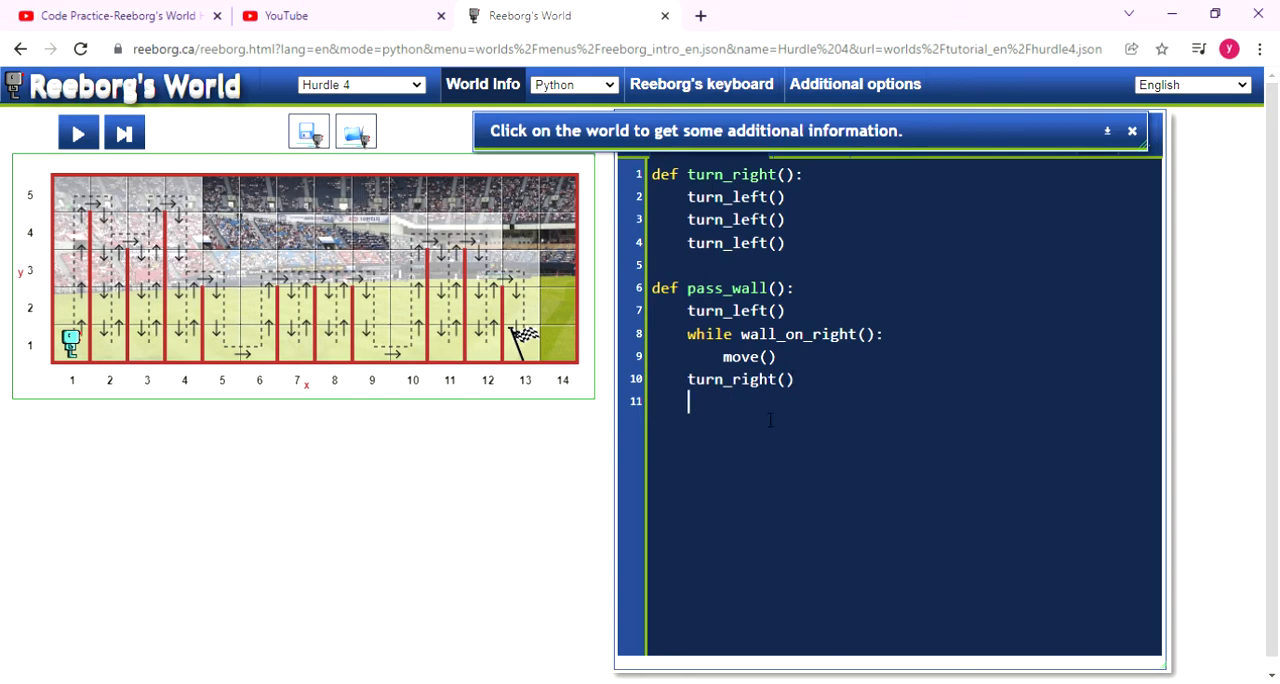
text(mo)
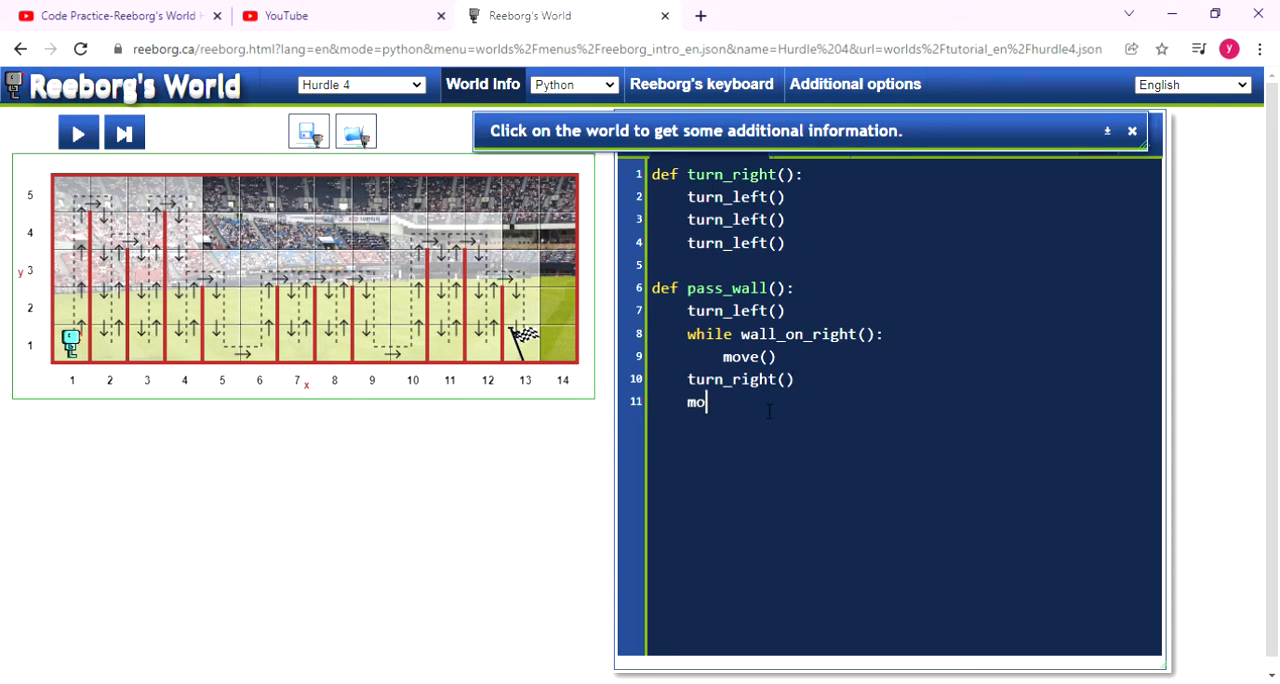
text(ve())
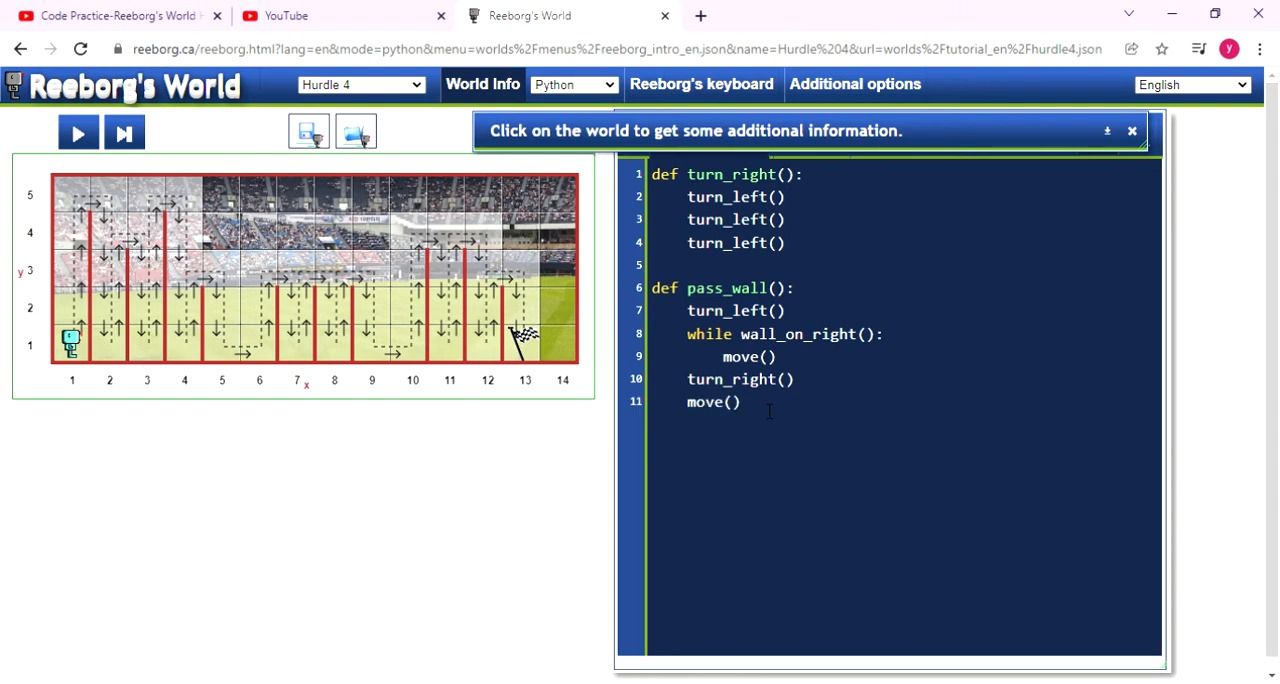
mouse_move(108, 206)
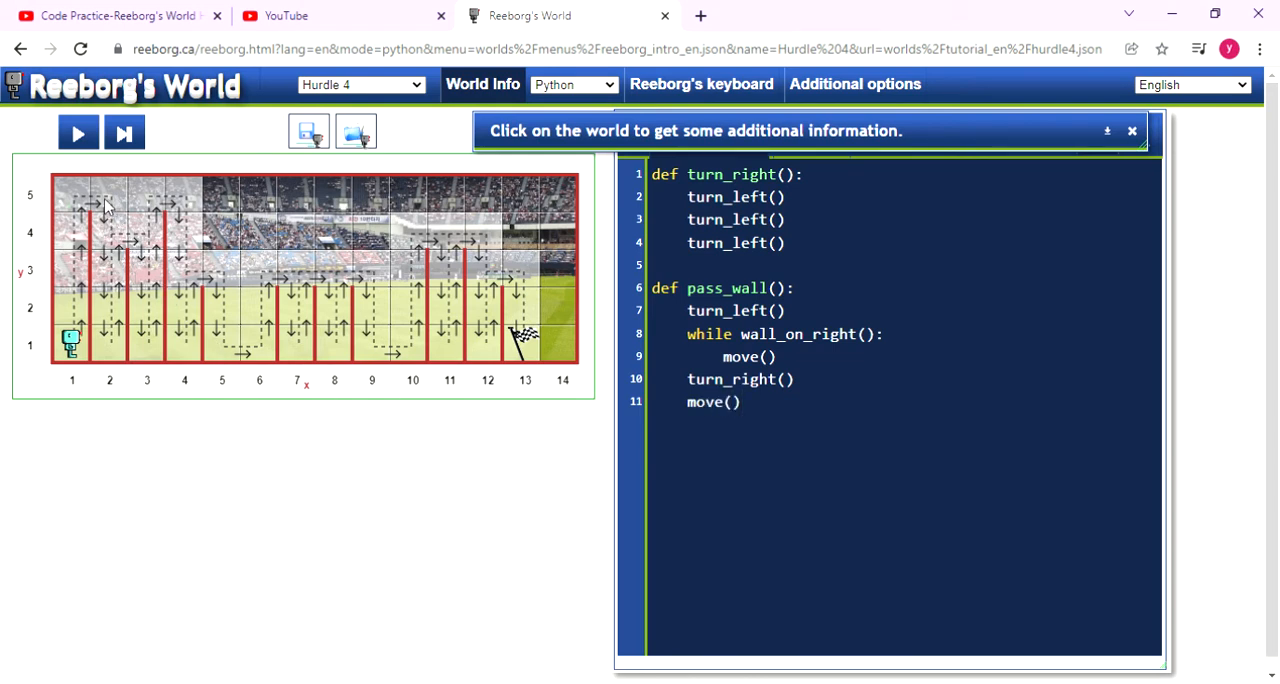
mouse_move(116, 196)
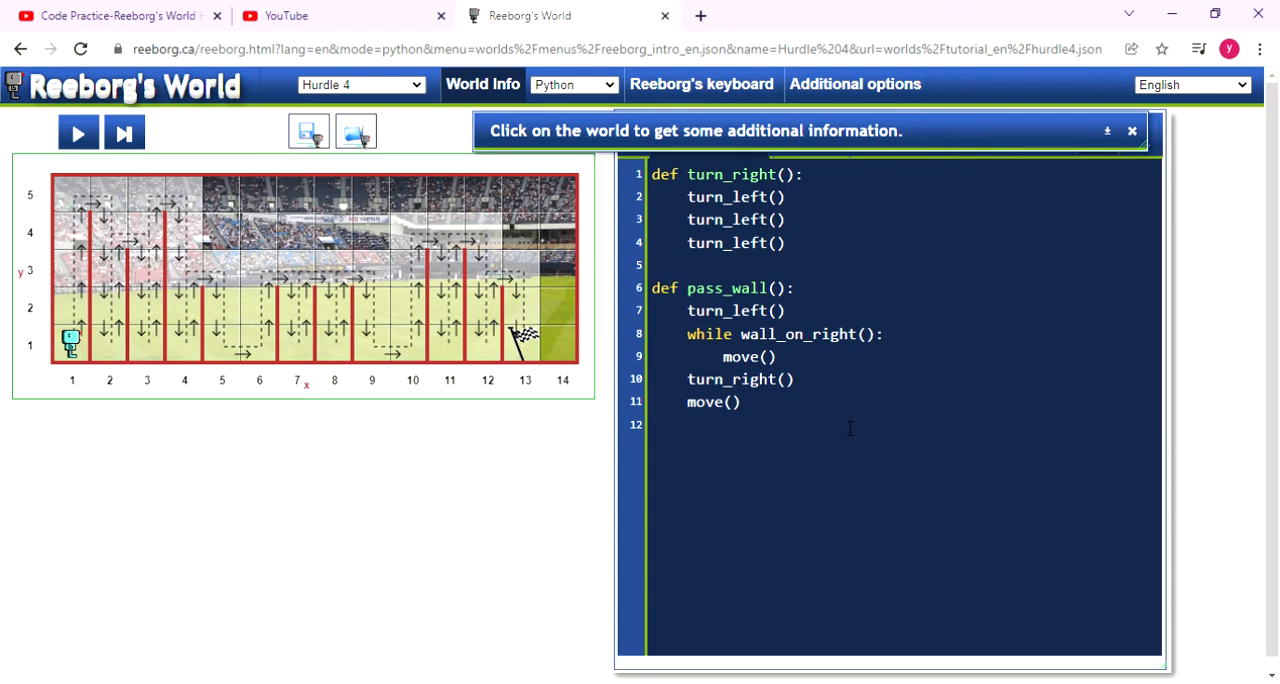
Add a second turn_right() call after the move.
text(turn)
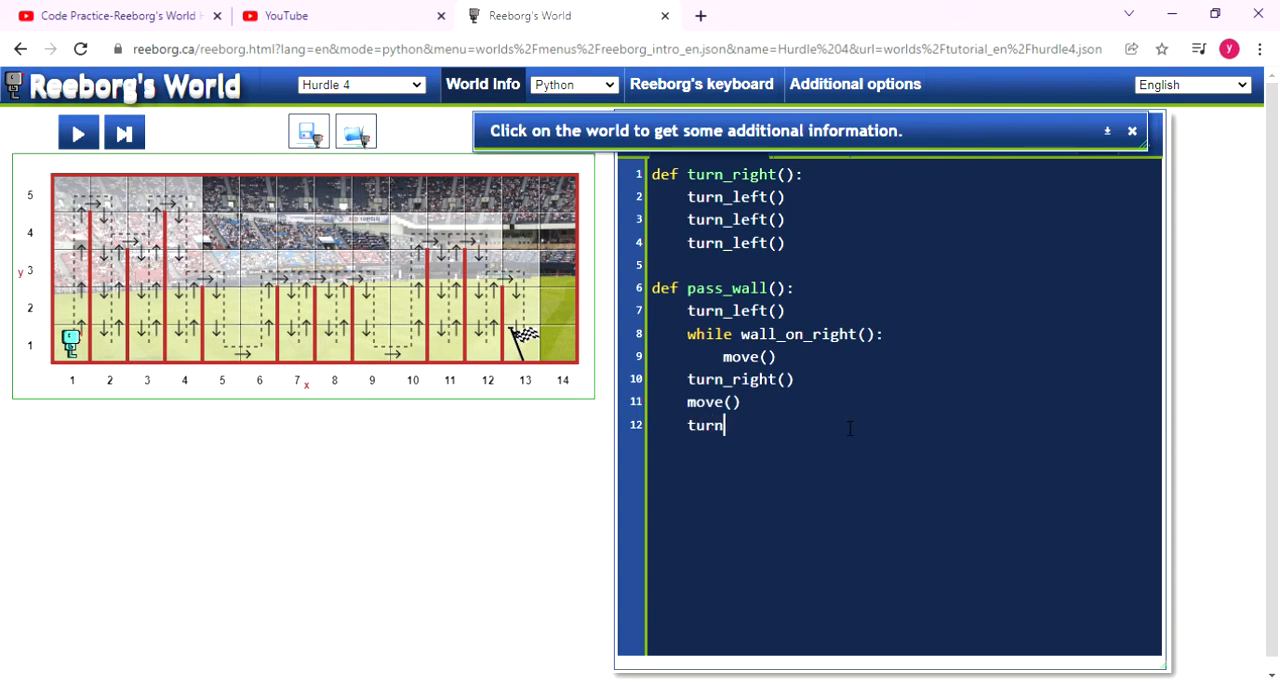
text(_ri)
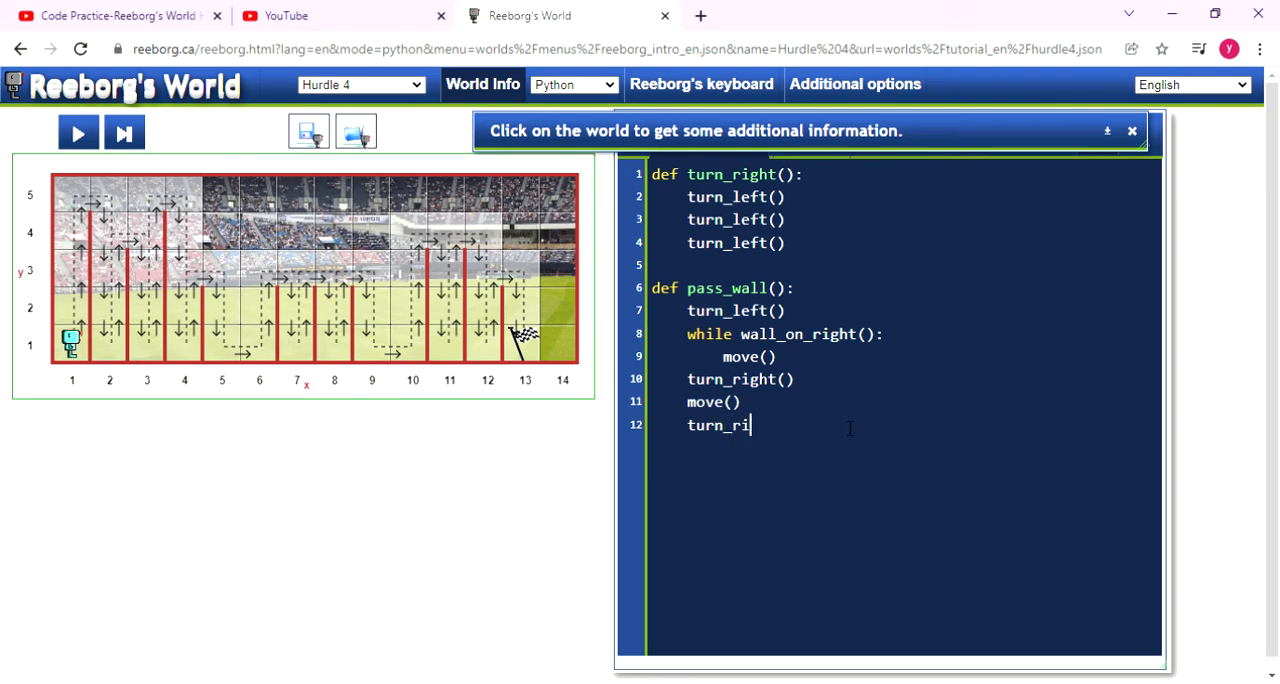
text(ght())
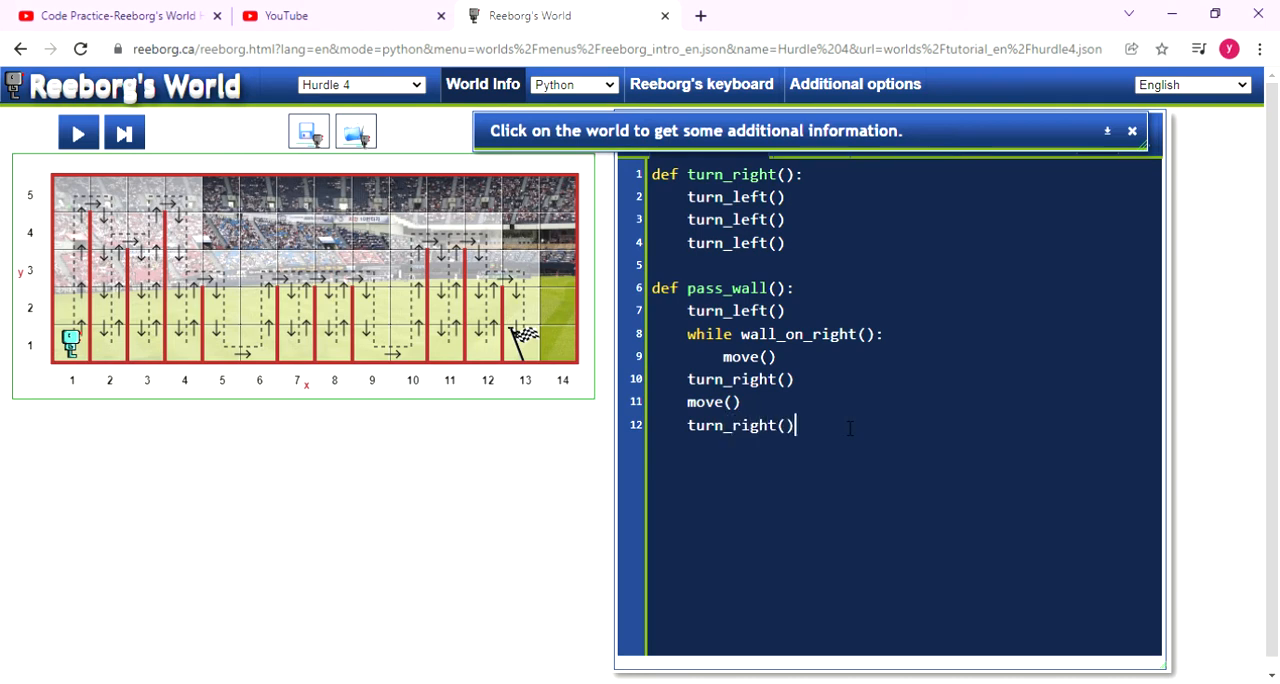
Start a blank line 13 after the final turn_right() in pass_wall.
key(enter)
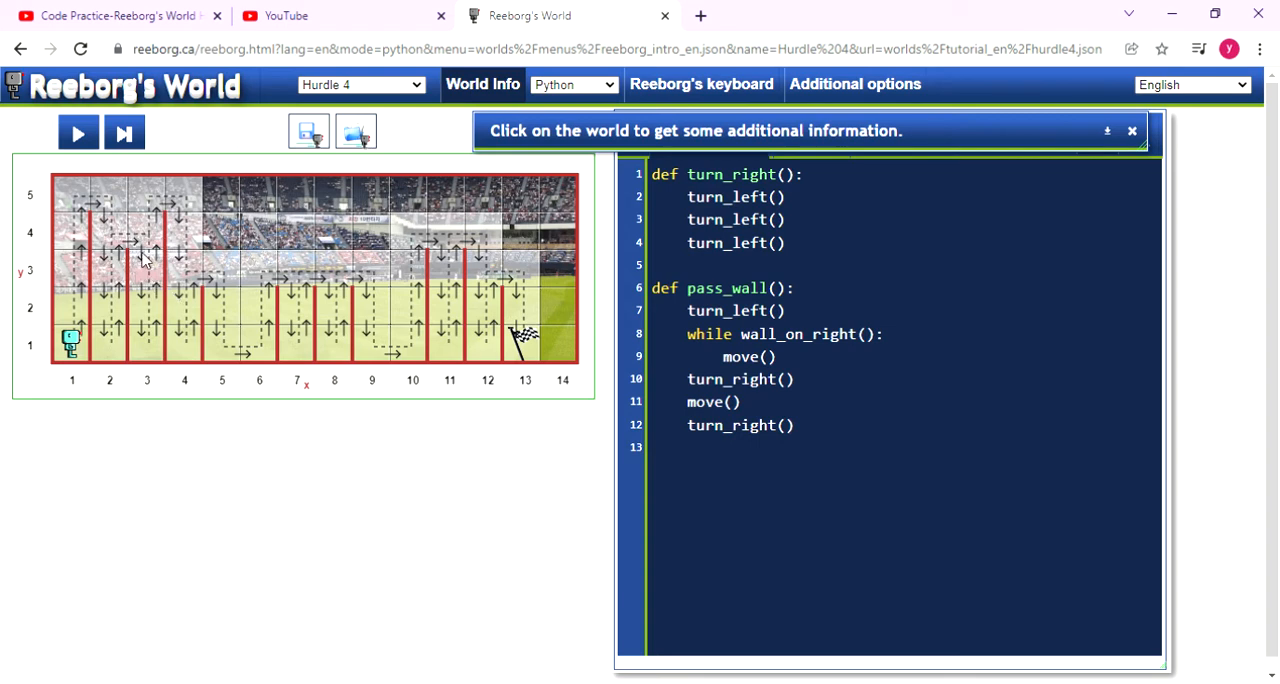
mouse_move(108, 206)
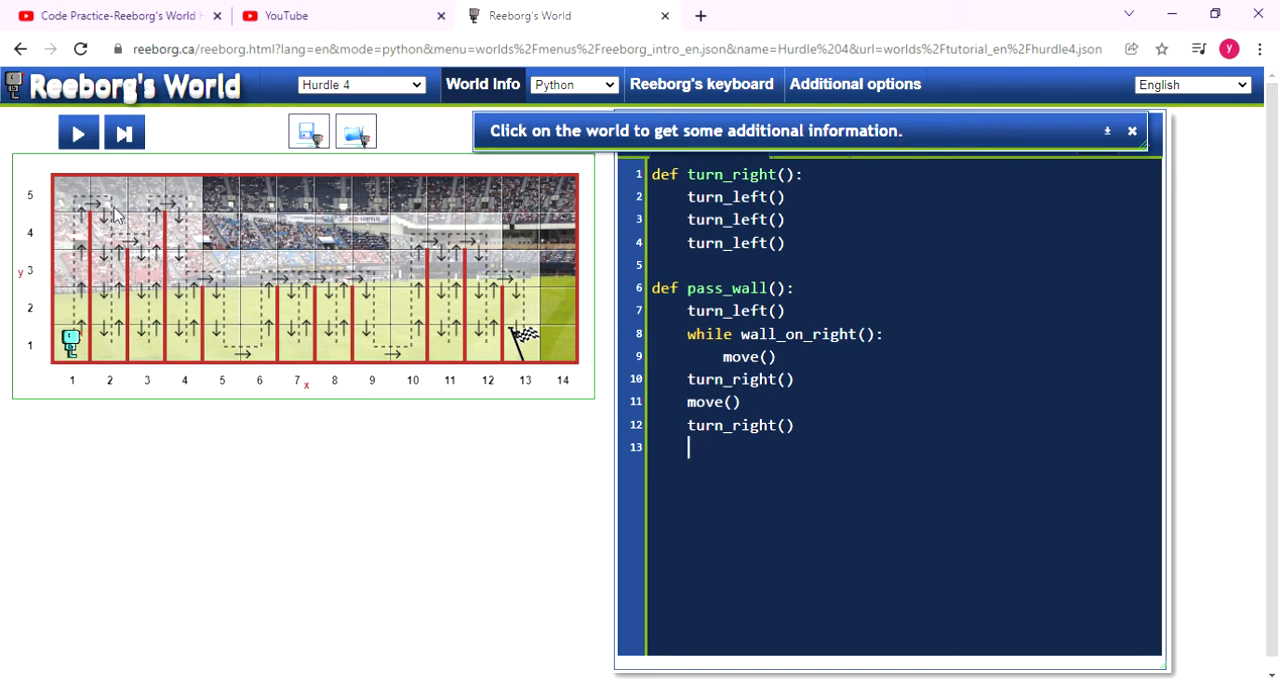
mouse_move(96, 360)
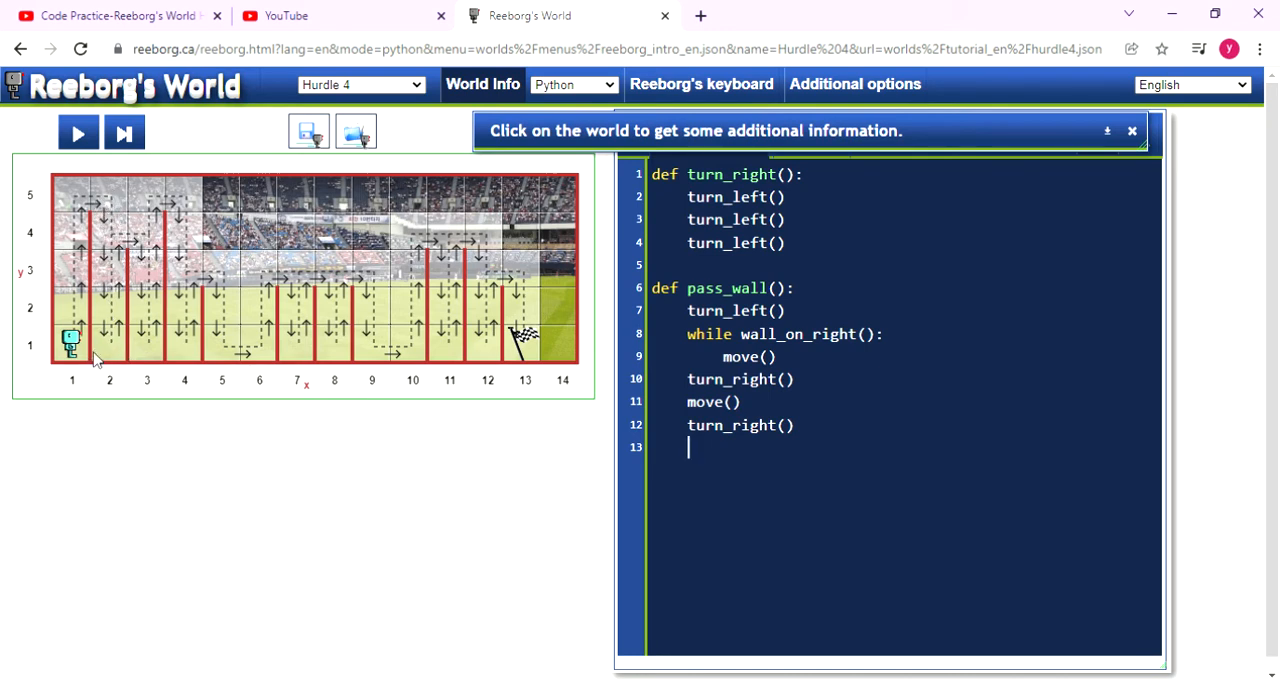
mouse_move(108, 330)
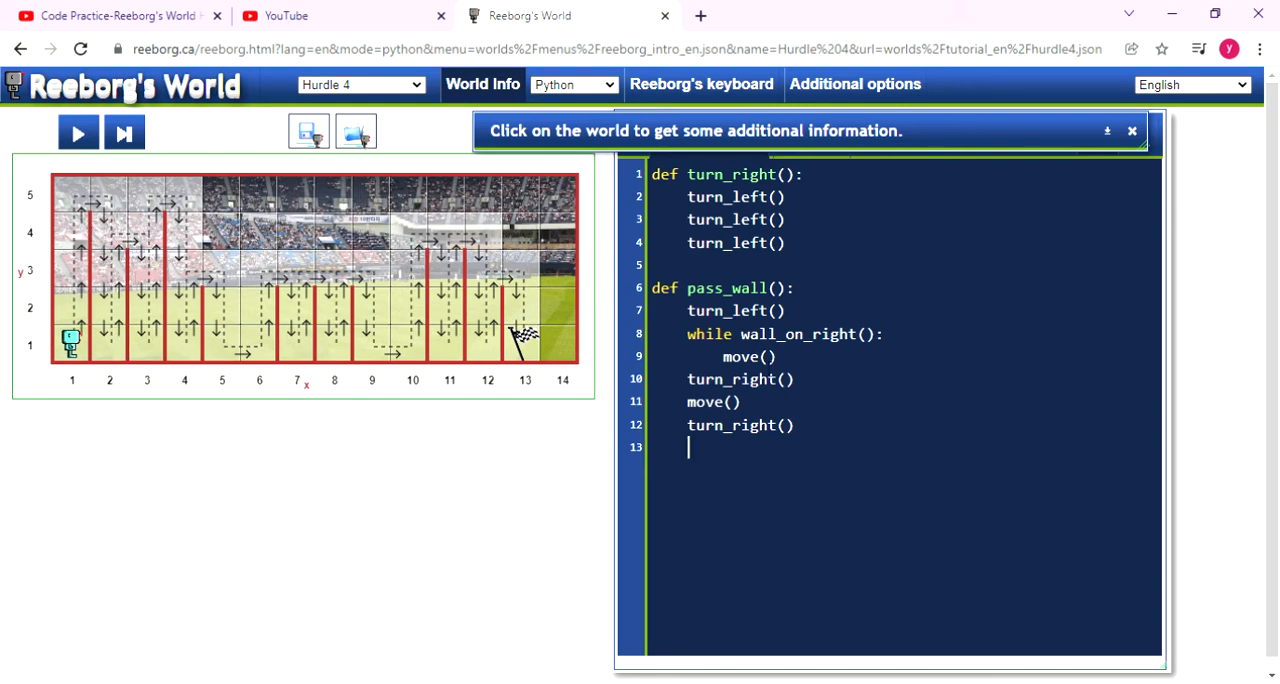
Insert count_wall=0 before the while wall_on_right loop and a blank line inside it.
double_click(784, 334)
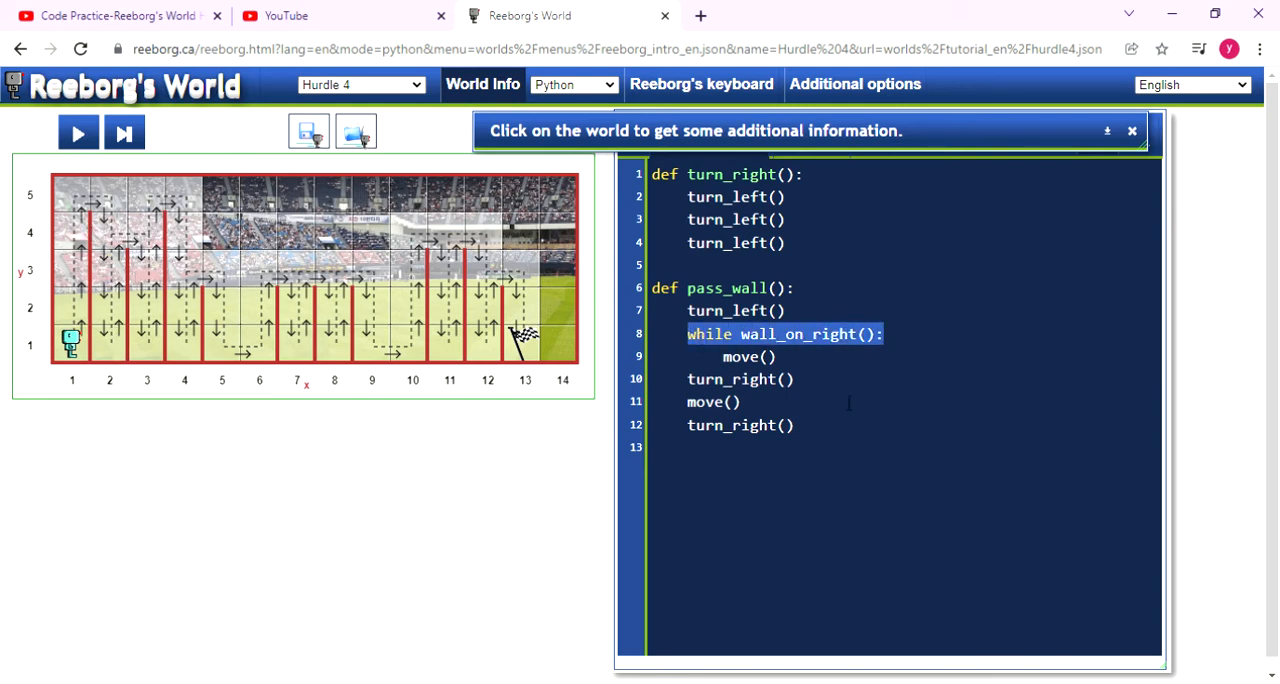
click(884, 334)
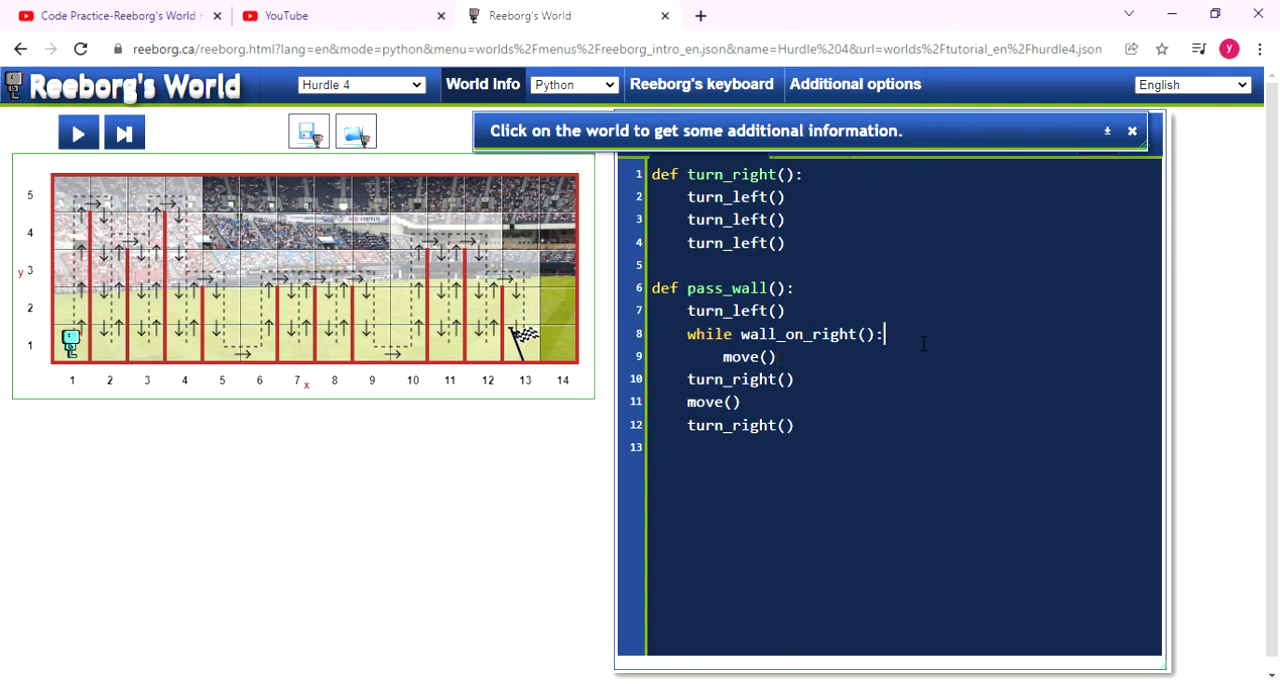
key(Enter)
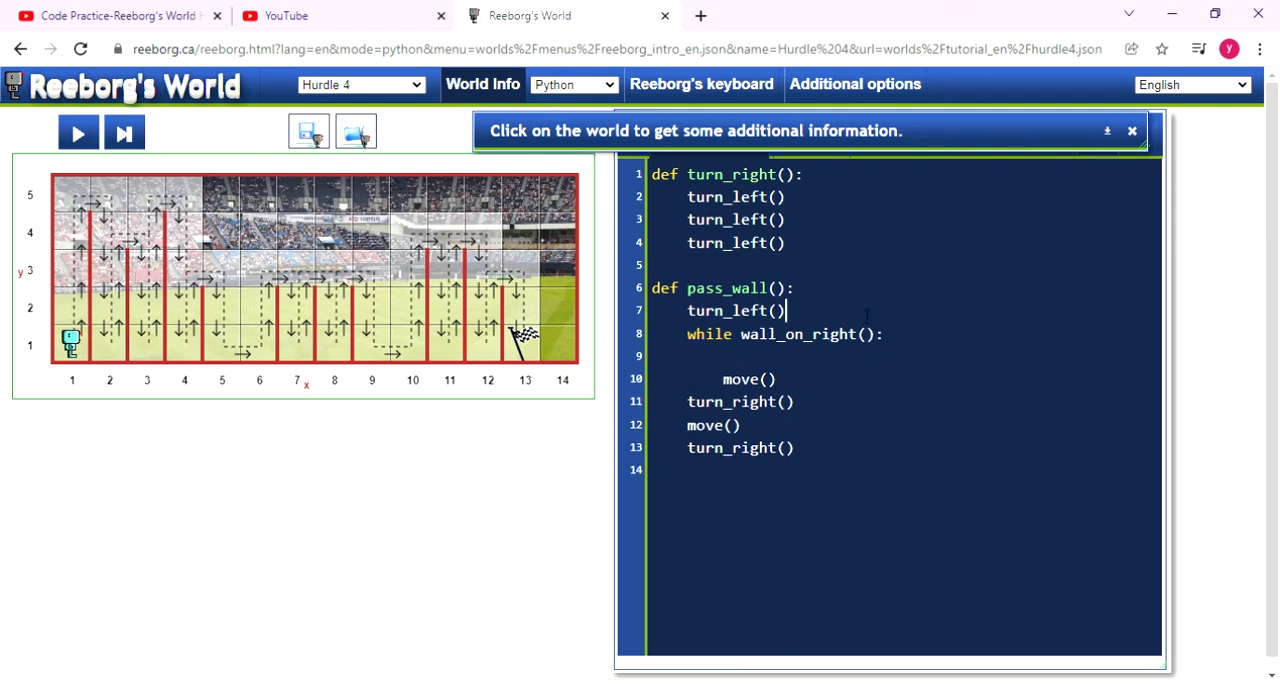
key(enter)
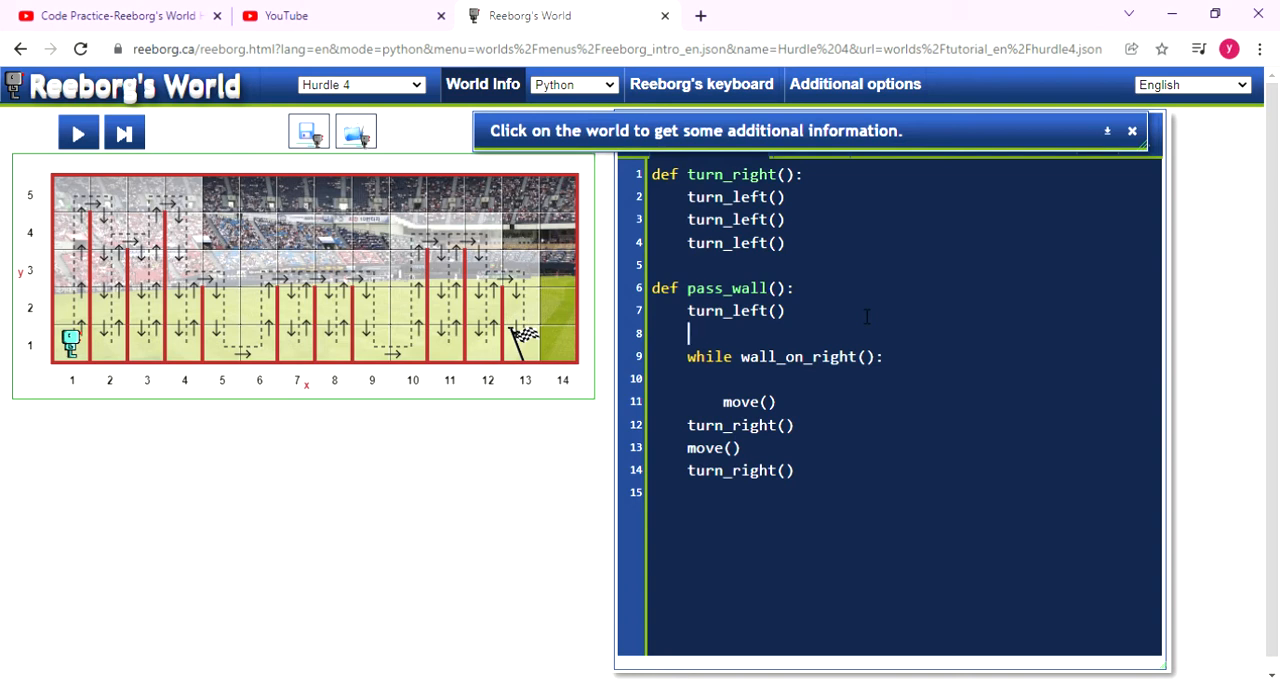
text(count)
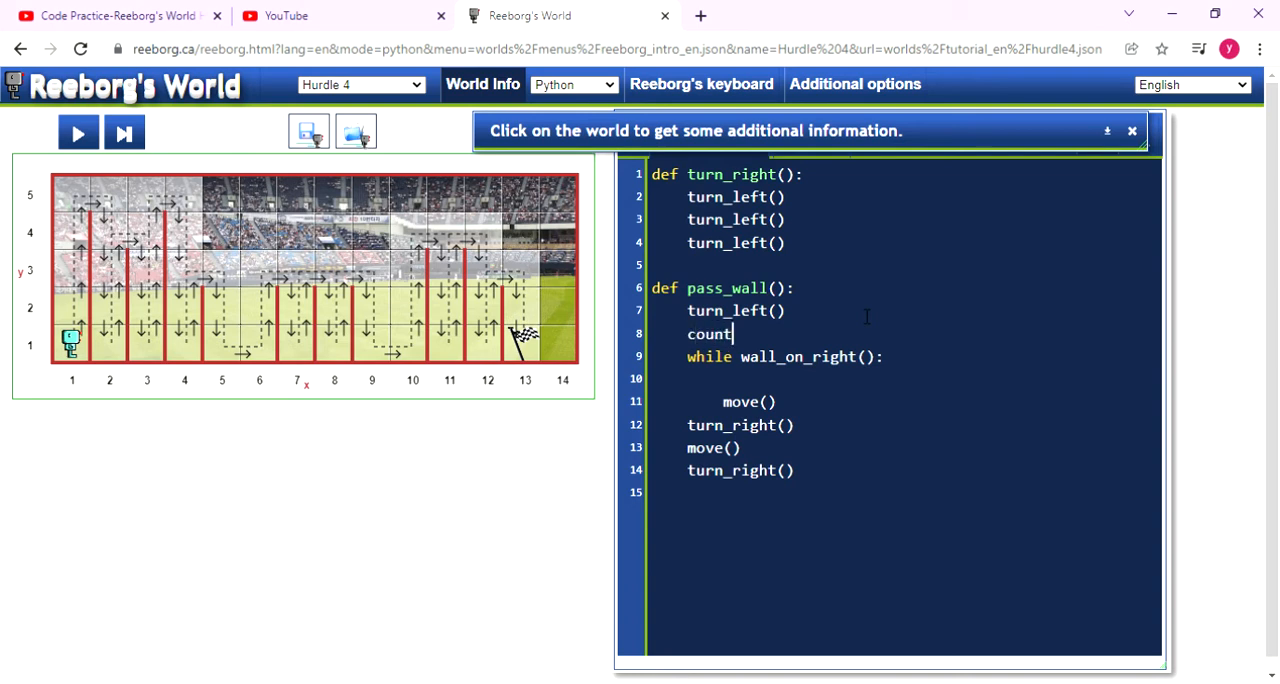
text(_wal)
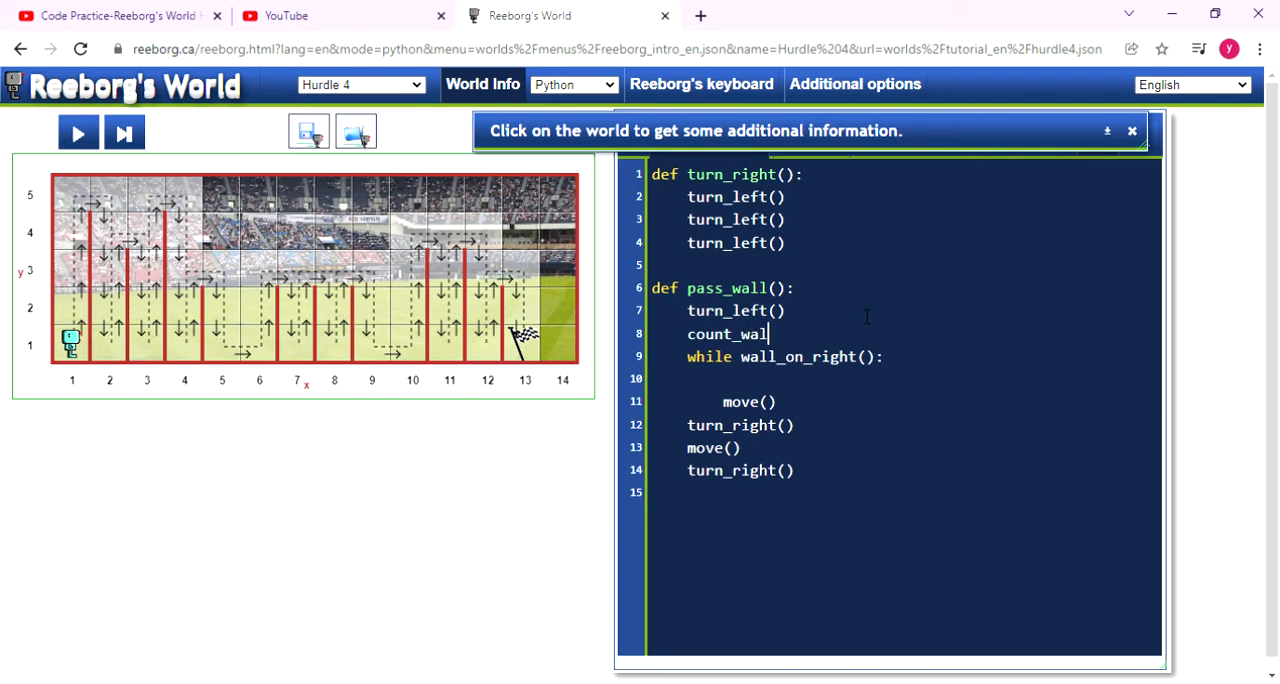
text(=)
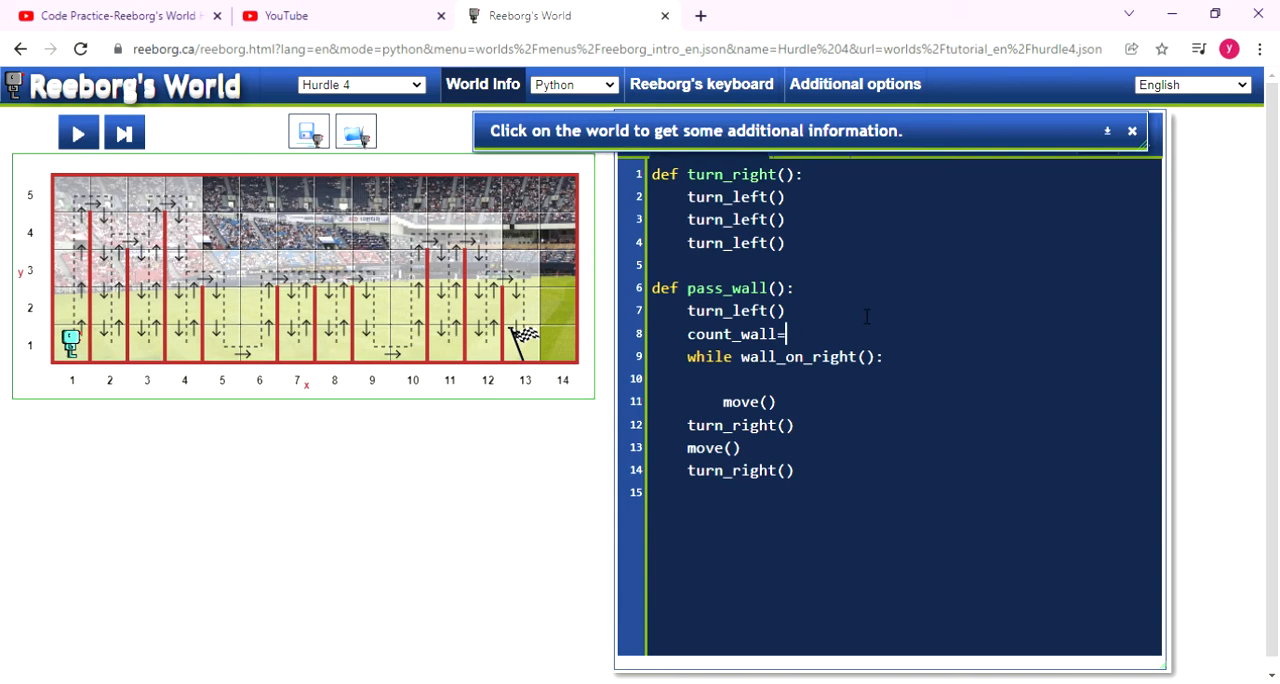
text(0)
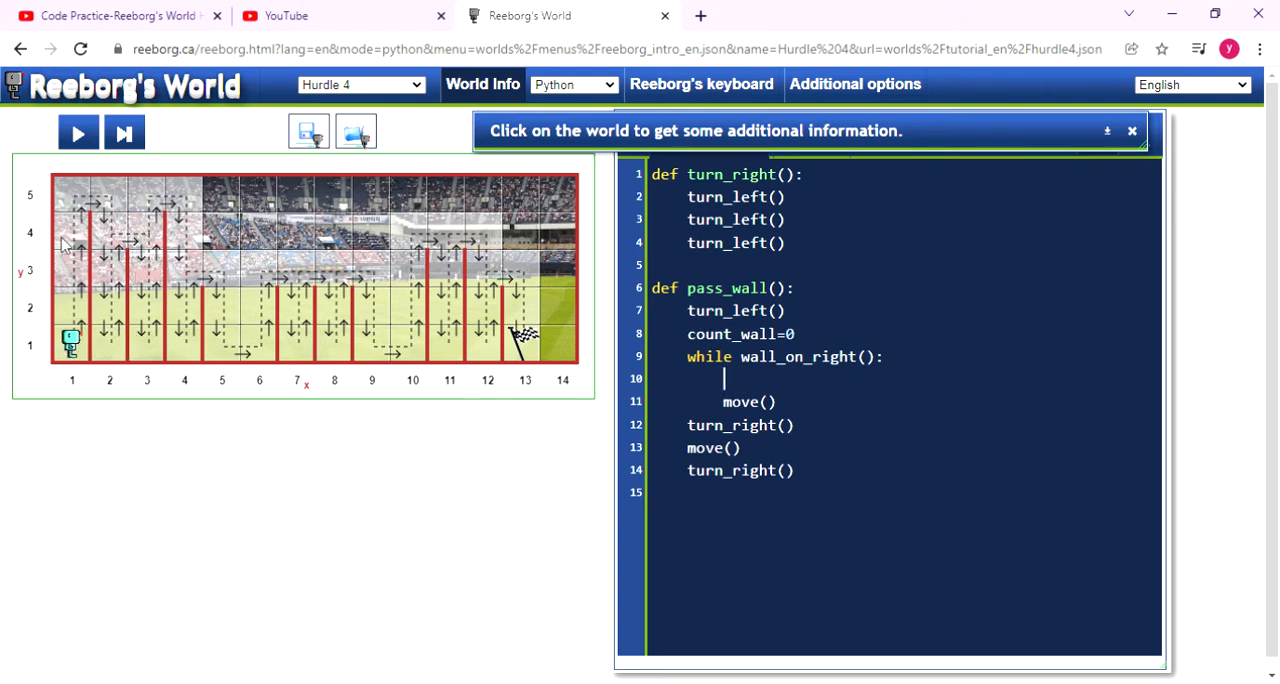
mouse_move(108, 336)
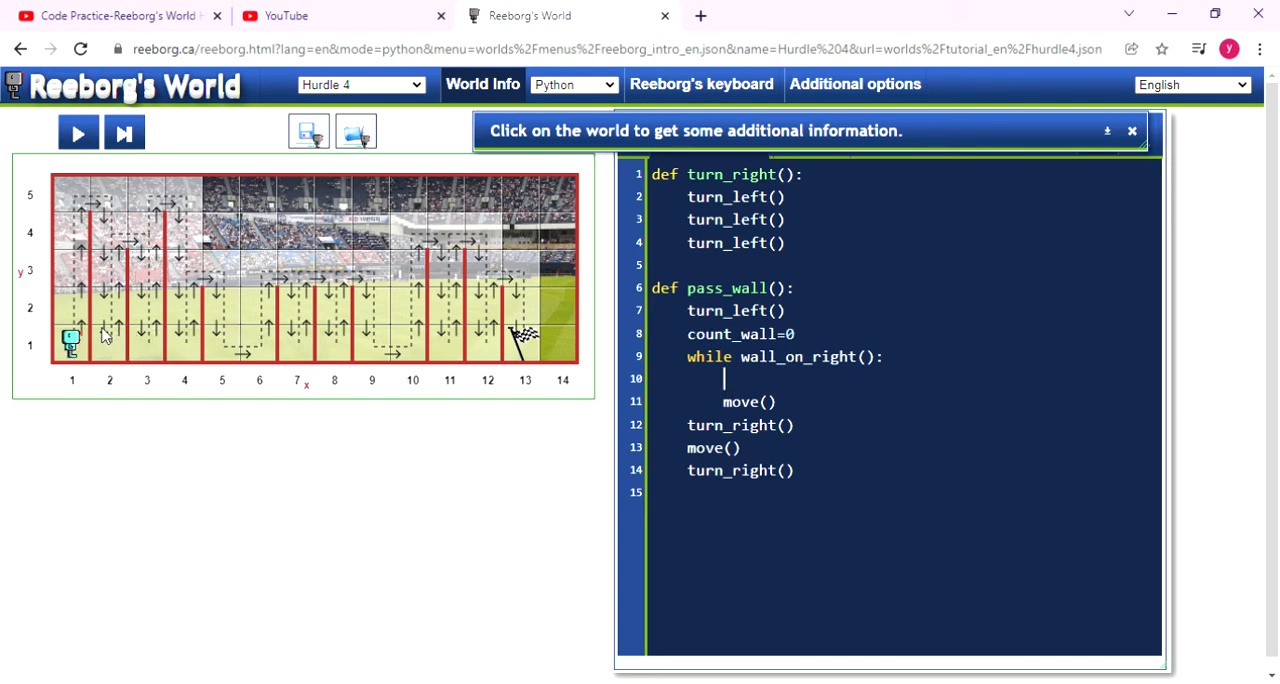
mouse_move(72, 276)
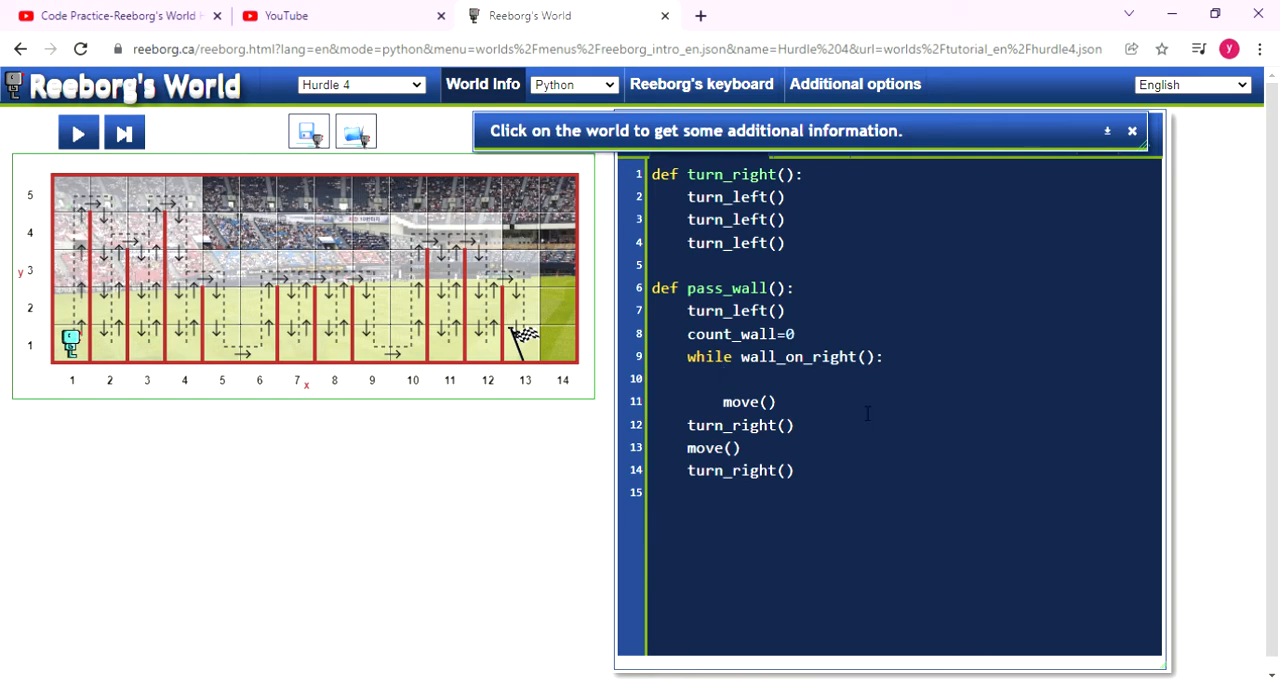
Begin the increment count_wall+= inside the wall-following loop.
text(c)
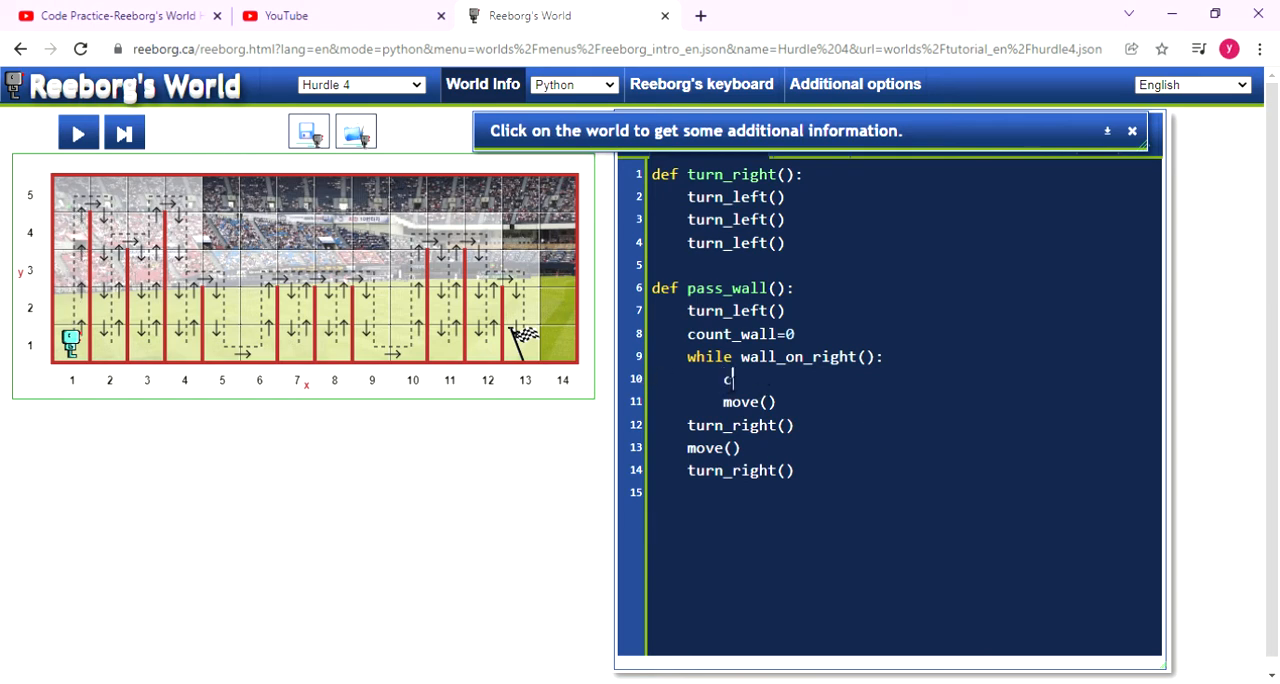
text(ount_)
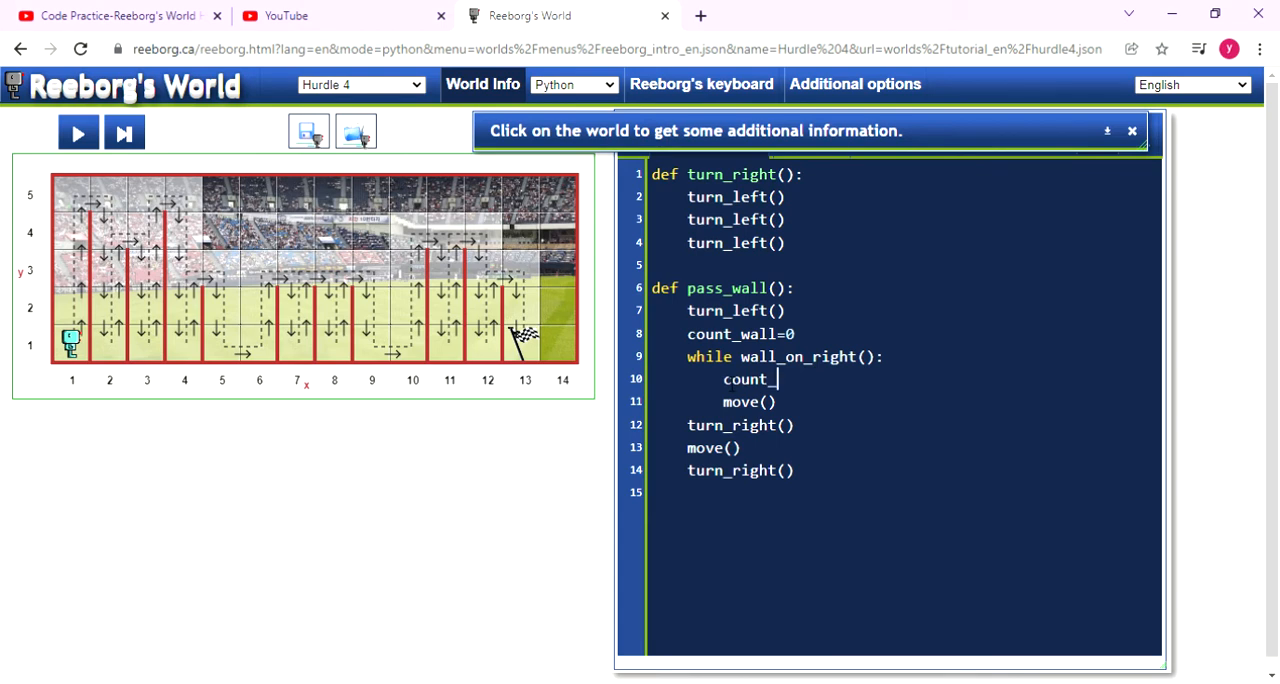
text(wall)
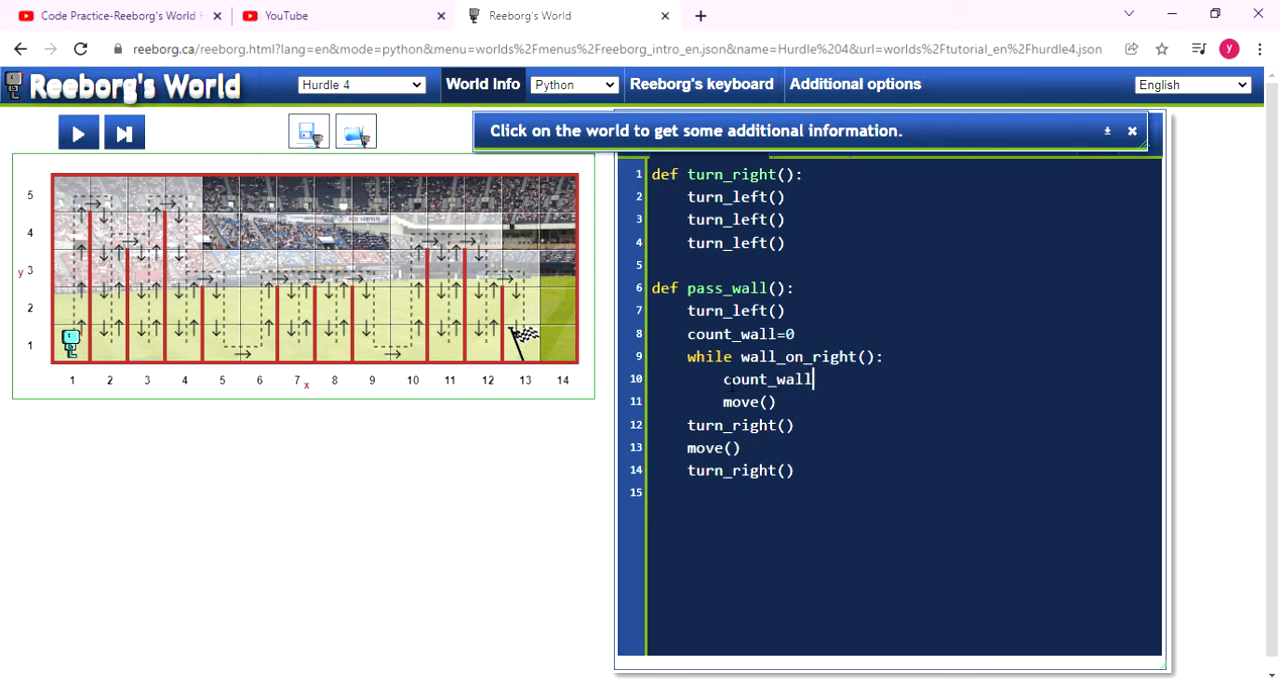
text(+=)
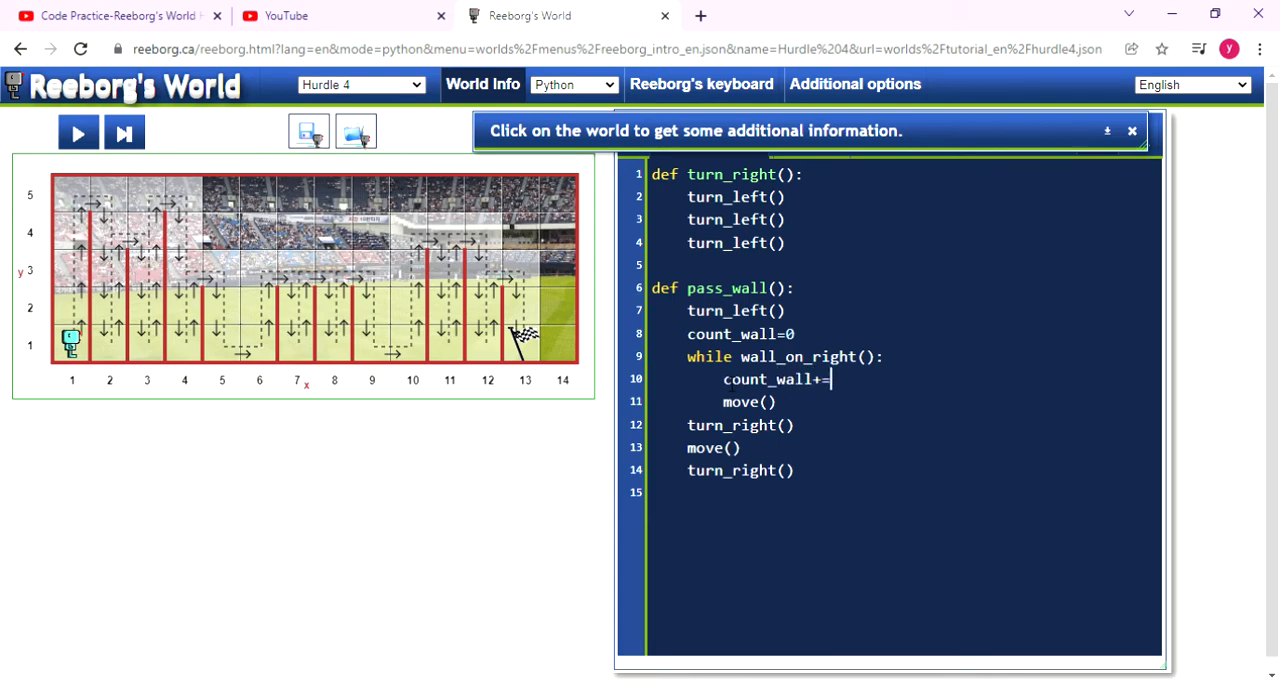
mouse_move(78, 376)
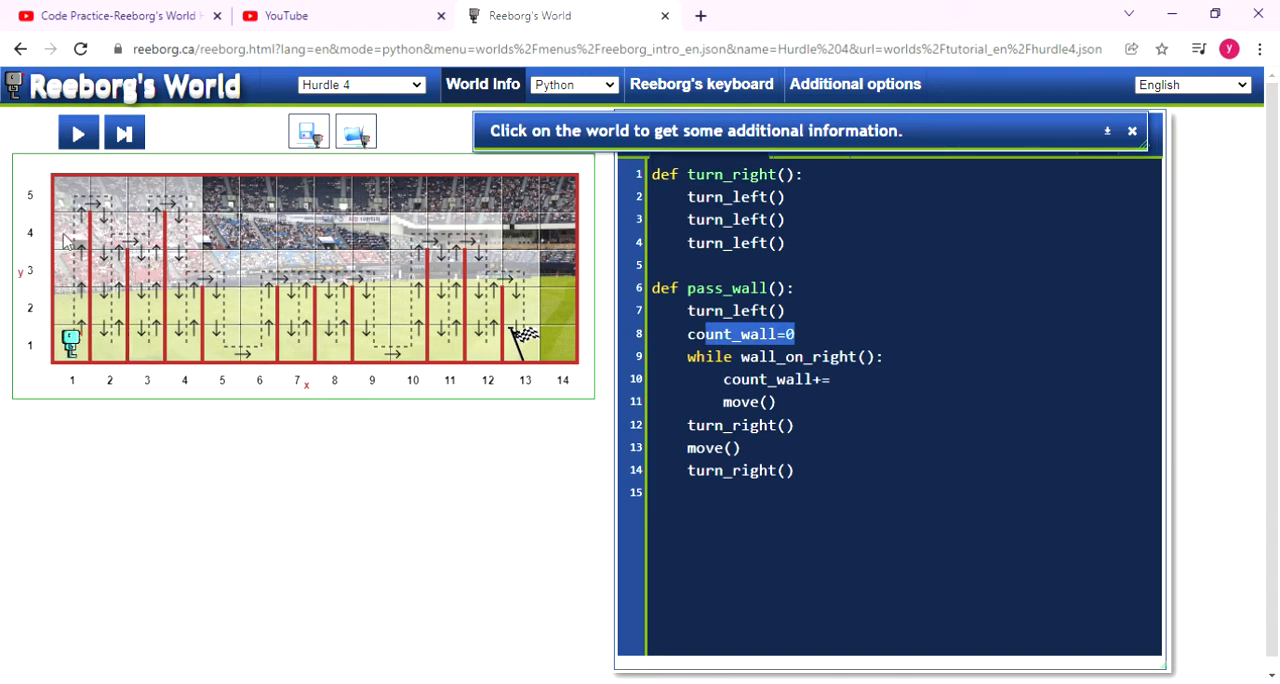
mouse_move(82, 204)
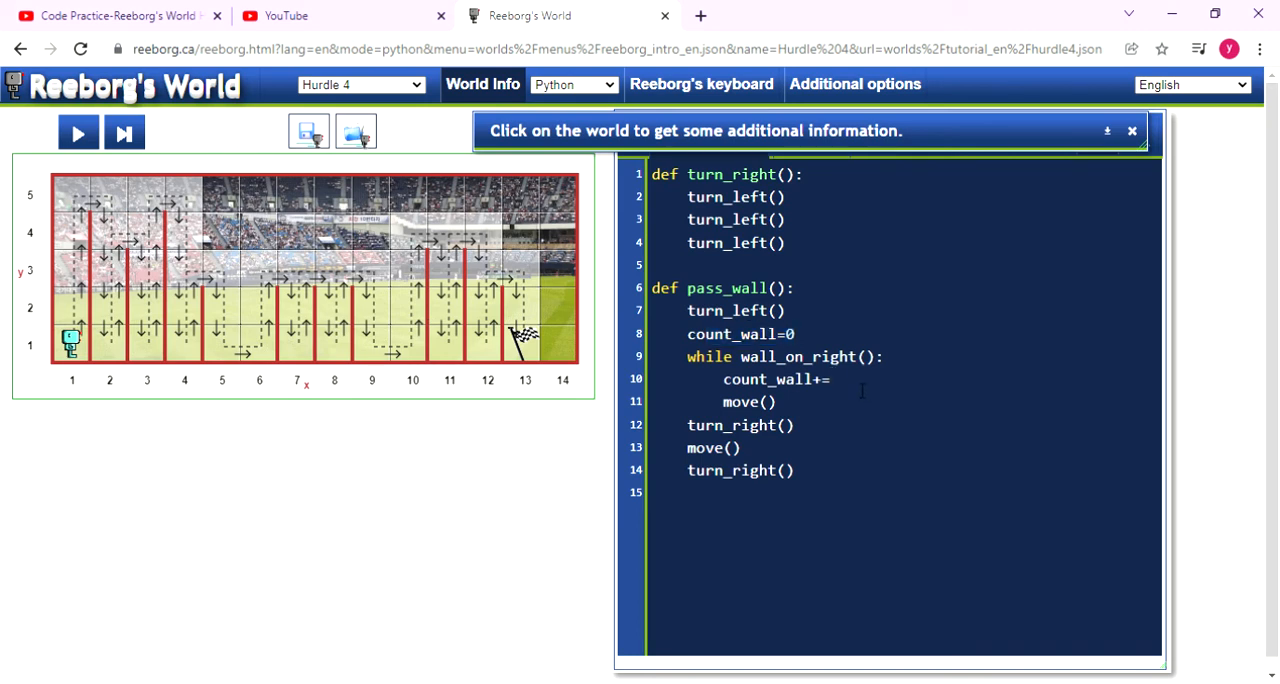
Complete count_wall+=1 and add a while num_of_wall >0: loop at the end of pass_wall.
text(1)
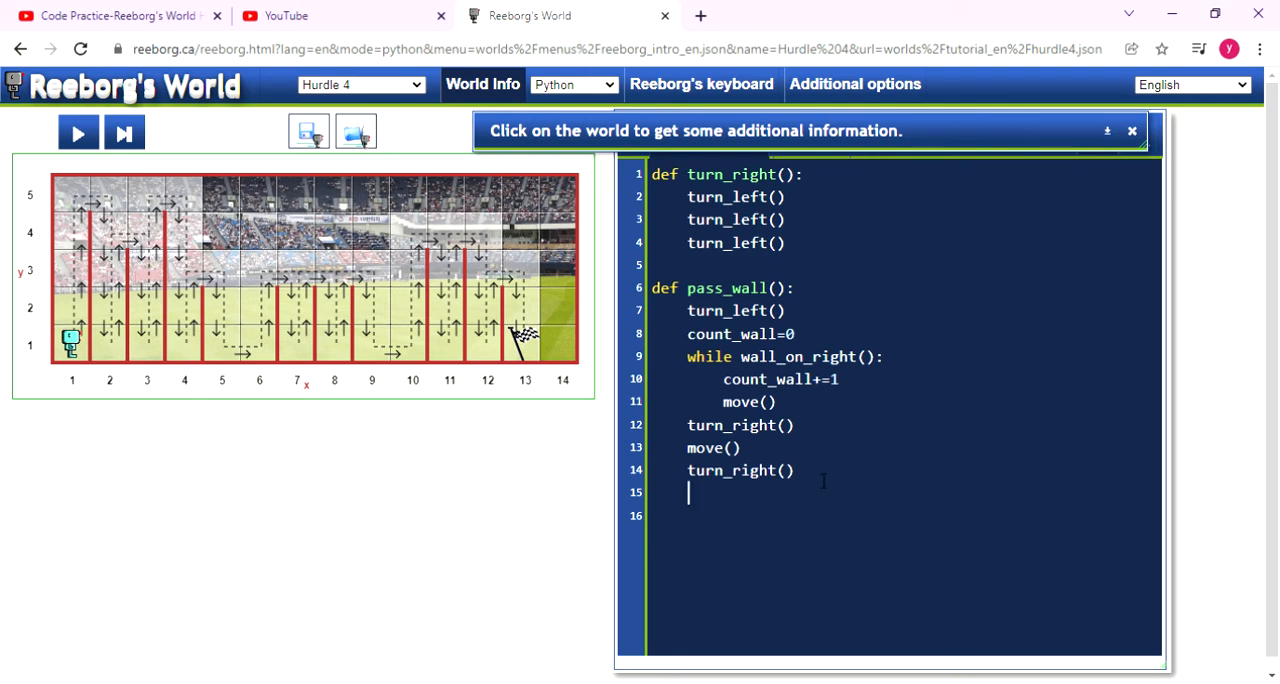
text(w)
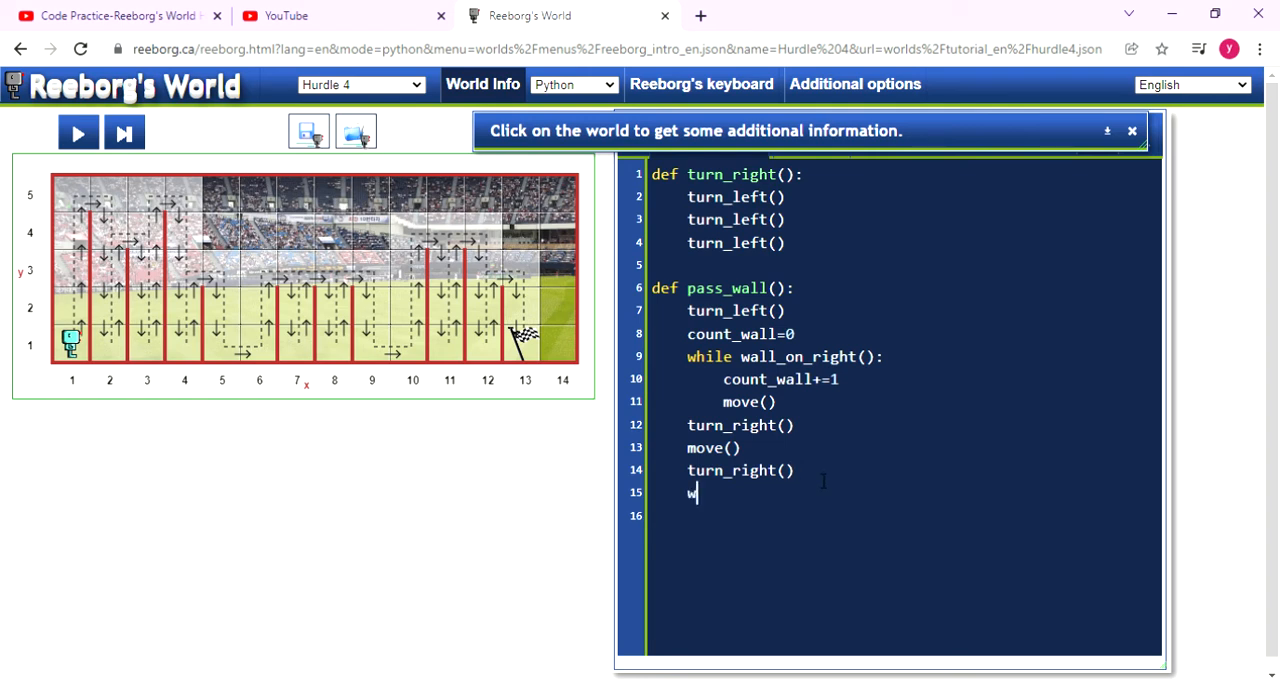
text(hile)
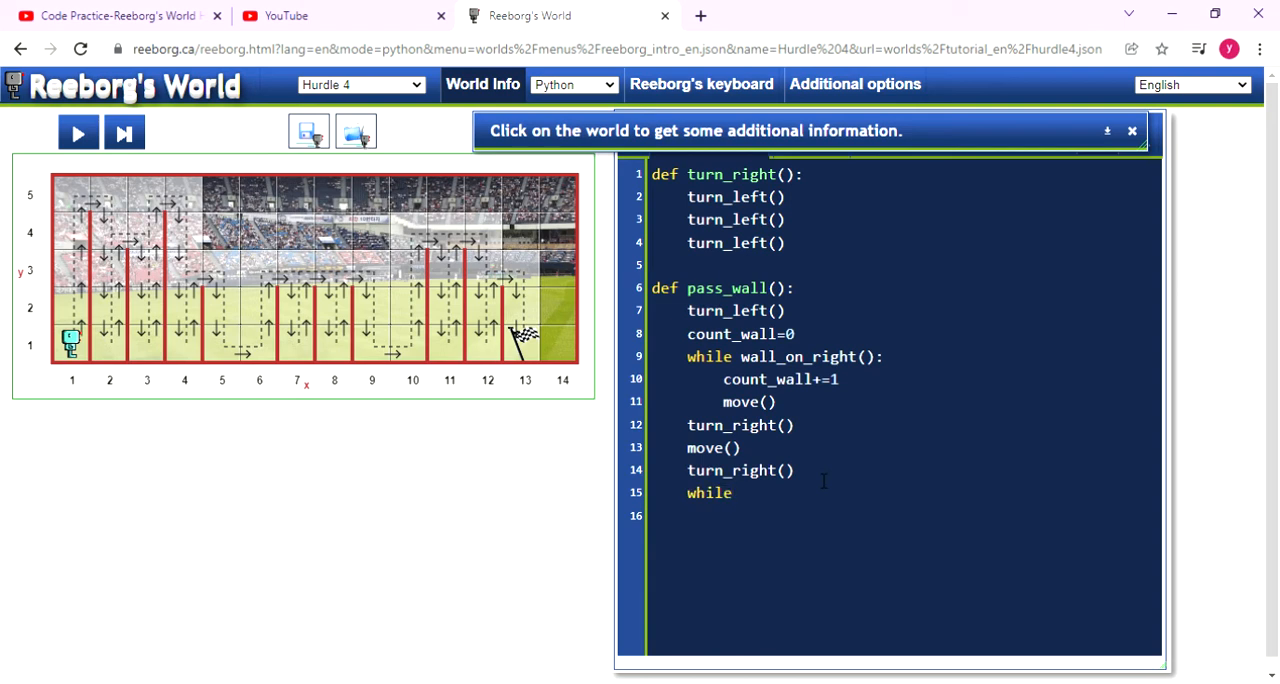
text(n)
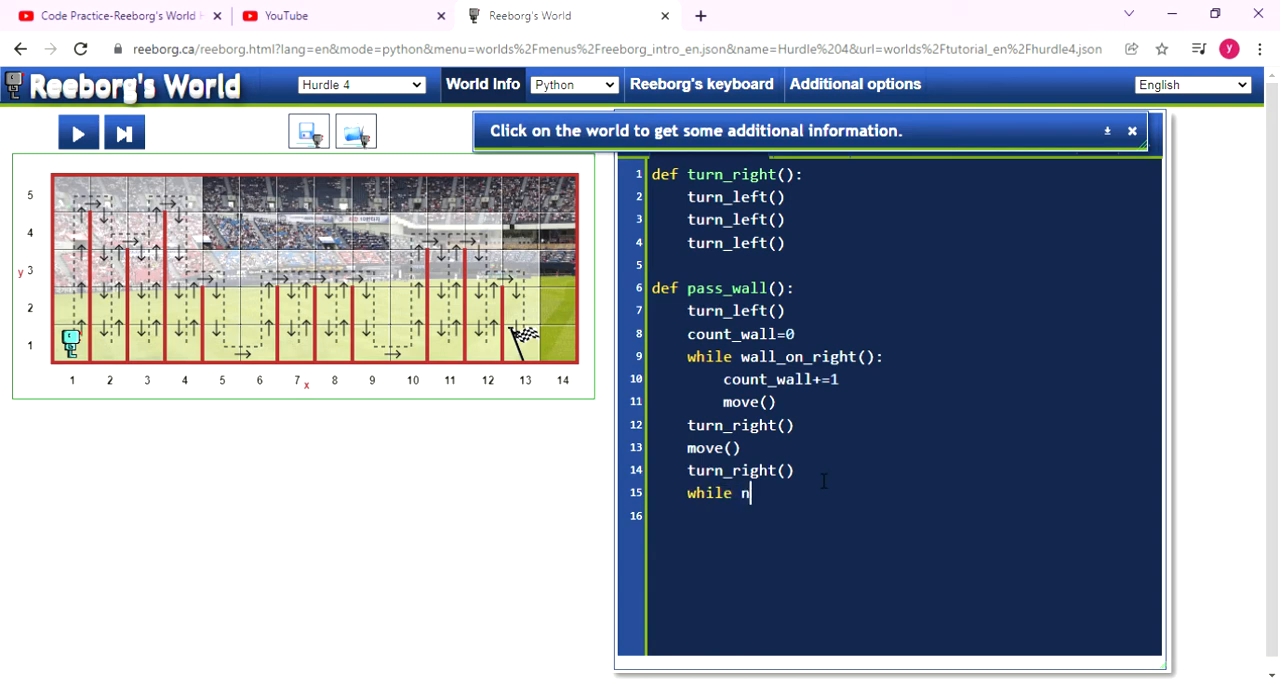
text(um_o)
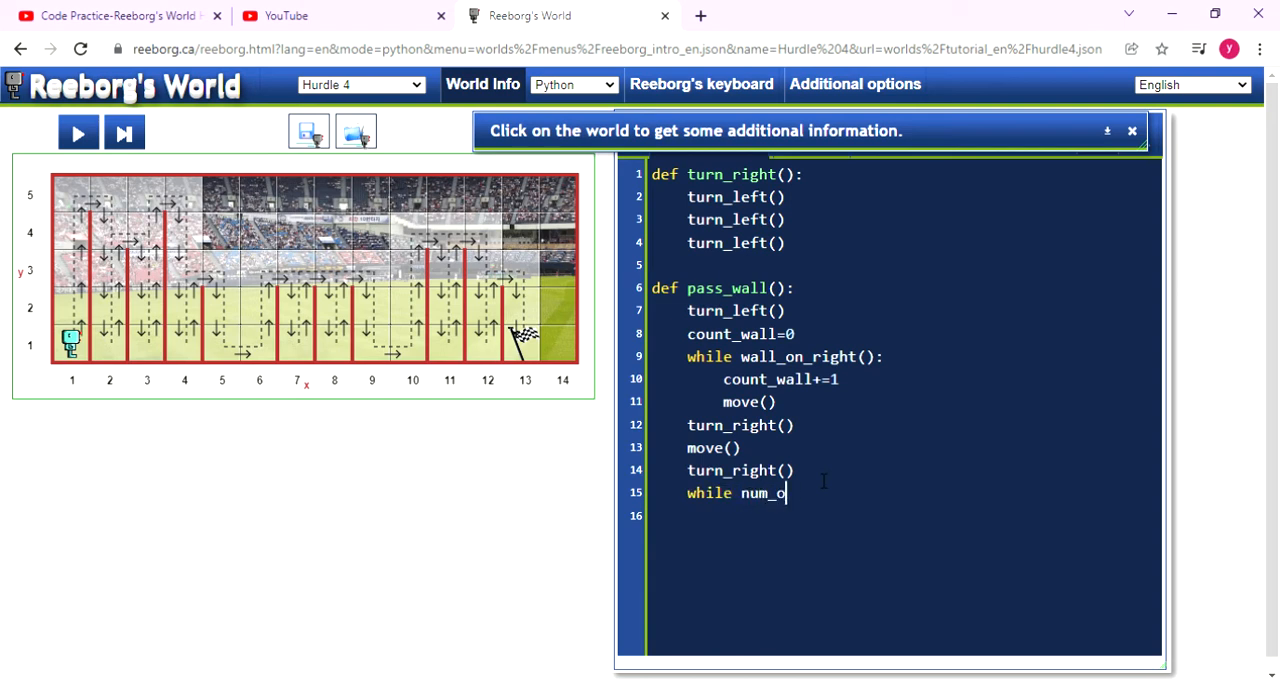
text(f)
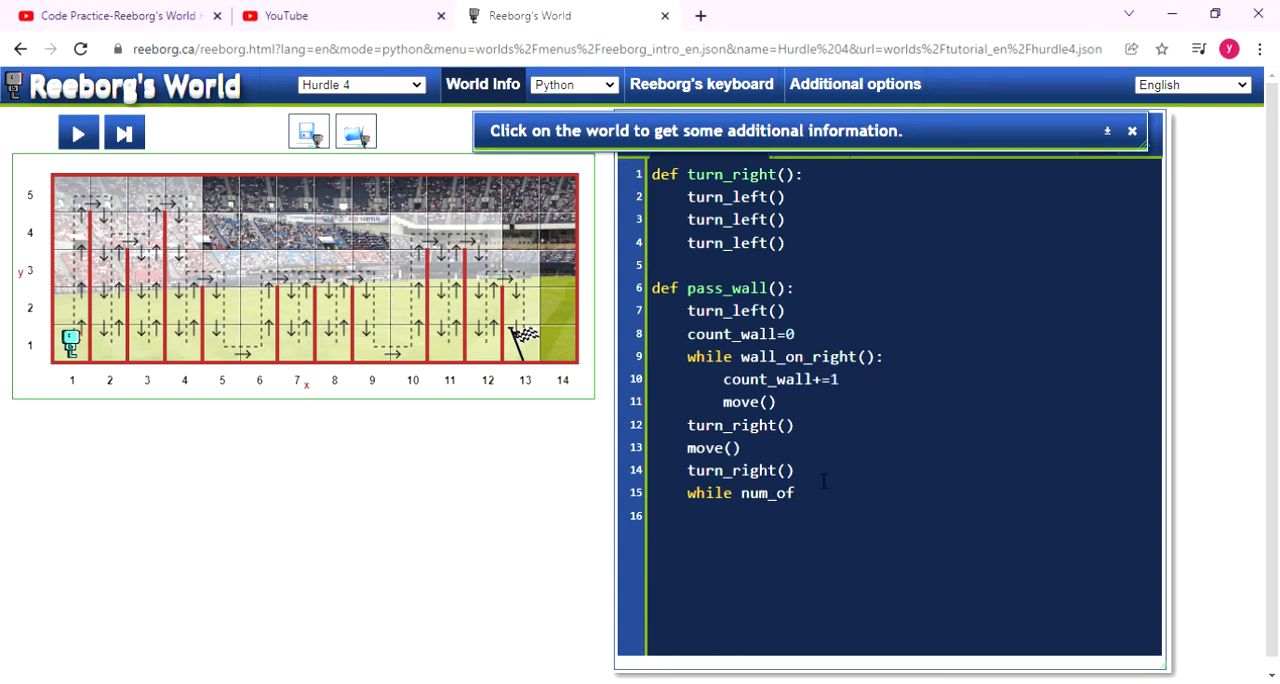
text(_wall)
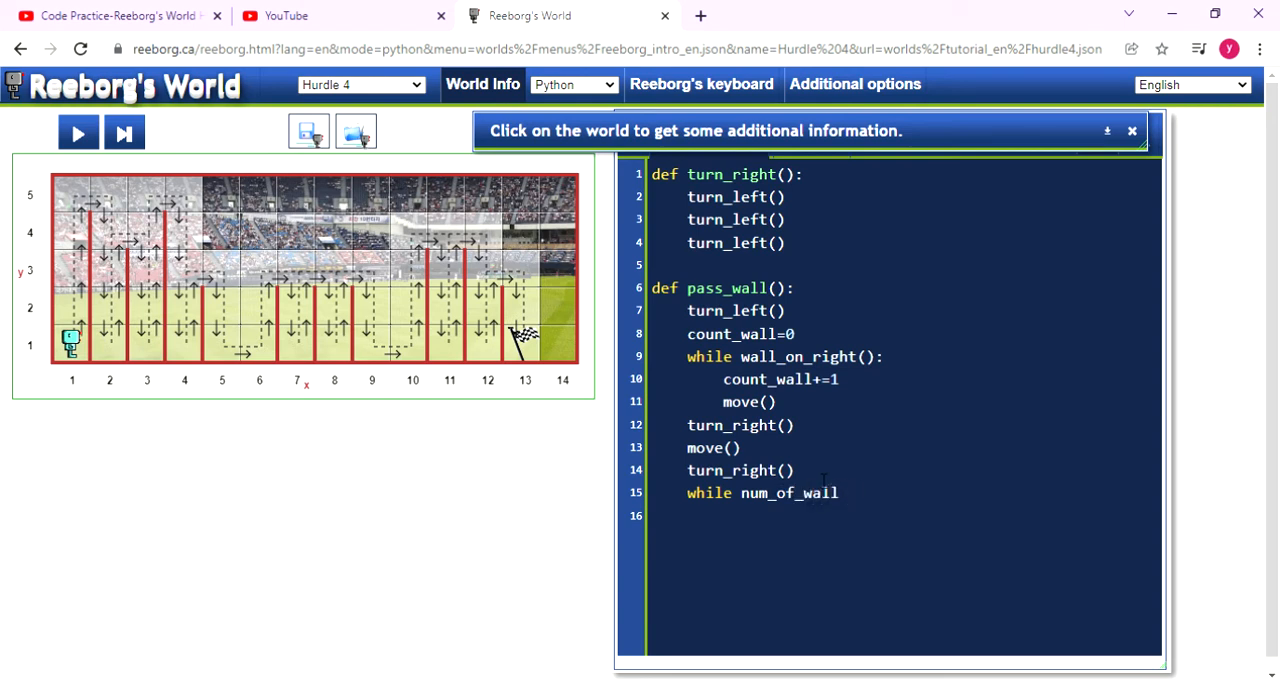
text(>0:)
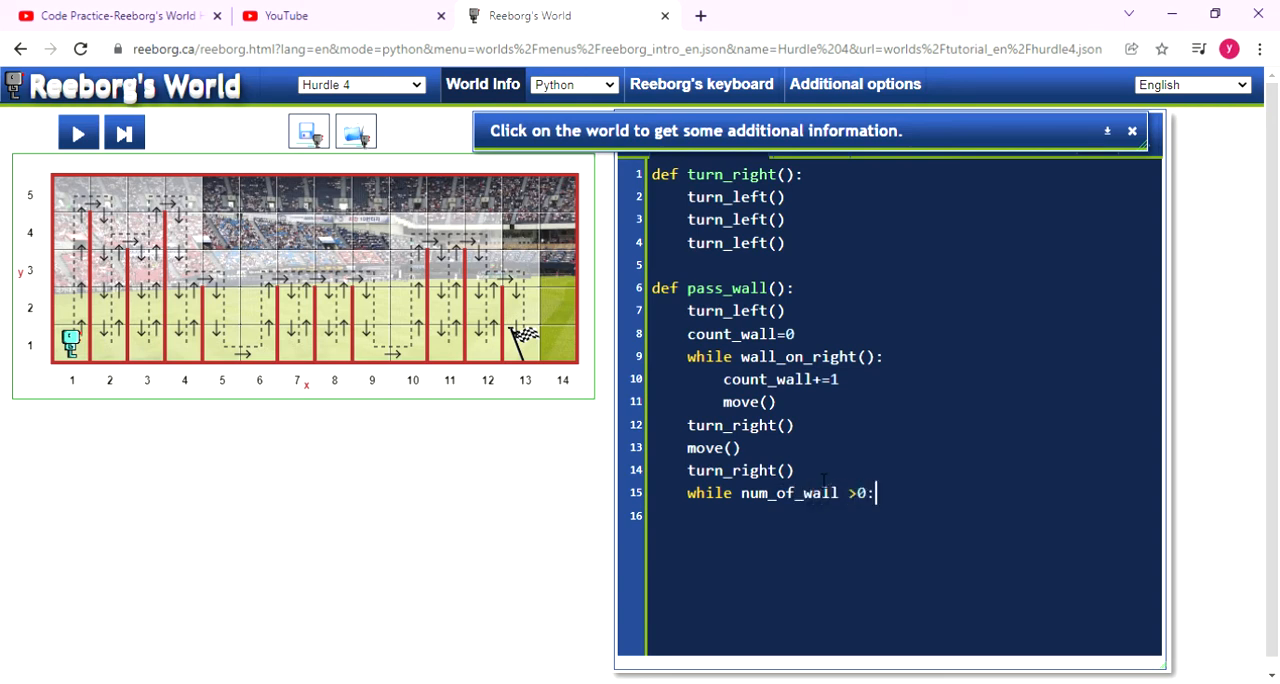
Start the loop body with a move call (mistyped as move90).
text(mo)
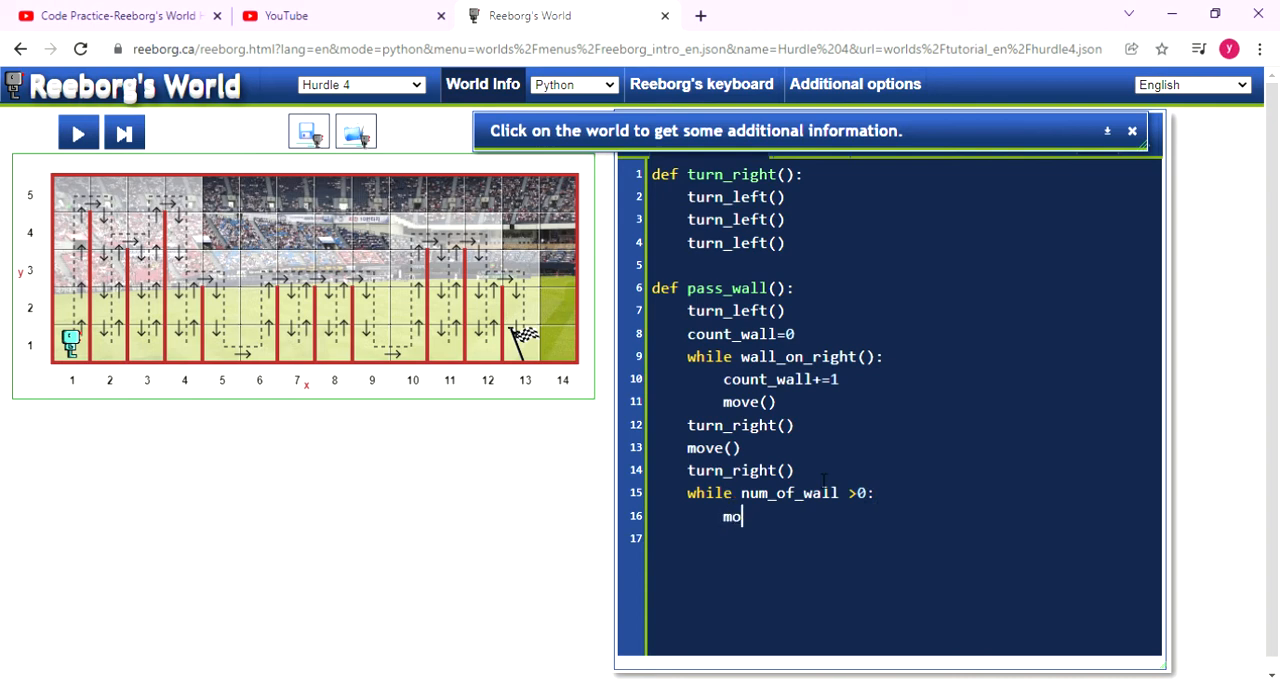
text(ve90)
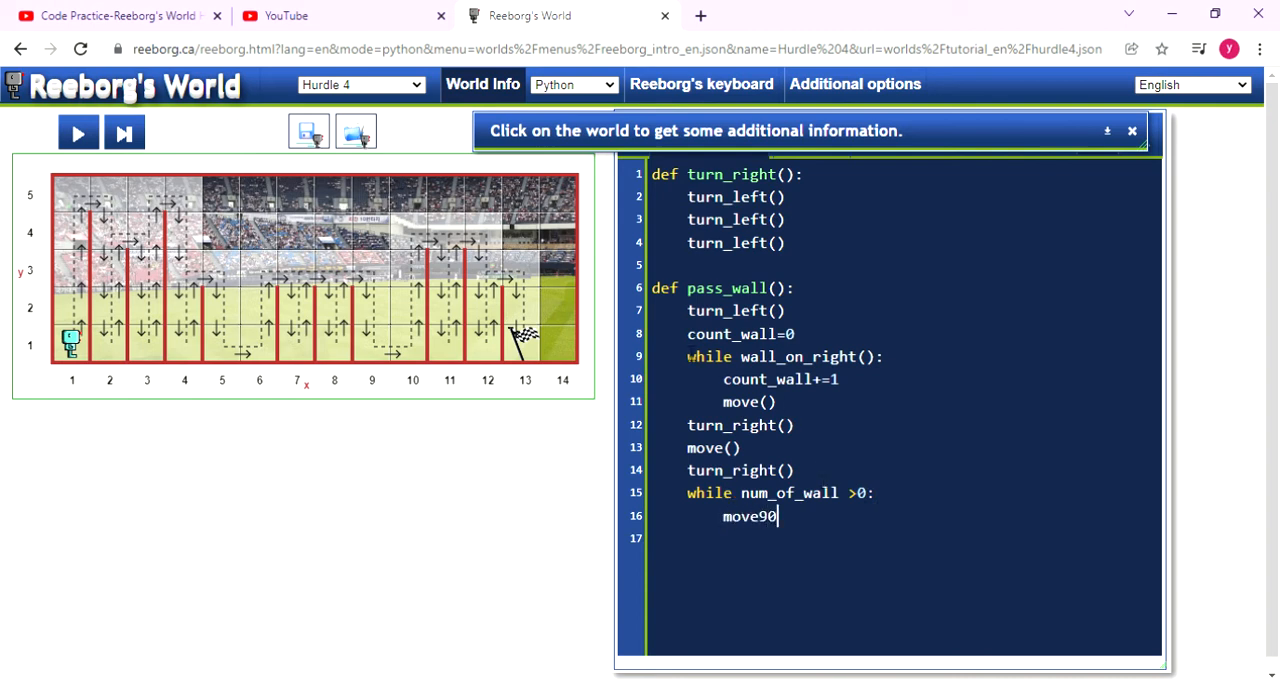
double_click(740, 334)
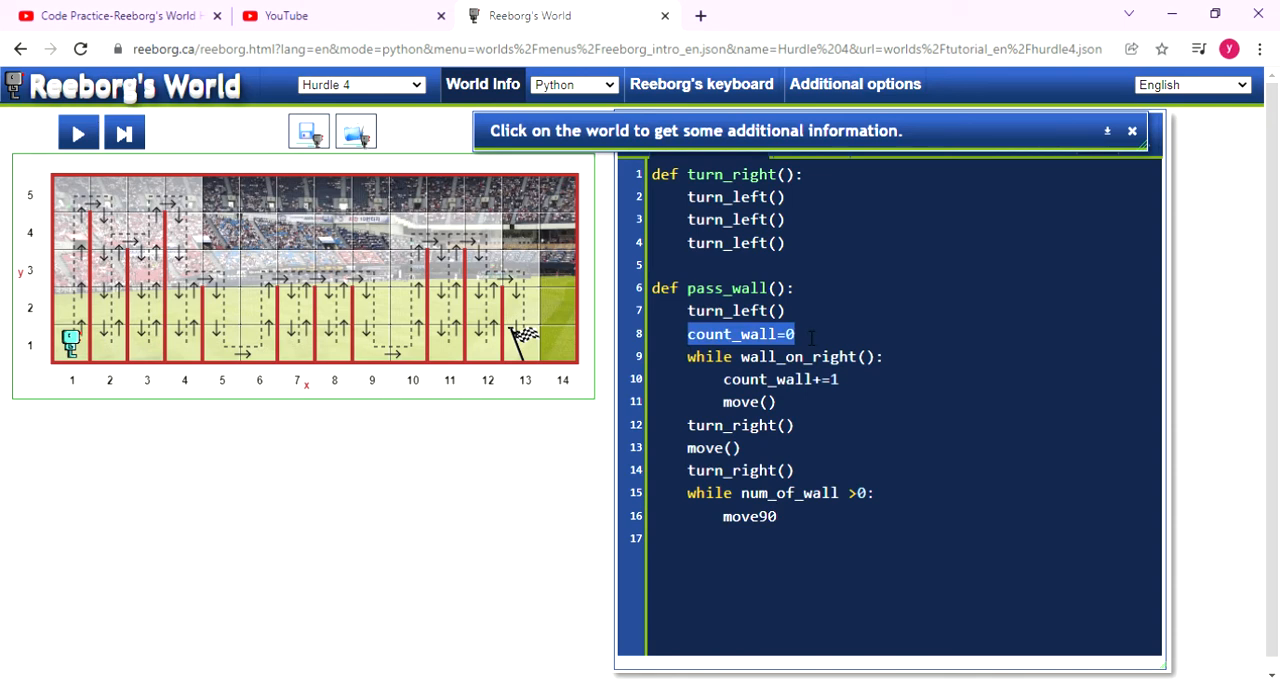
click(692, 334)
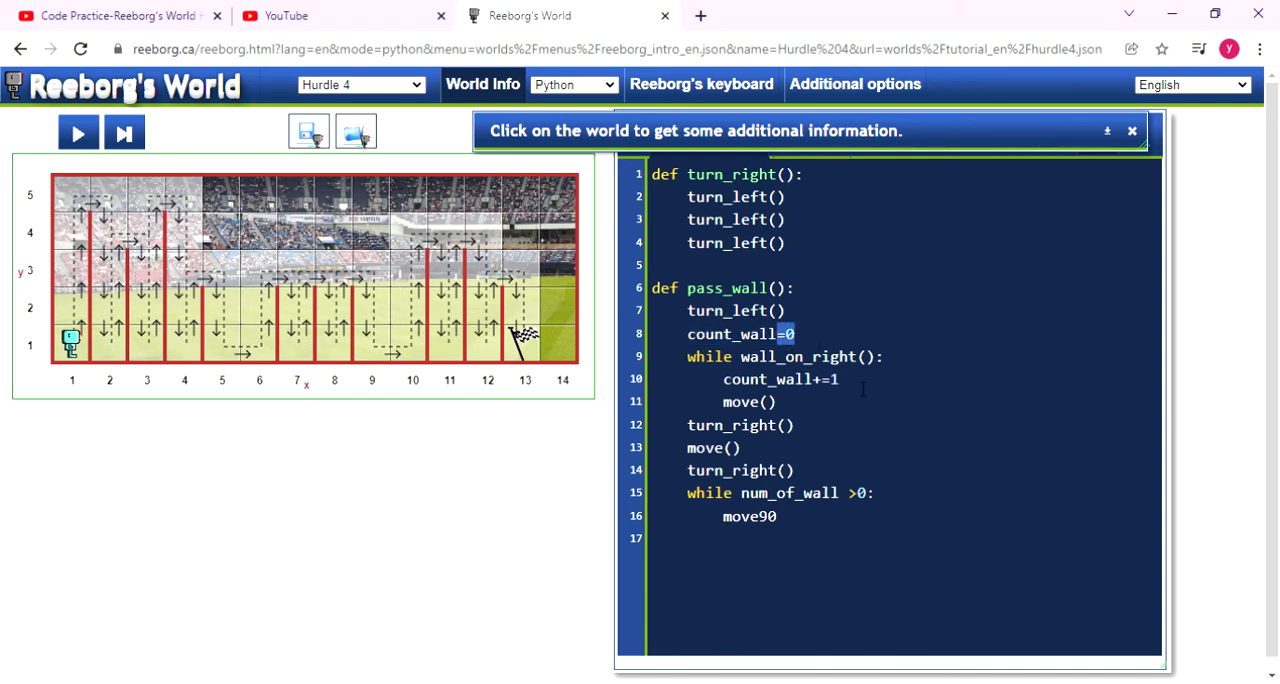
double_click(780, 380)
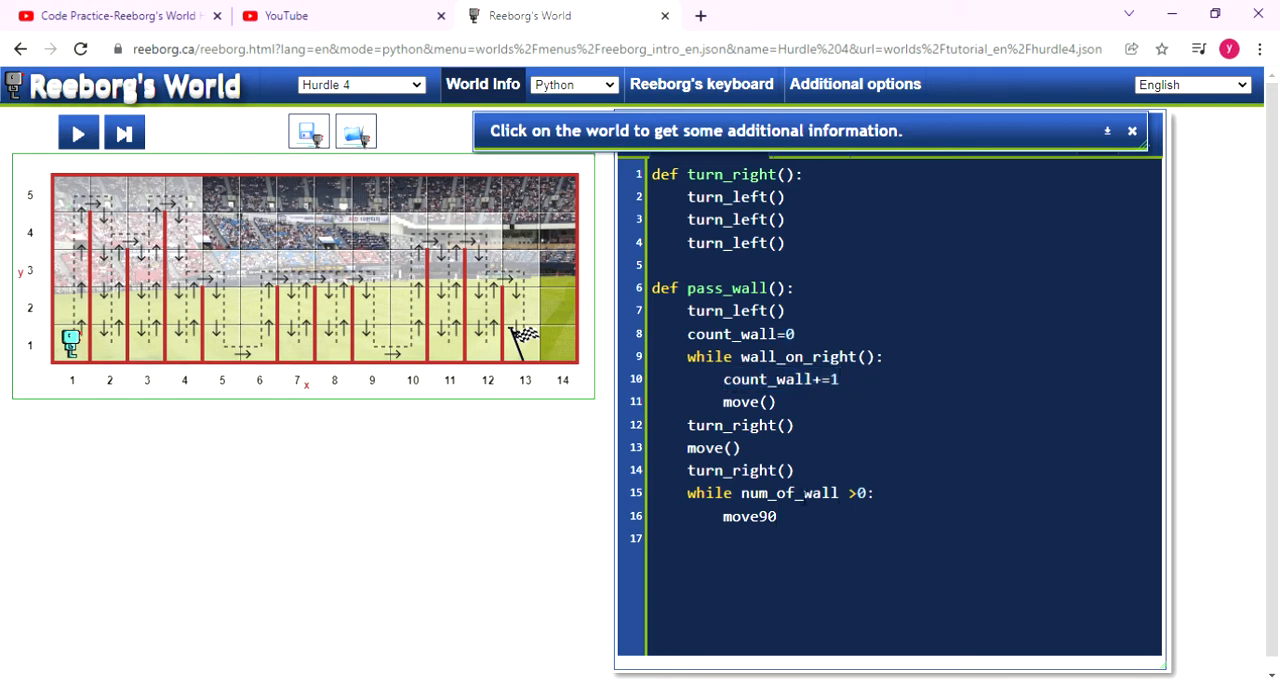
Fix the stray 90 so the loop body reads move().
key(BackSpace)
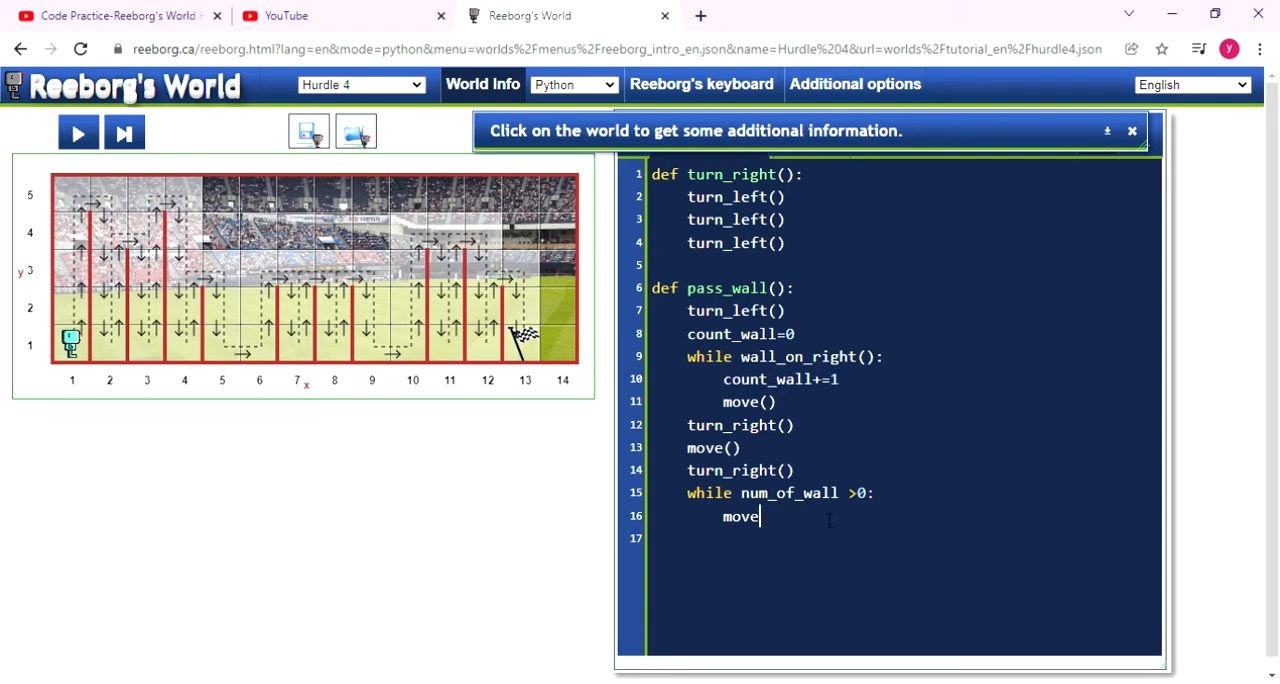
text(()
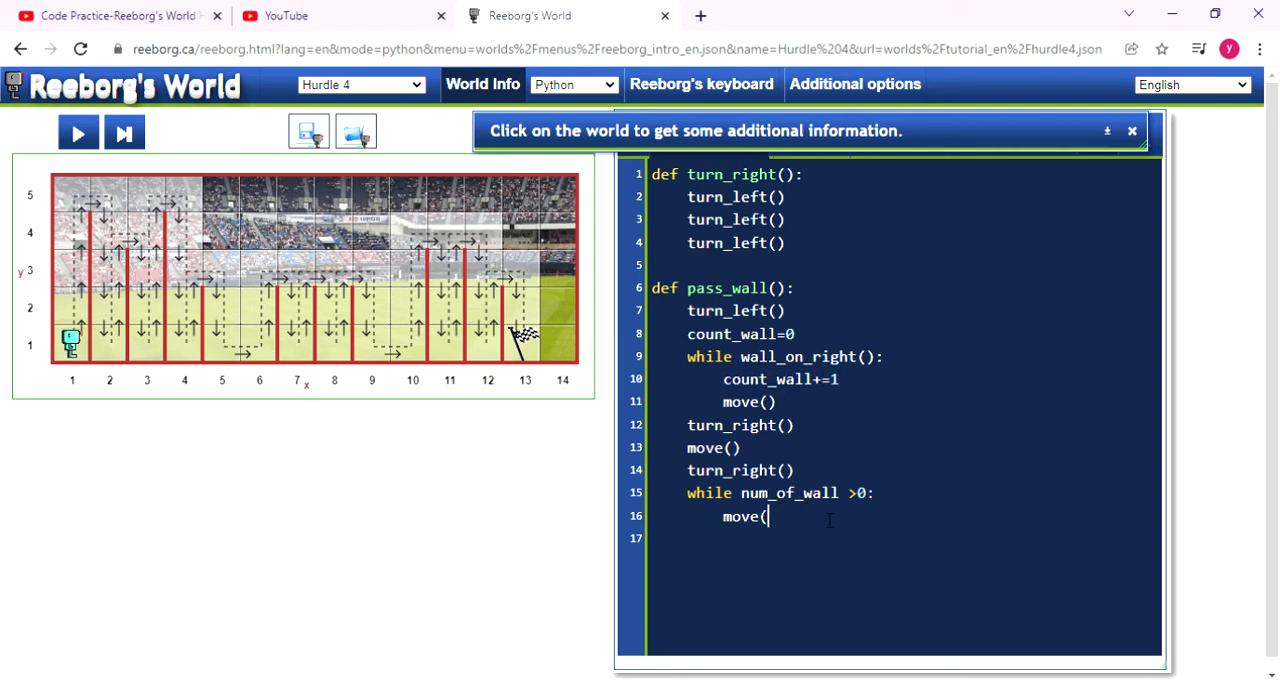
text())
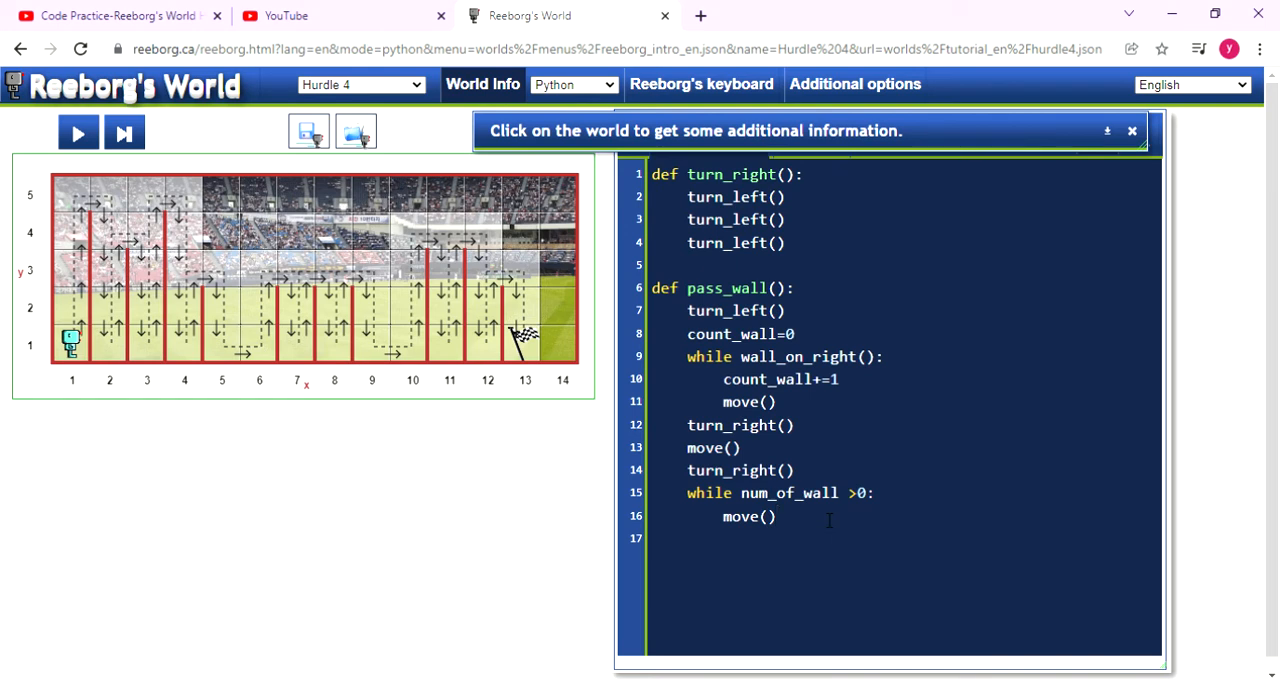
key(enter)
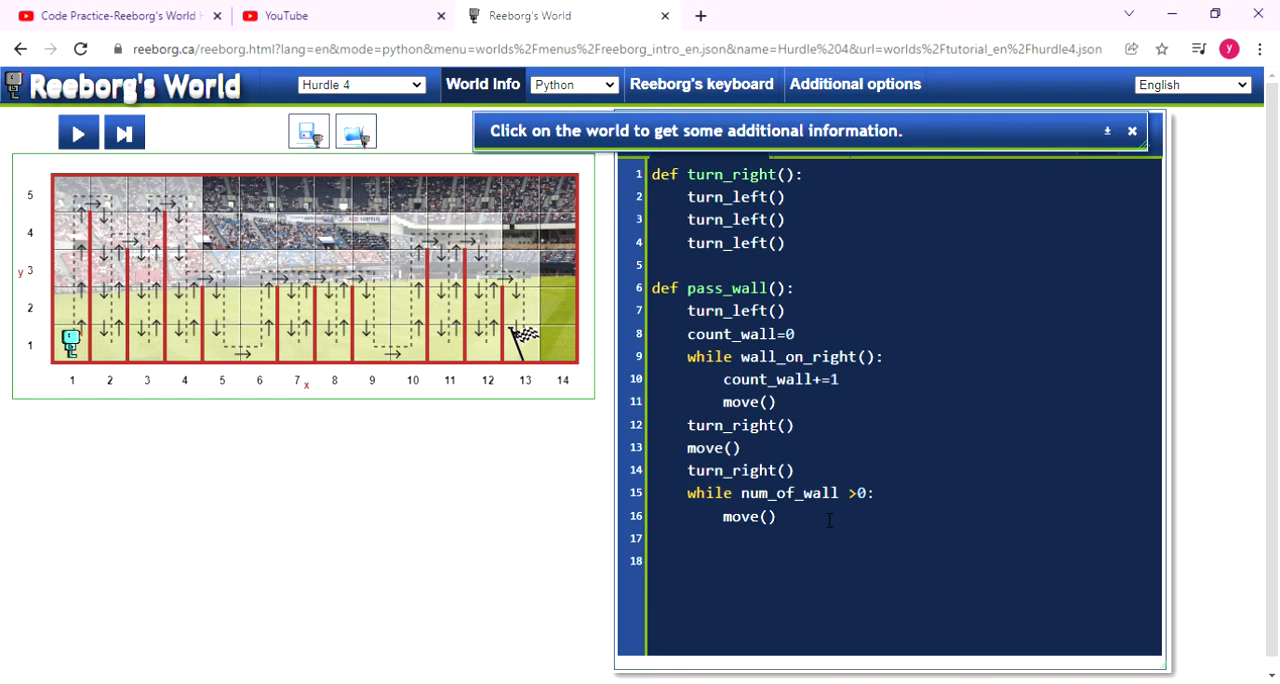
Add the countdown count_wall-=1 after move() inside the num_of_wall loop.
text(count)
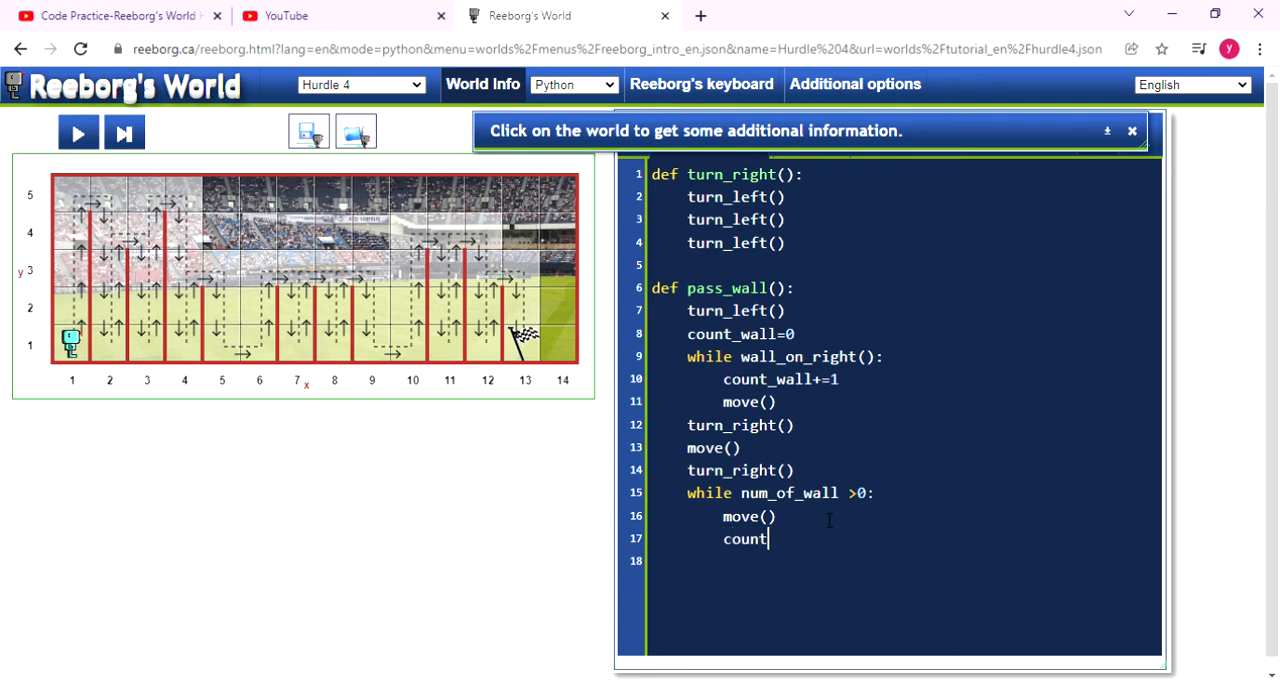
text(_wall-)
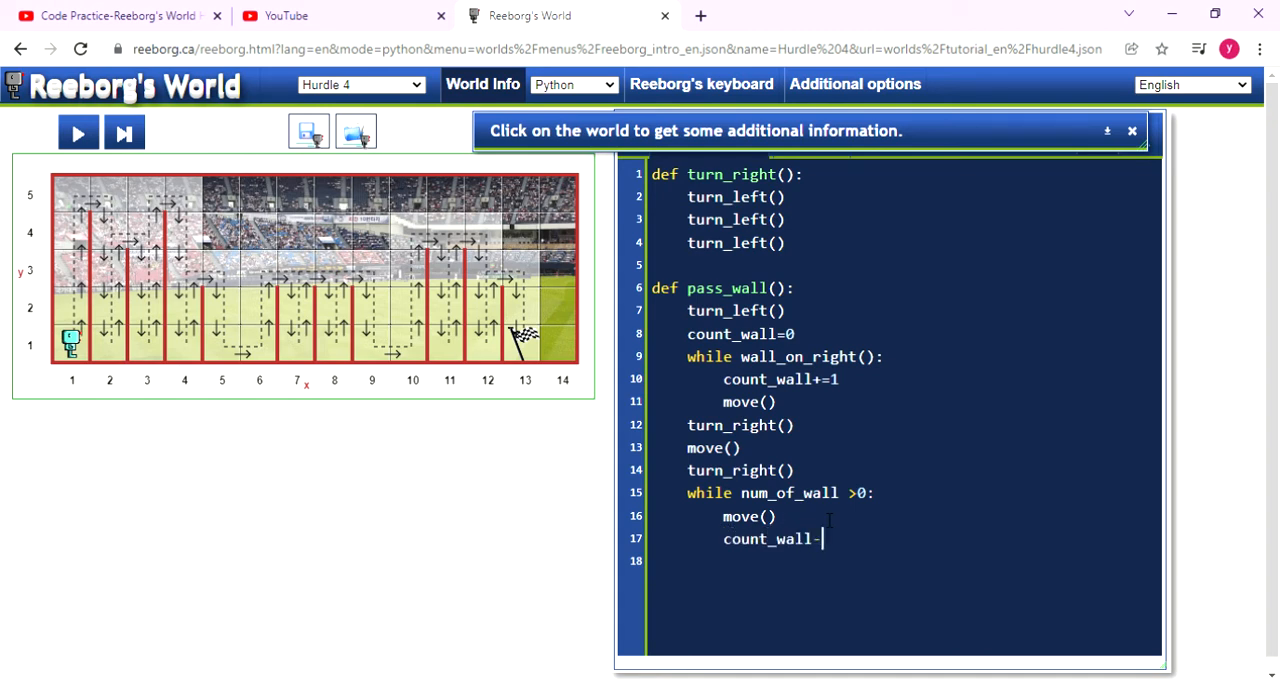
text(=1)
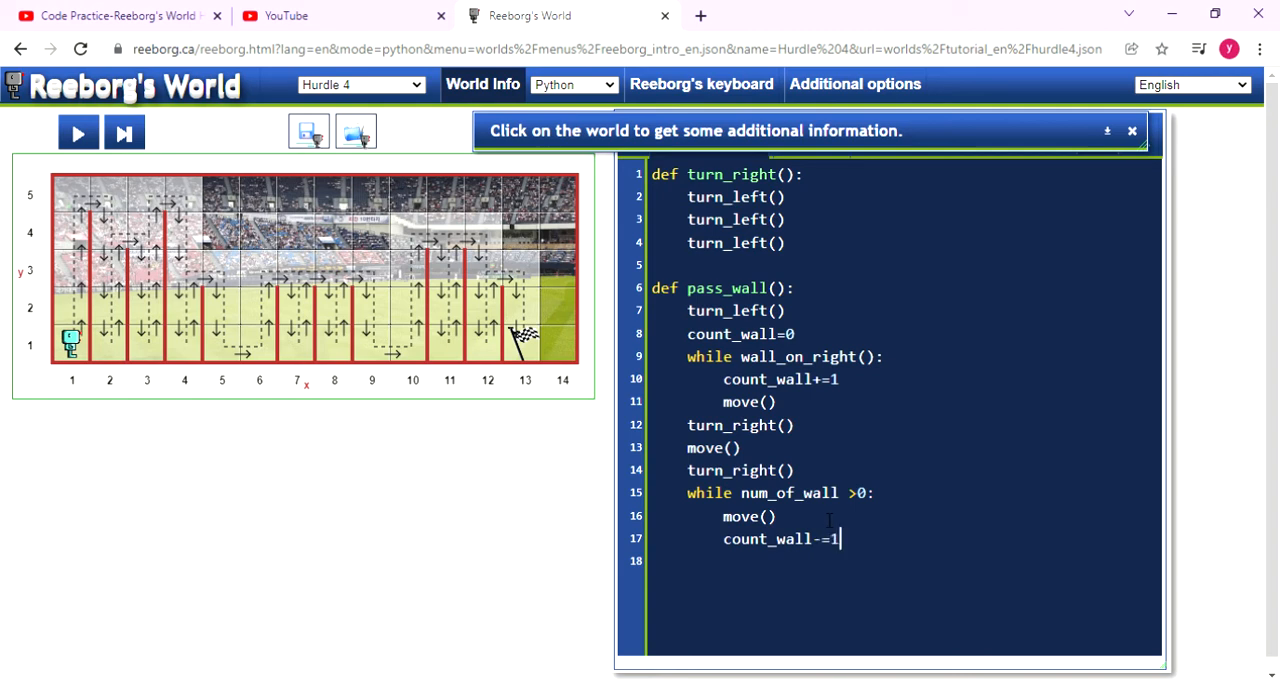
key(enter)
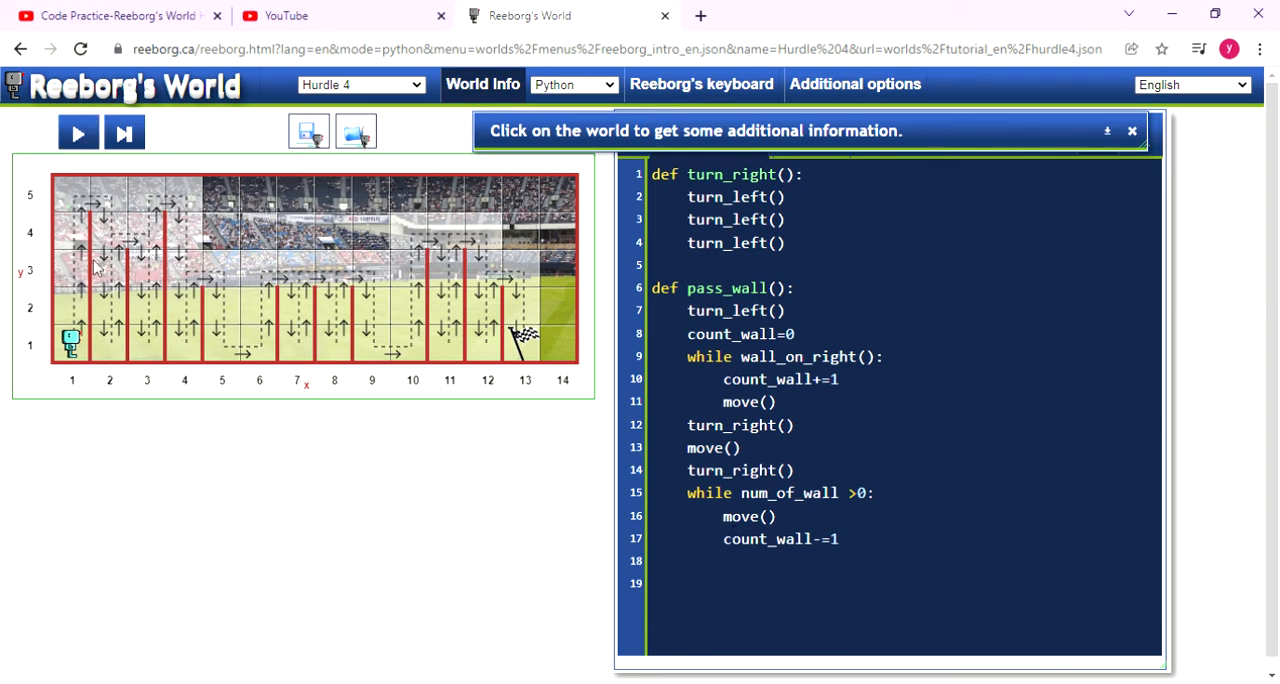
mouse_move(90, 344)
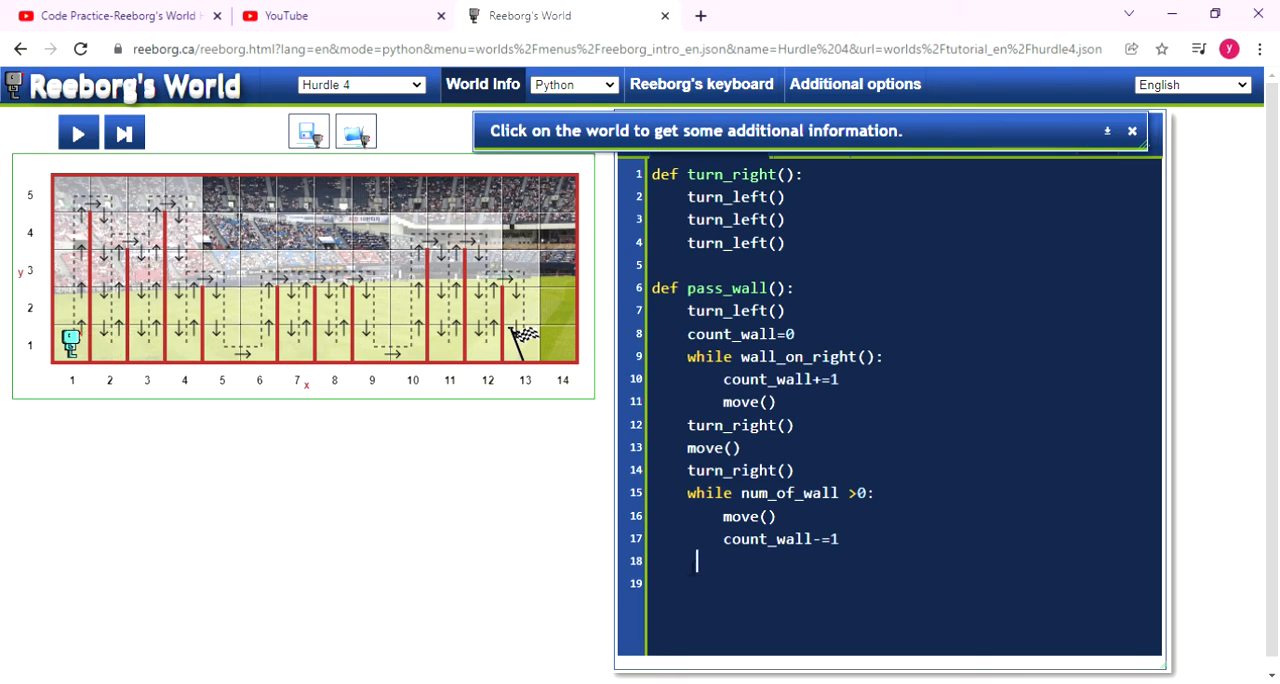
mouse_move(390, 402)
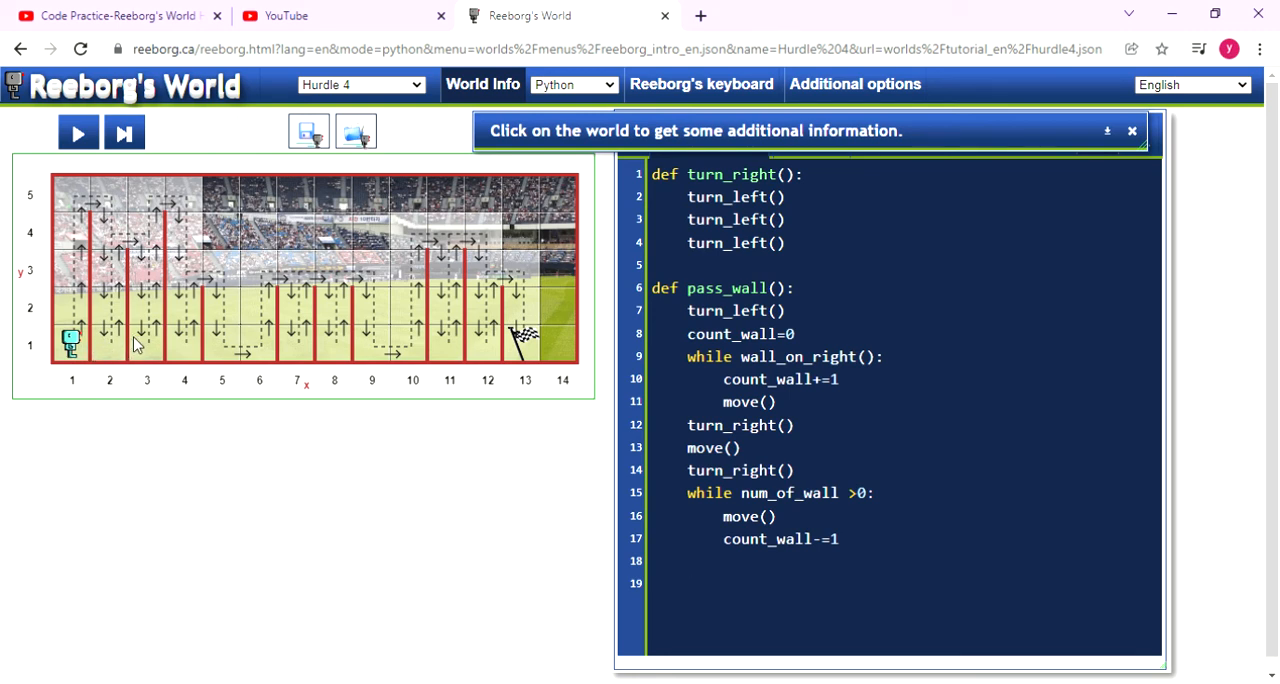
mouse_move(612, 344)
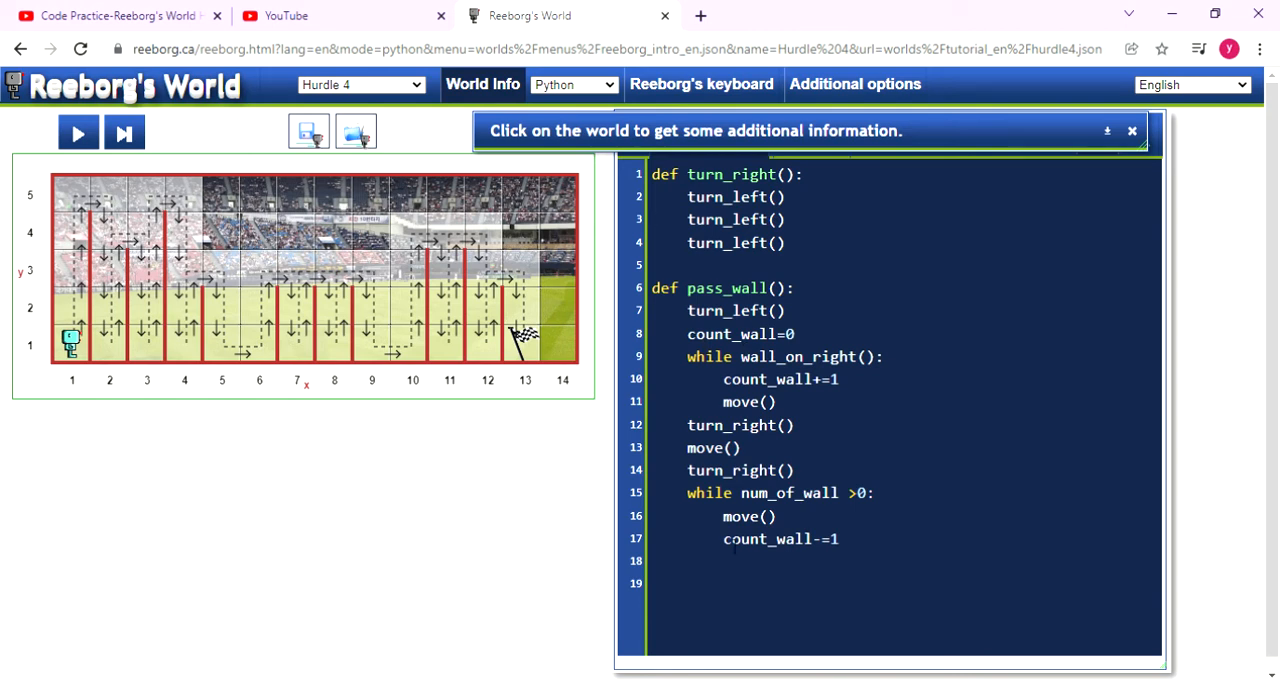
Close pass_wall with turn_left() after the countdown loop and start the next line with w.
text(turn)
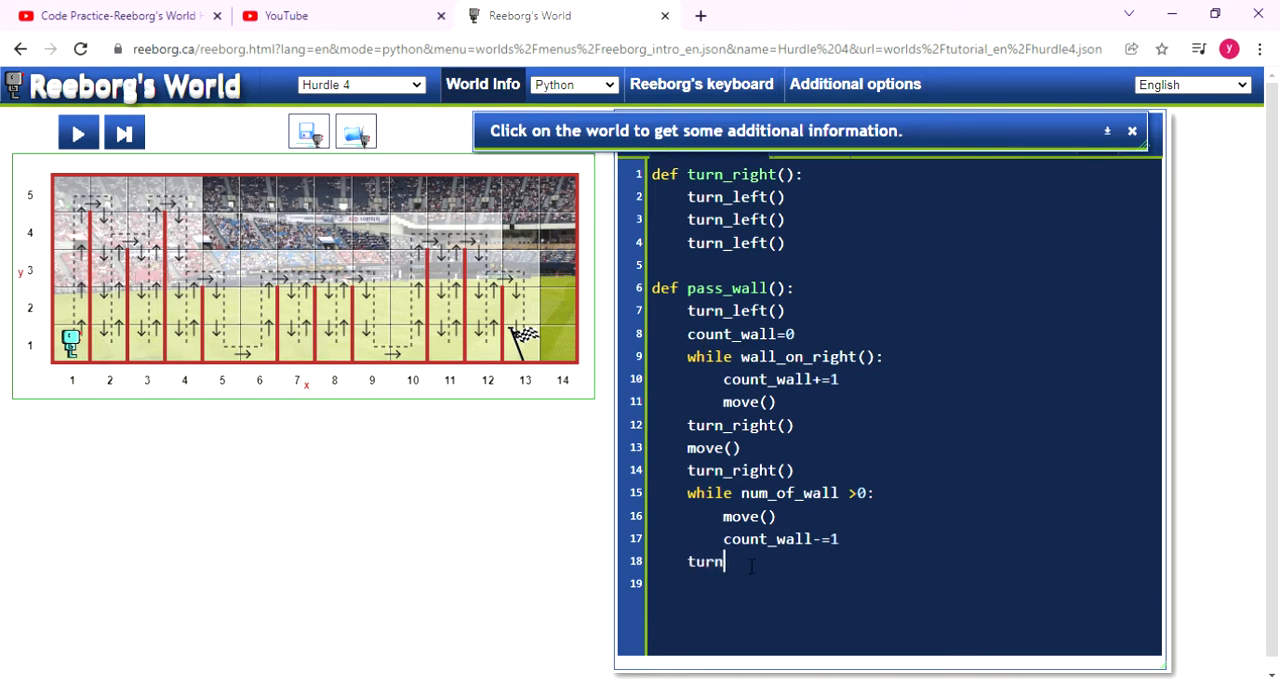
text(_left)
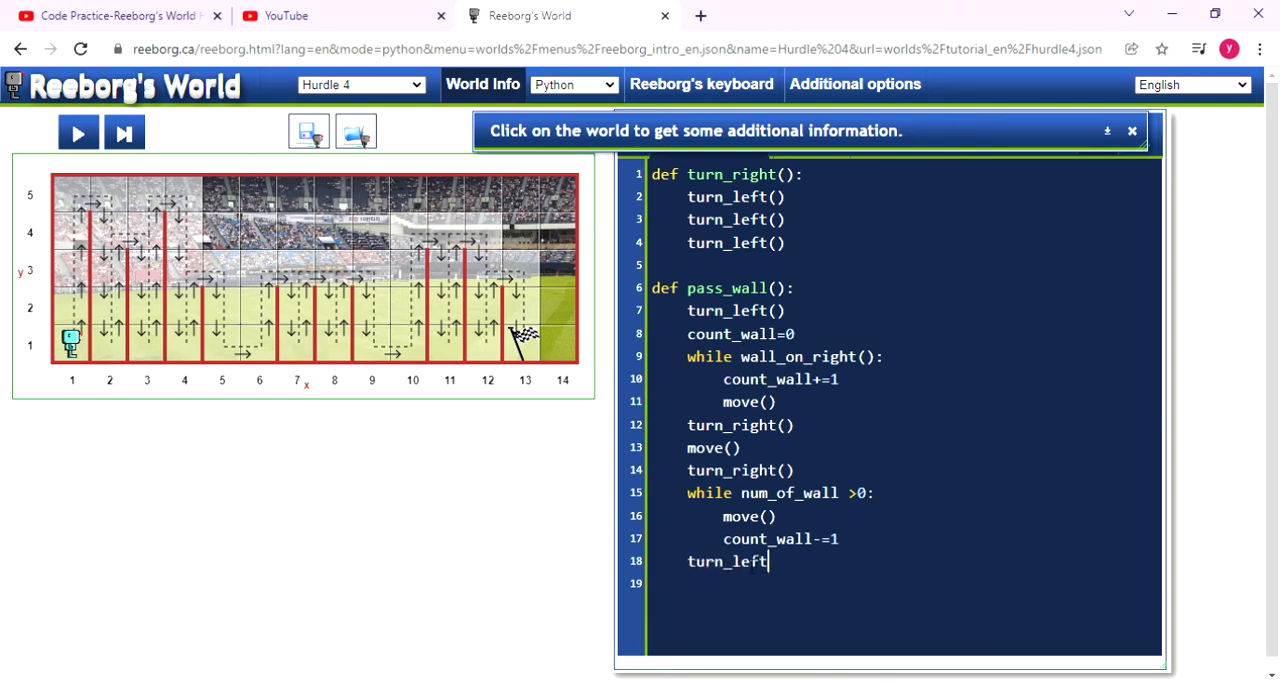
text(())
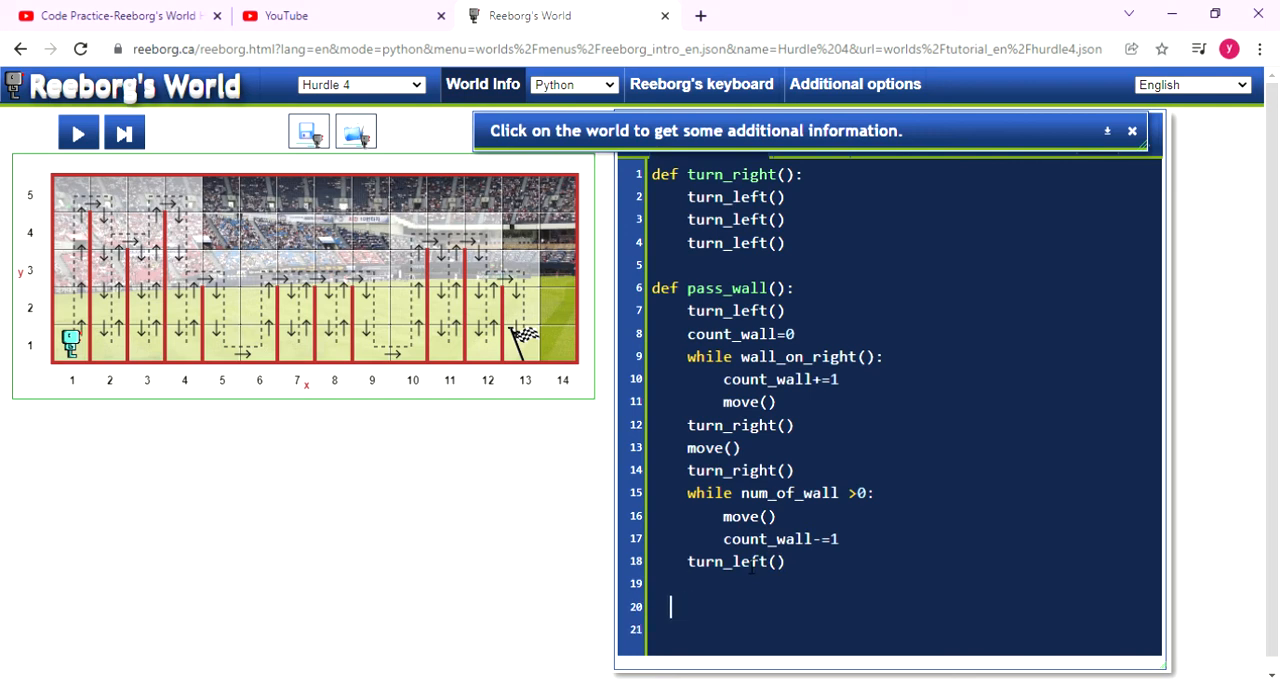
scroll(down, 3)
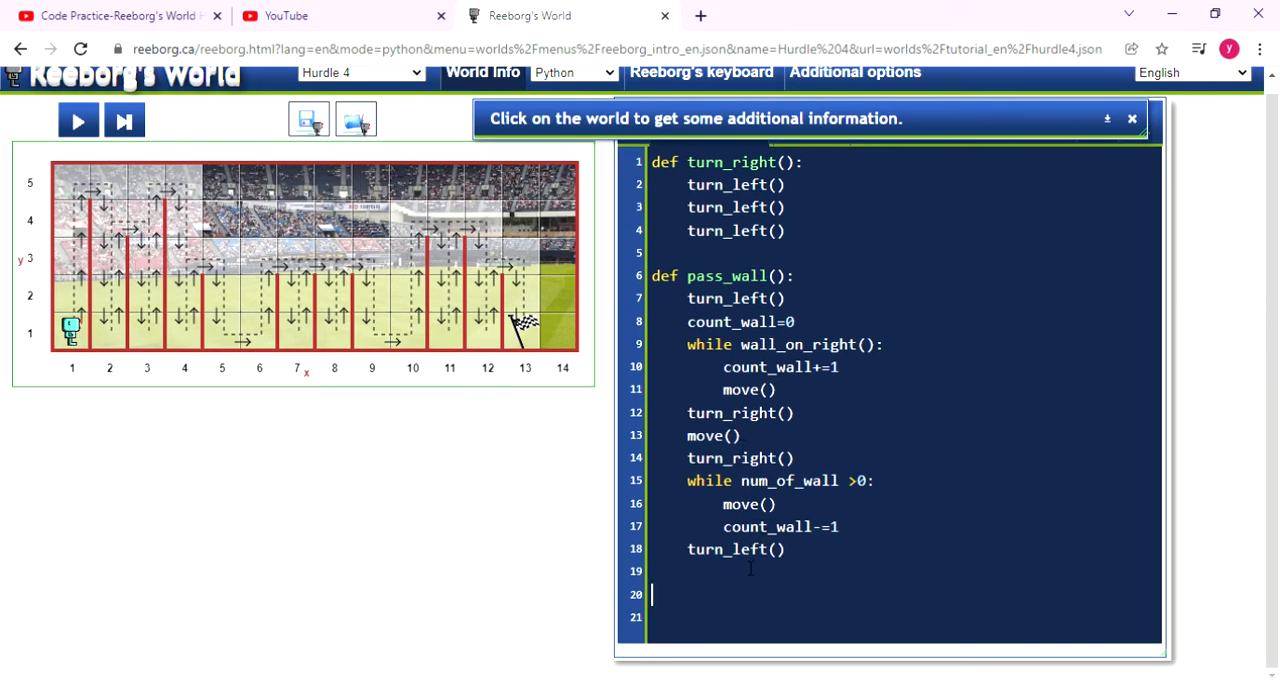
text(w)
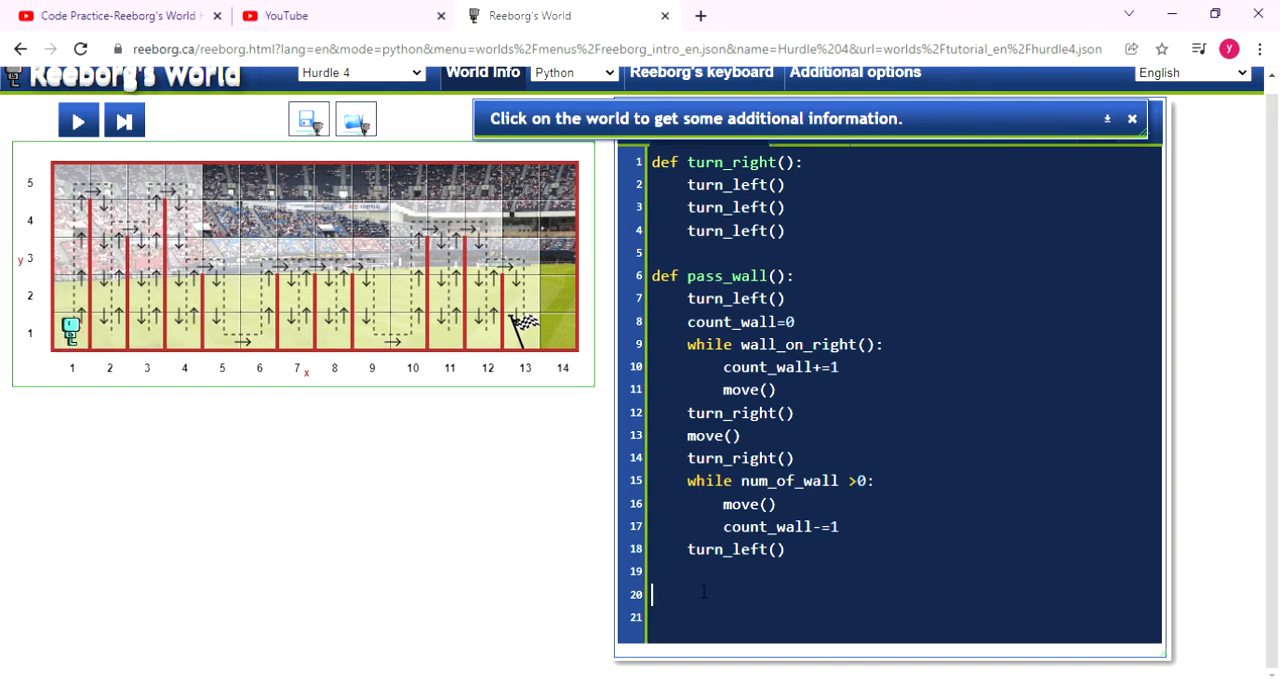
mouse_move(178, 388)
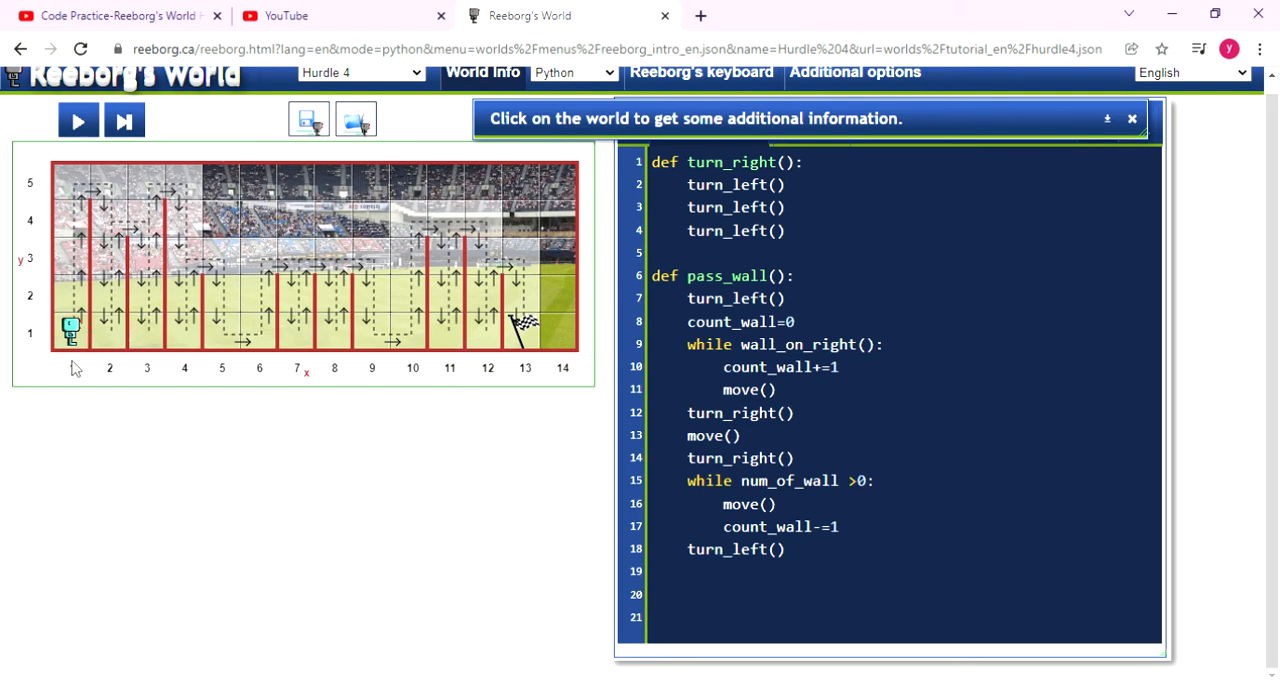
mouse_move(472, 368)
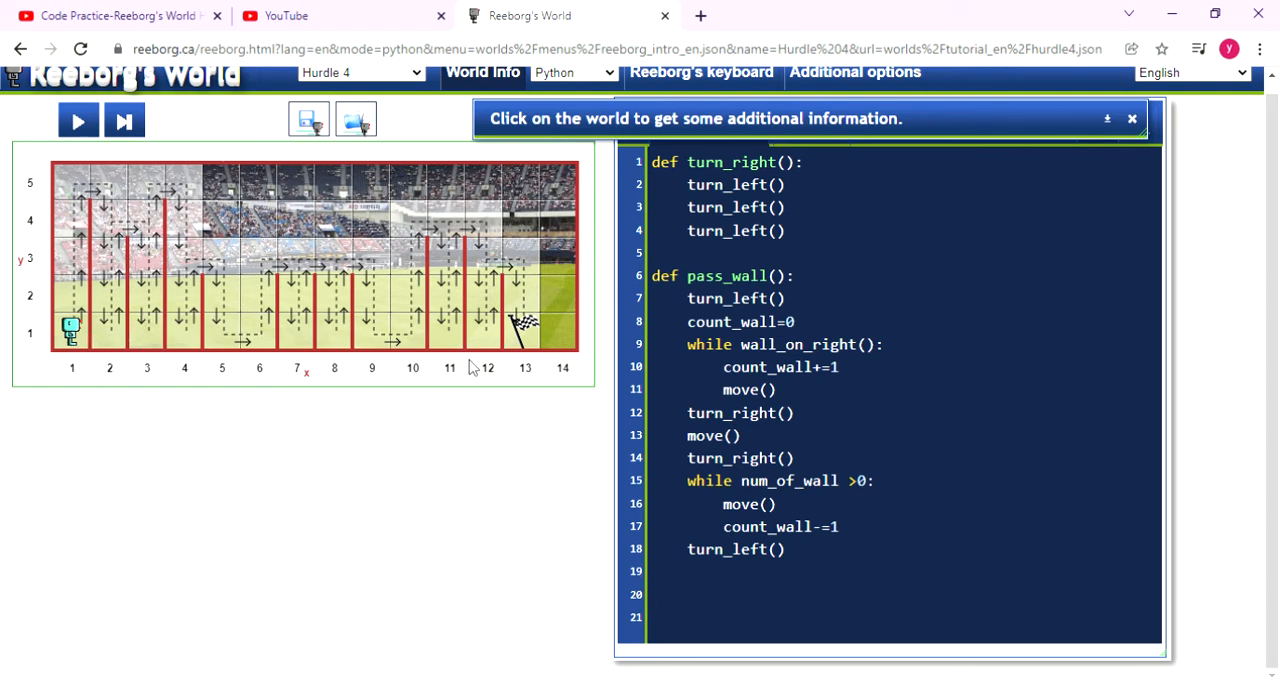
mouse_move(170, 308)
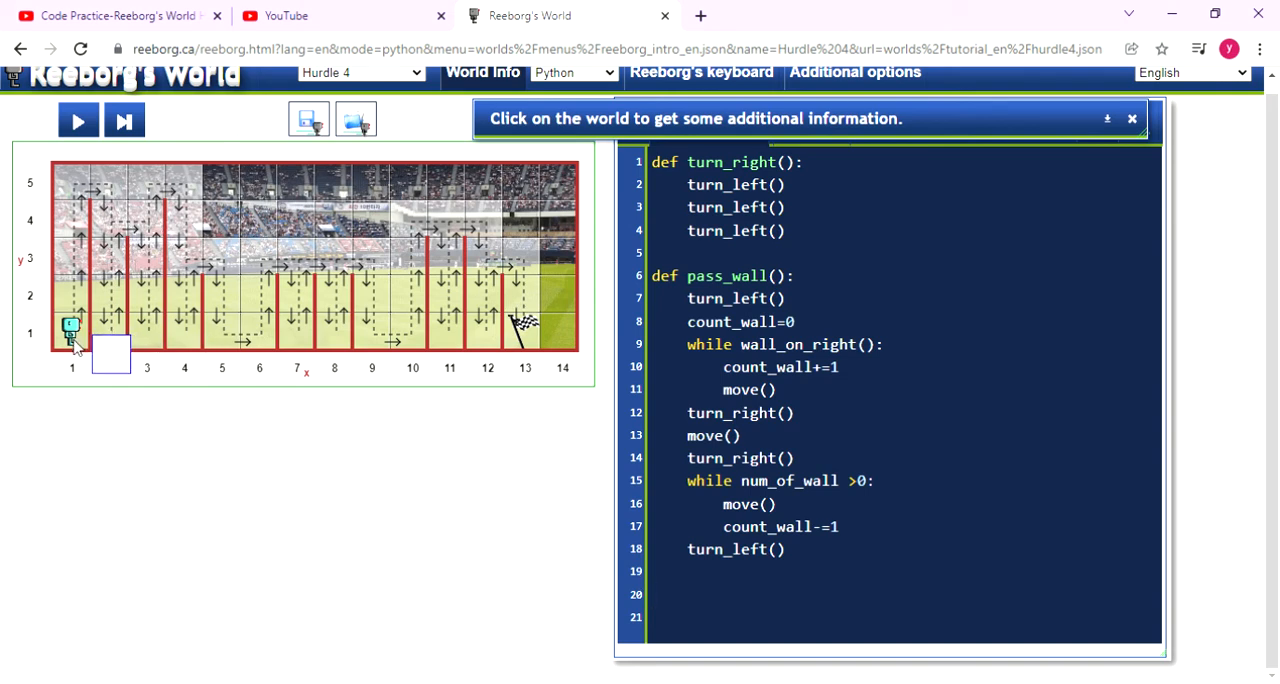
Write 'while at_goal()==False:' below pass_wall and begin its indented body line.
text(while)
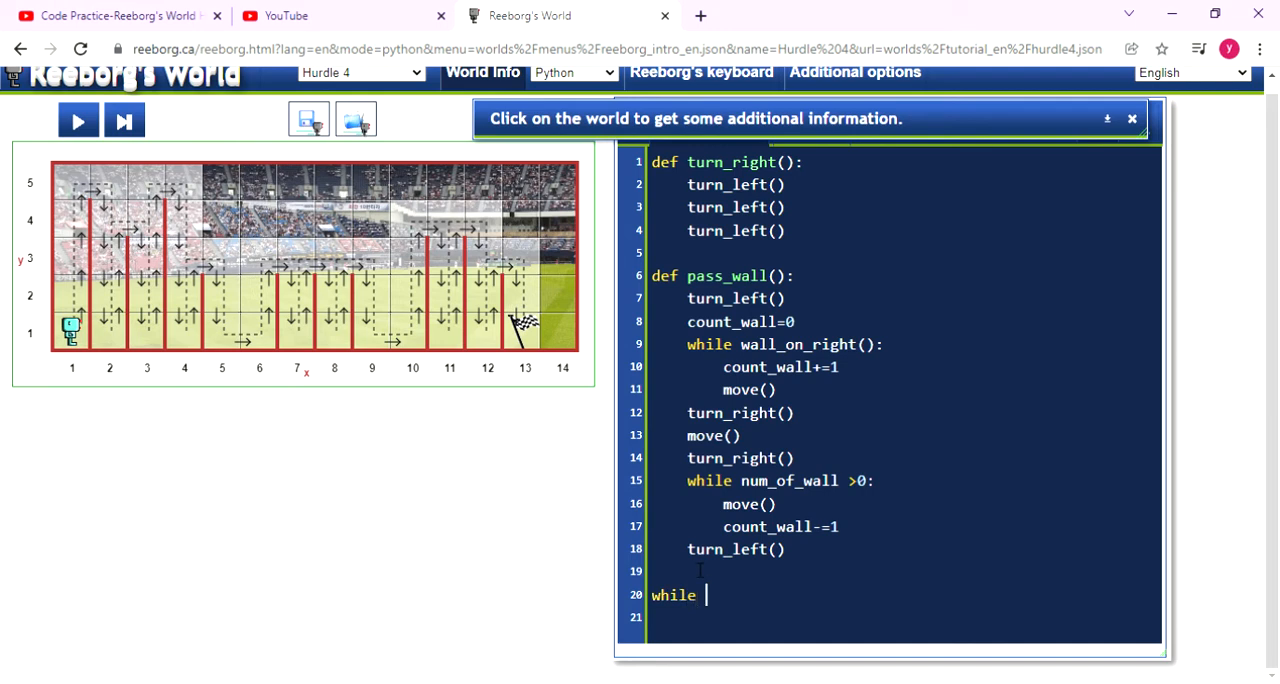
text(at)
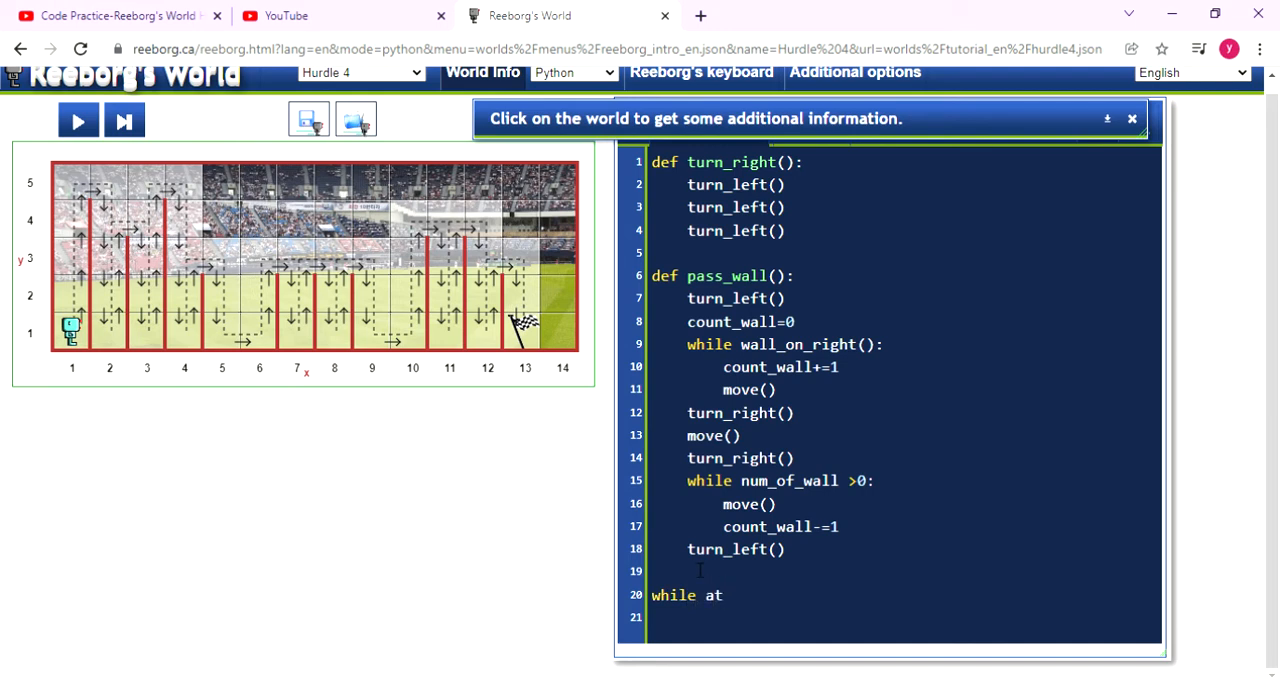
text(_)
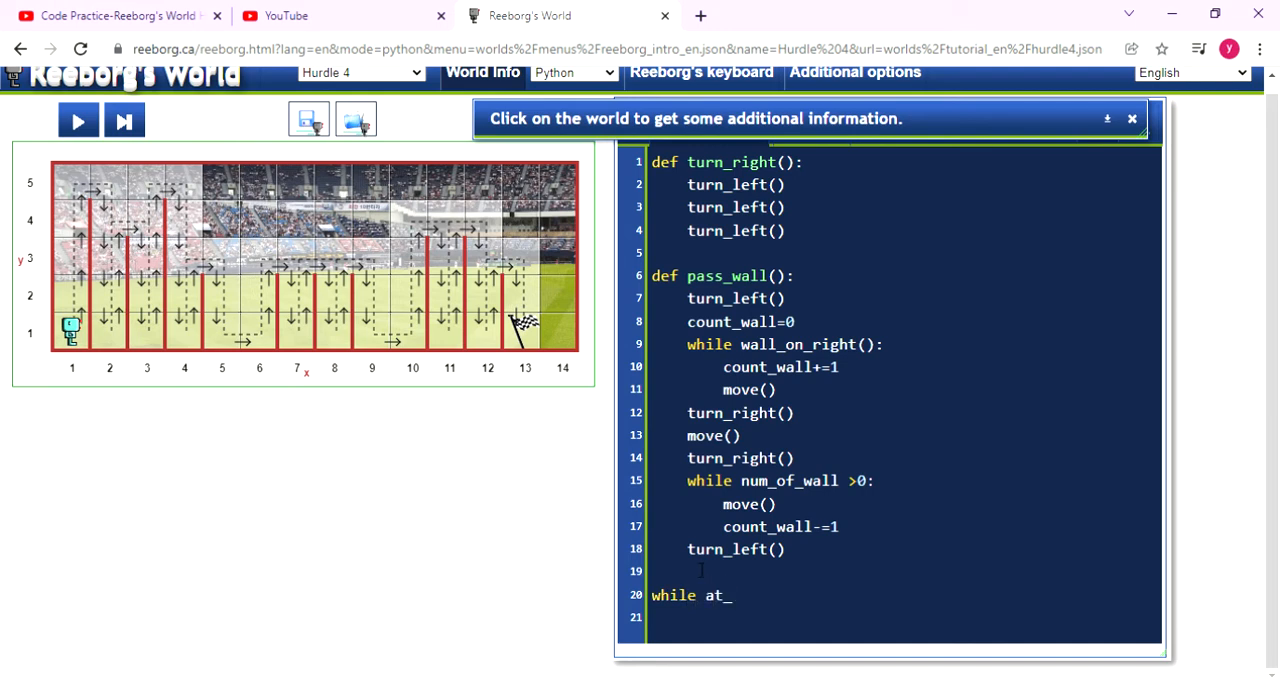
text(g)
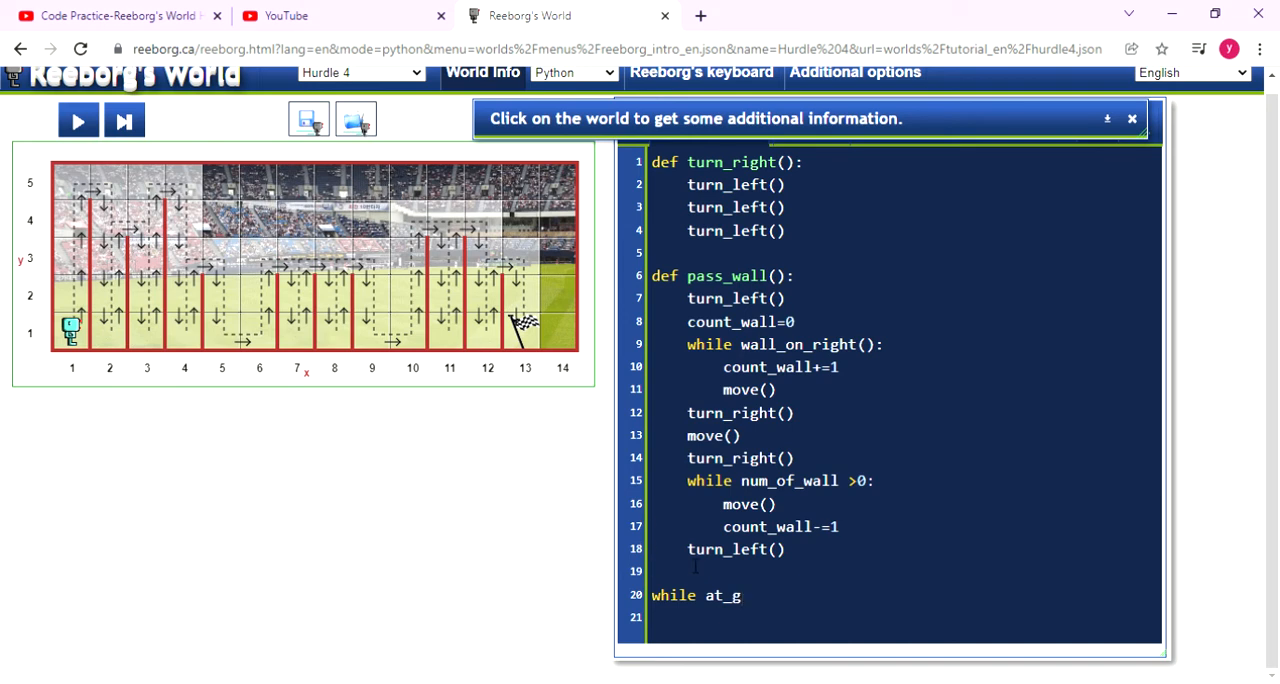
text(oal())
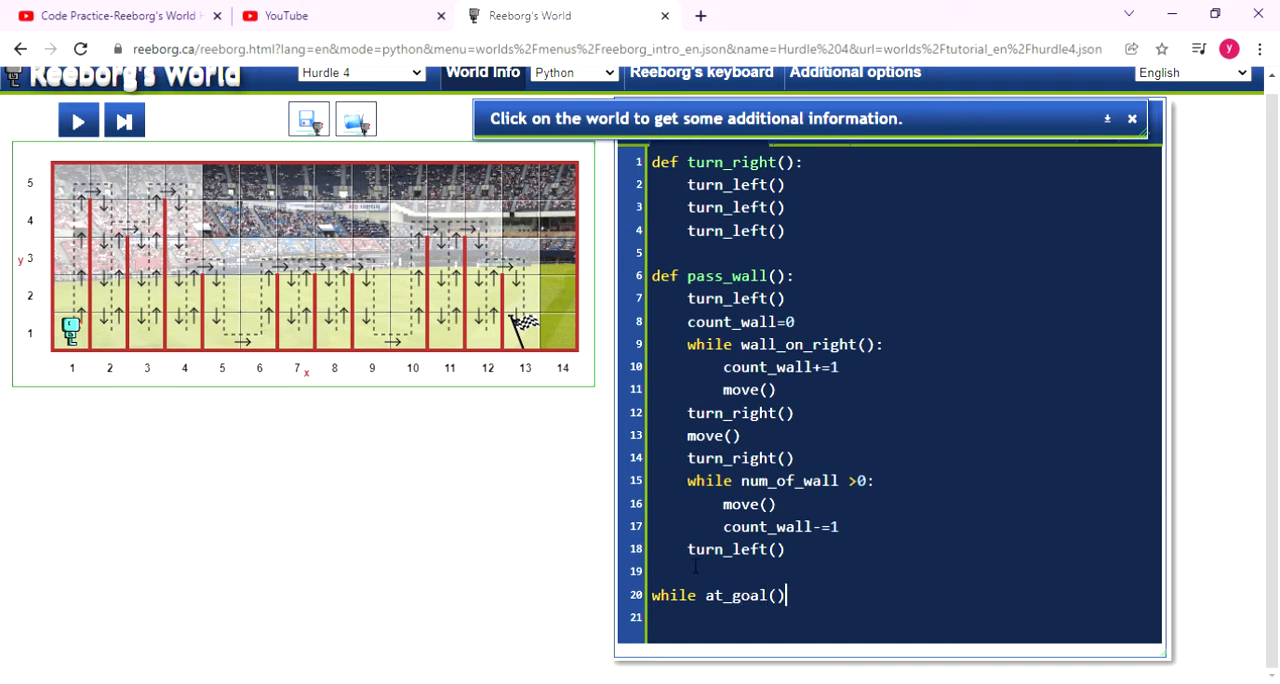
text(=)
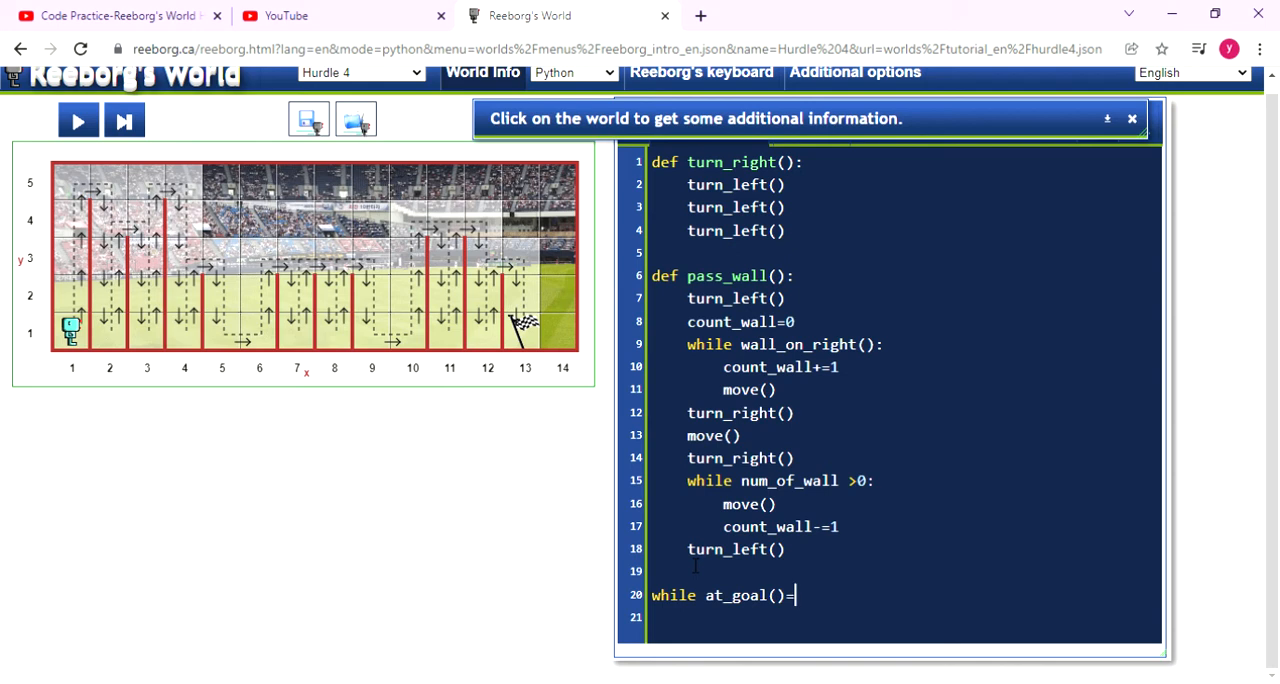
text(=)
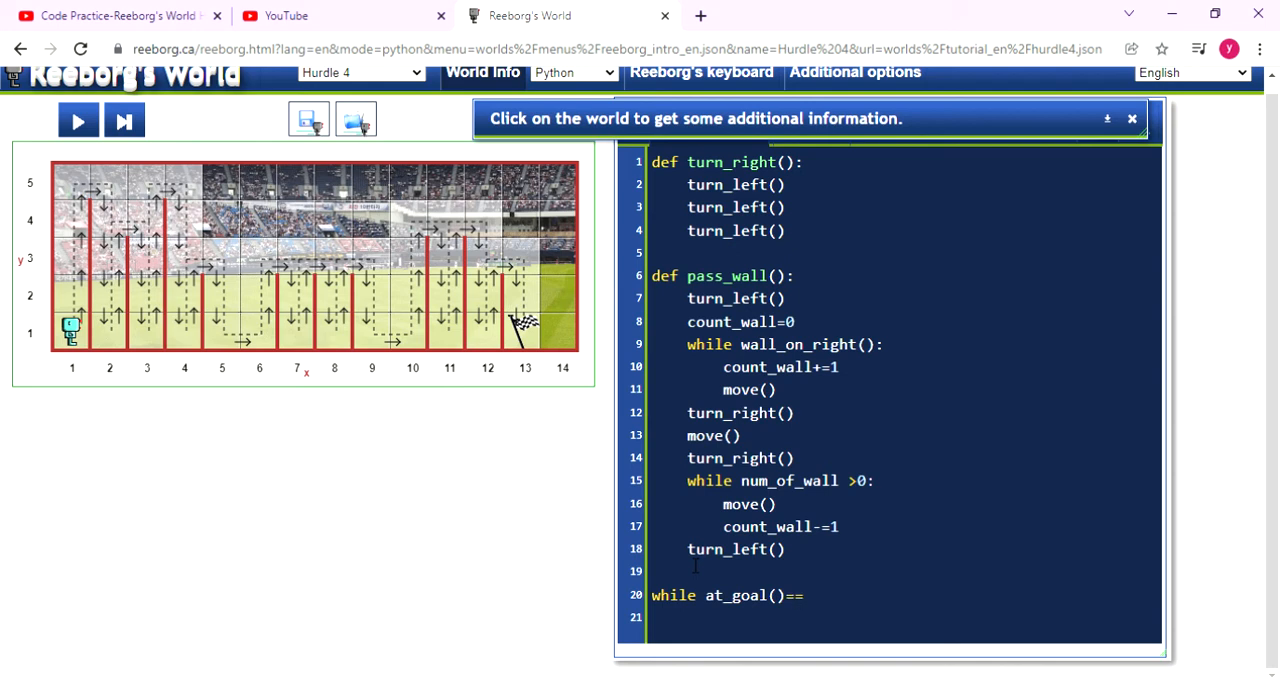
click(800, 596)
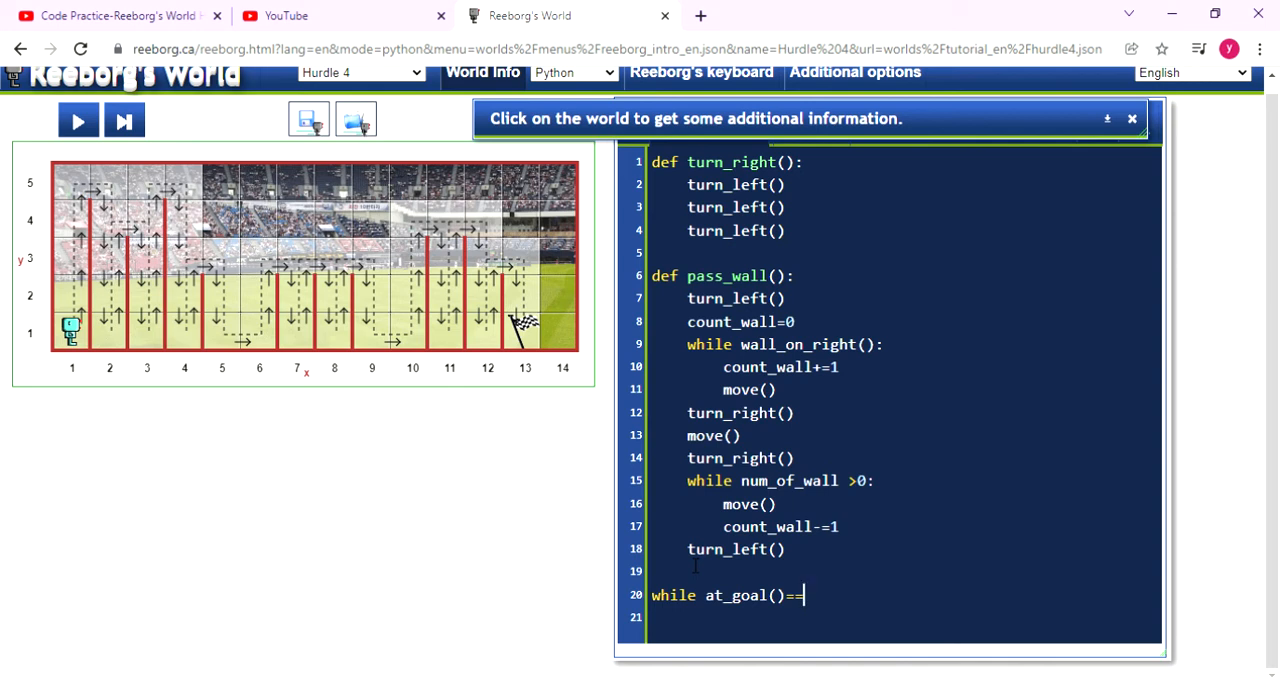
text(F)
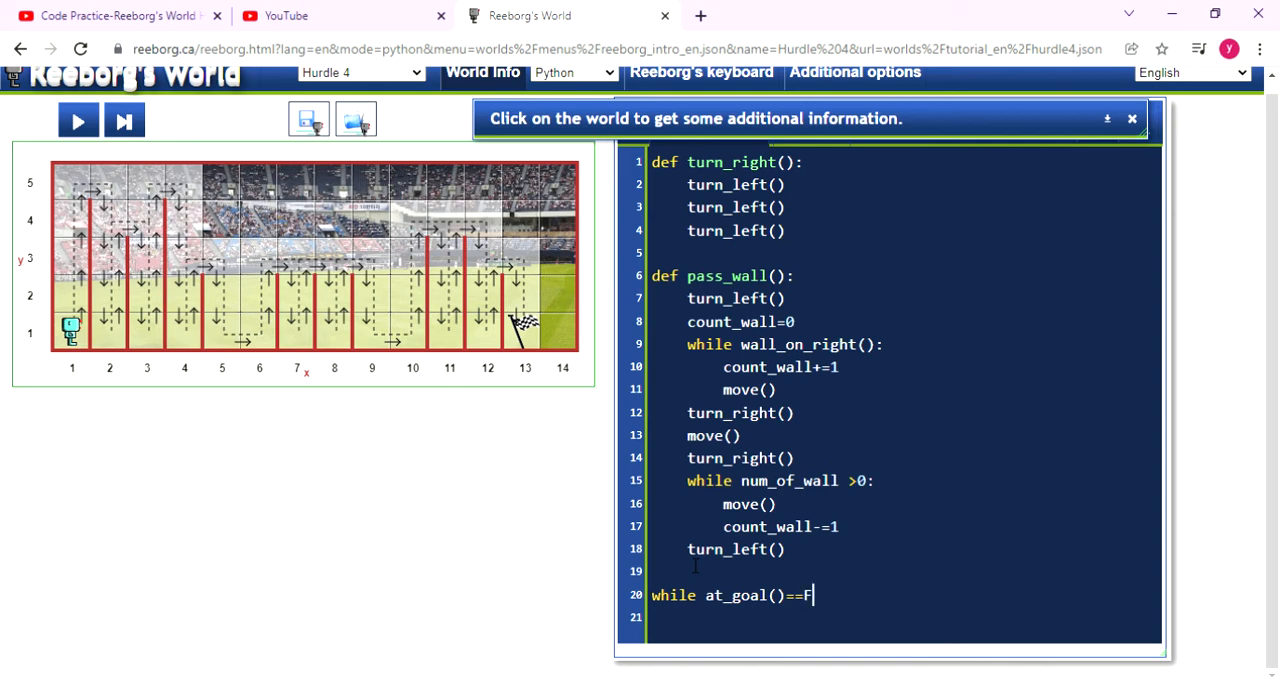
text(als)
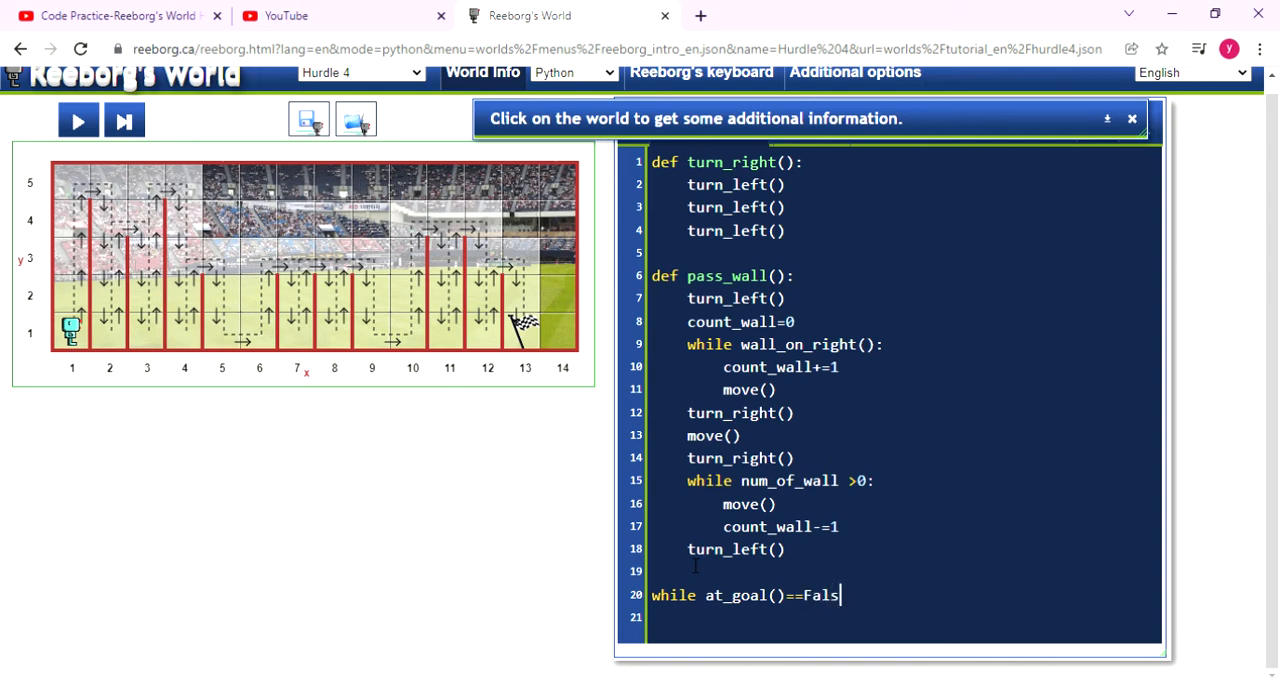
text(e)
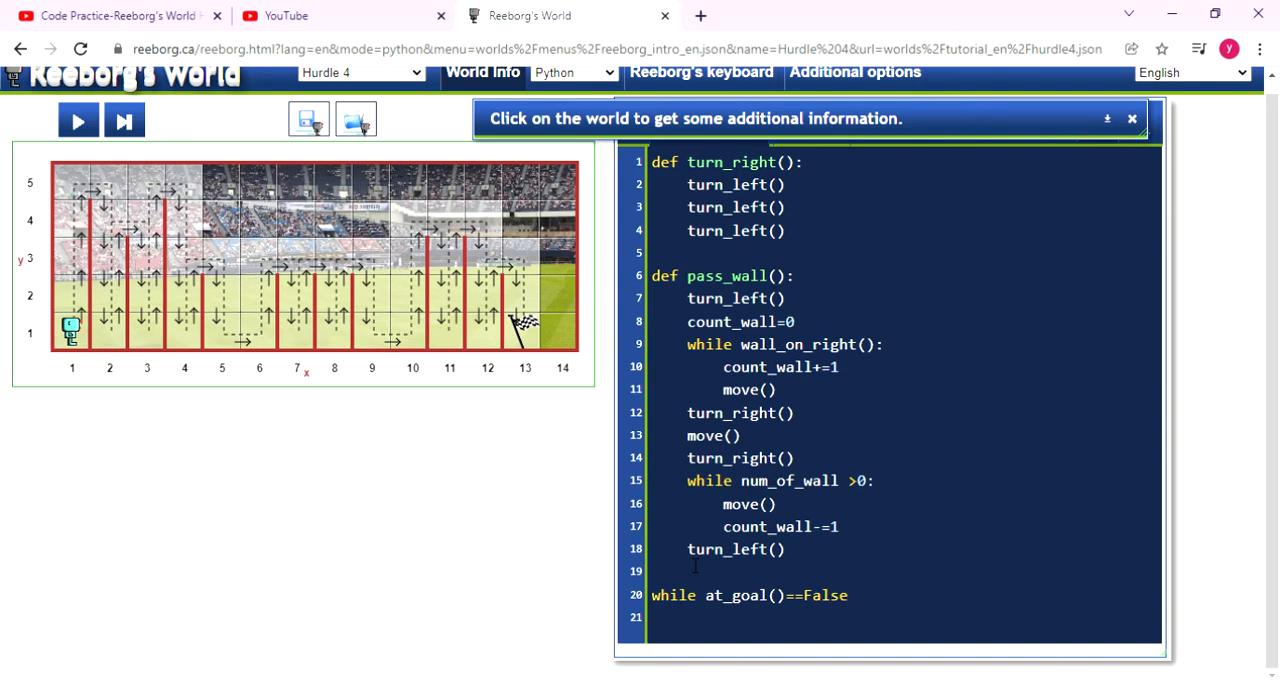
text(:)
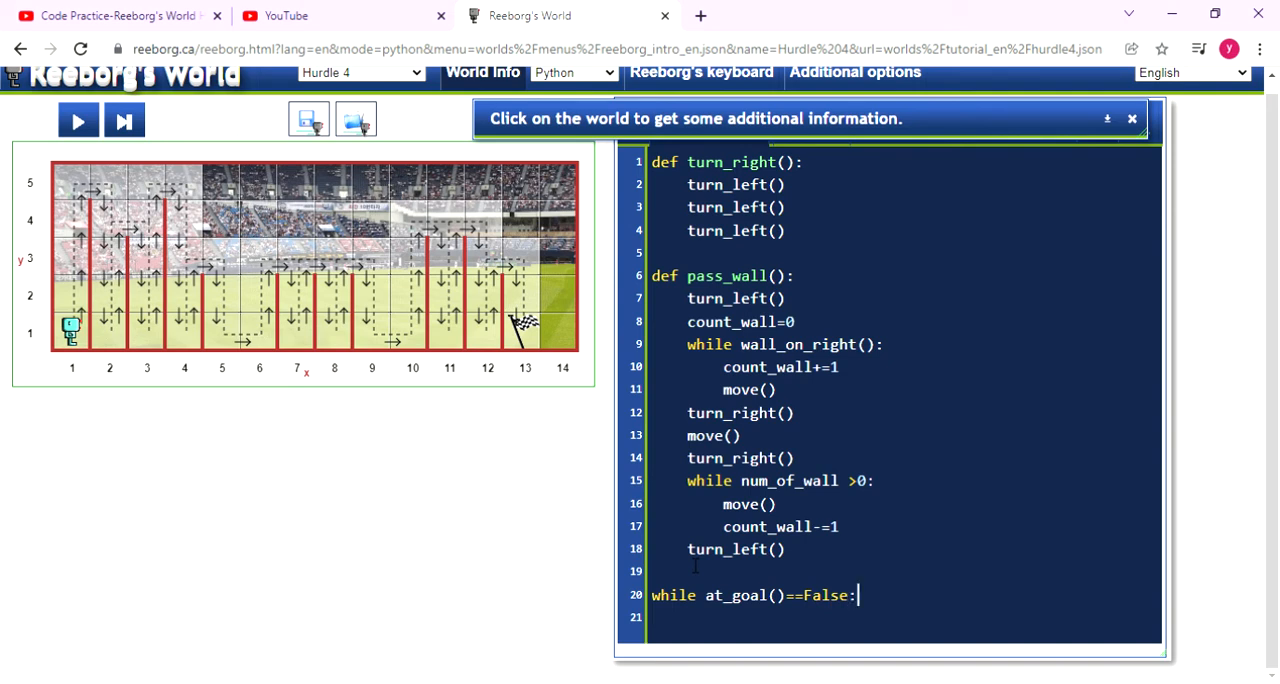
key(enter)
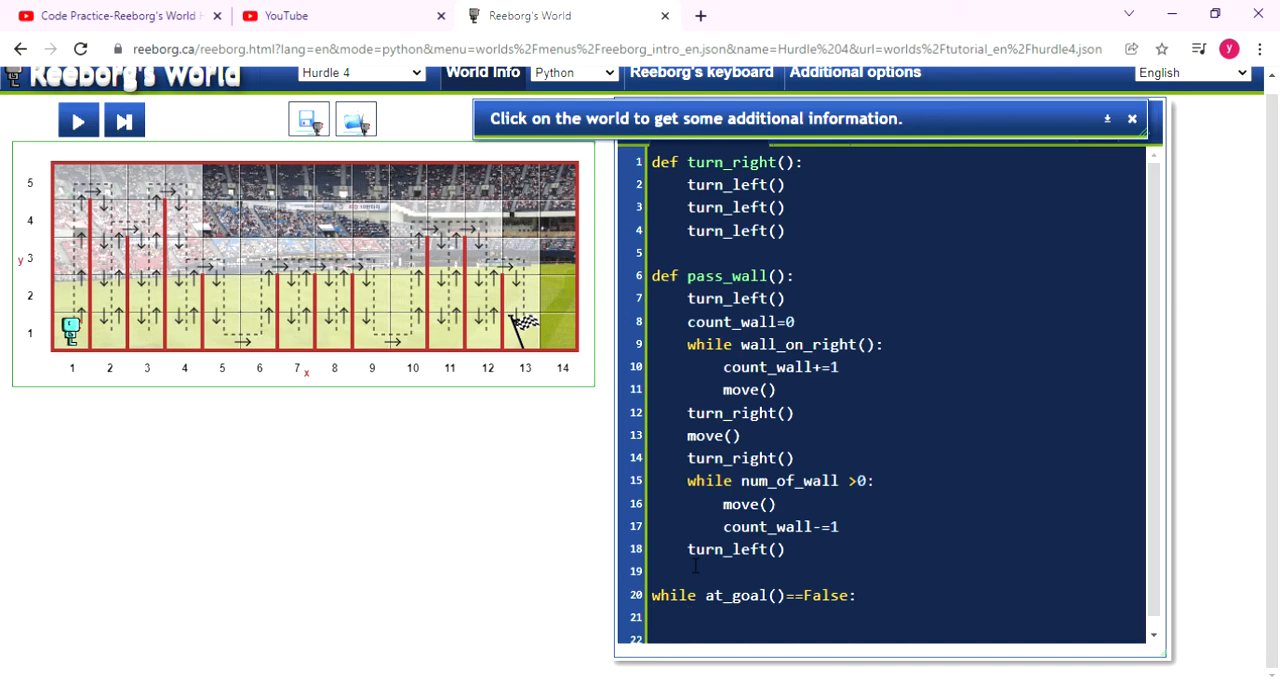
text(i)
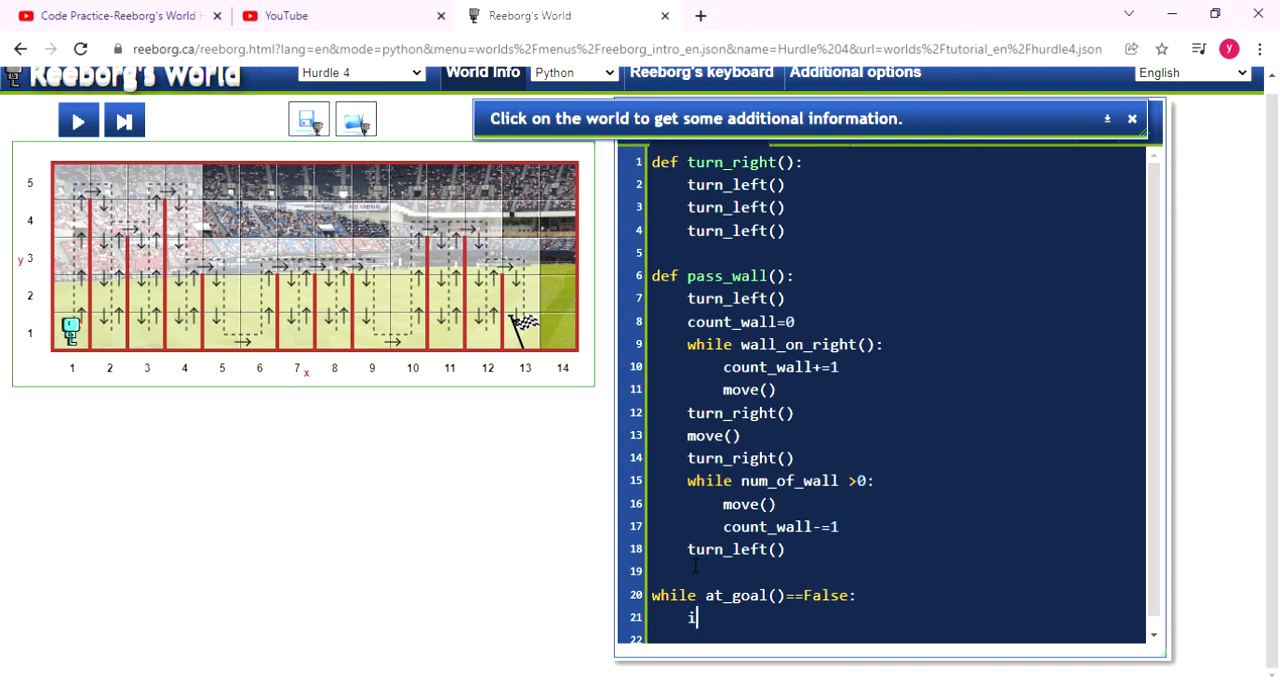
Write 'if wall_in_front():' as the loop's first statement and move to its body line.
text(f)
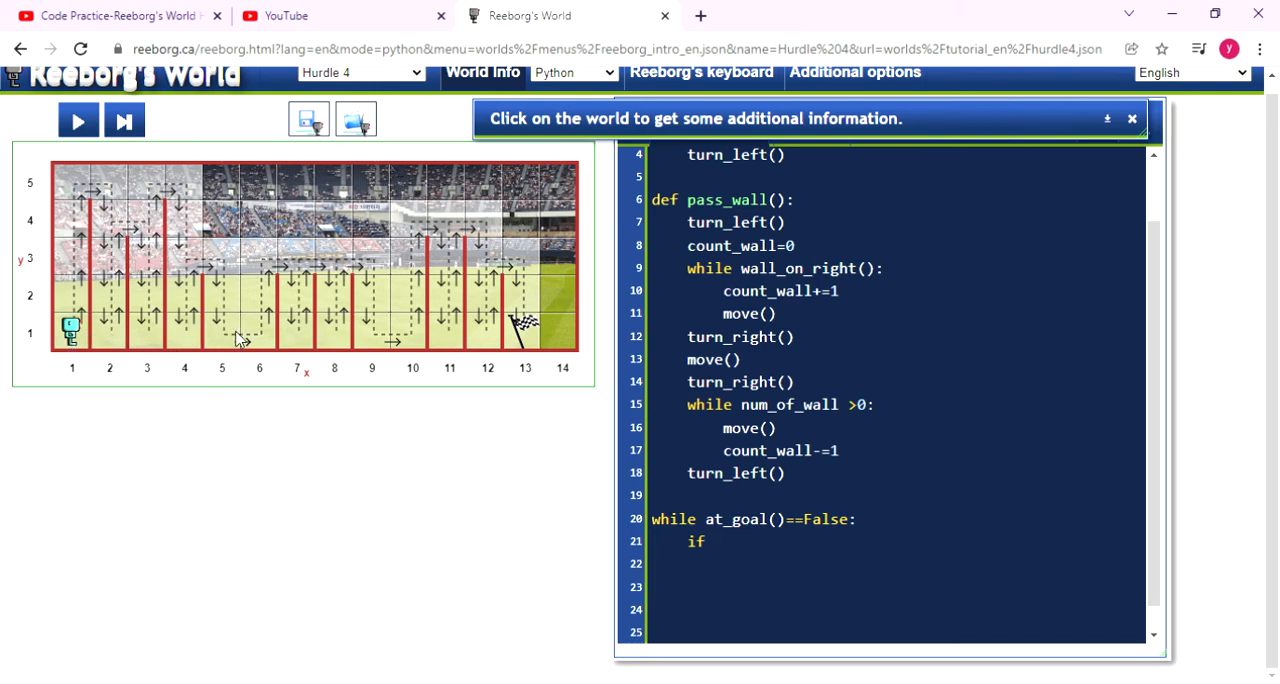
mouse_move(200, 336)
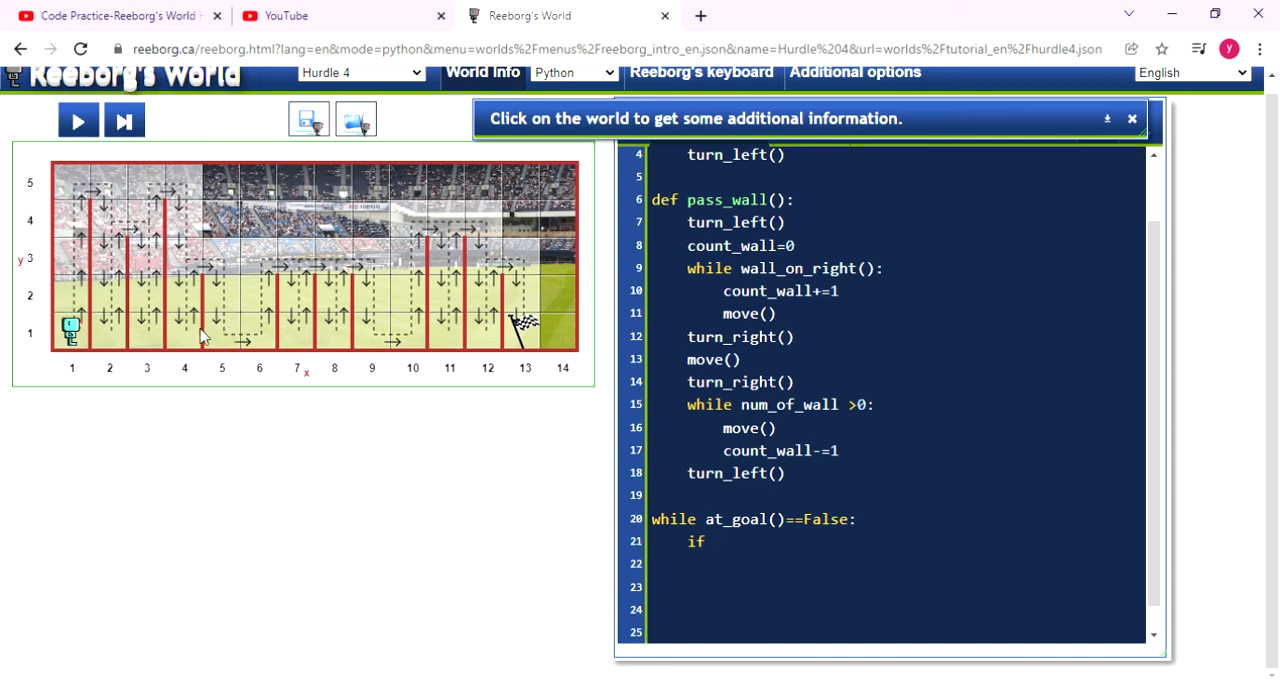
mouse_move(220, 344)
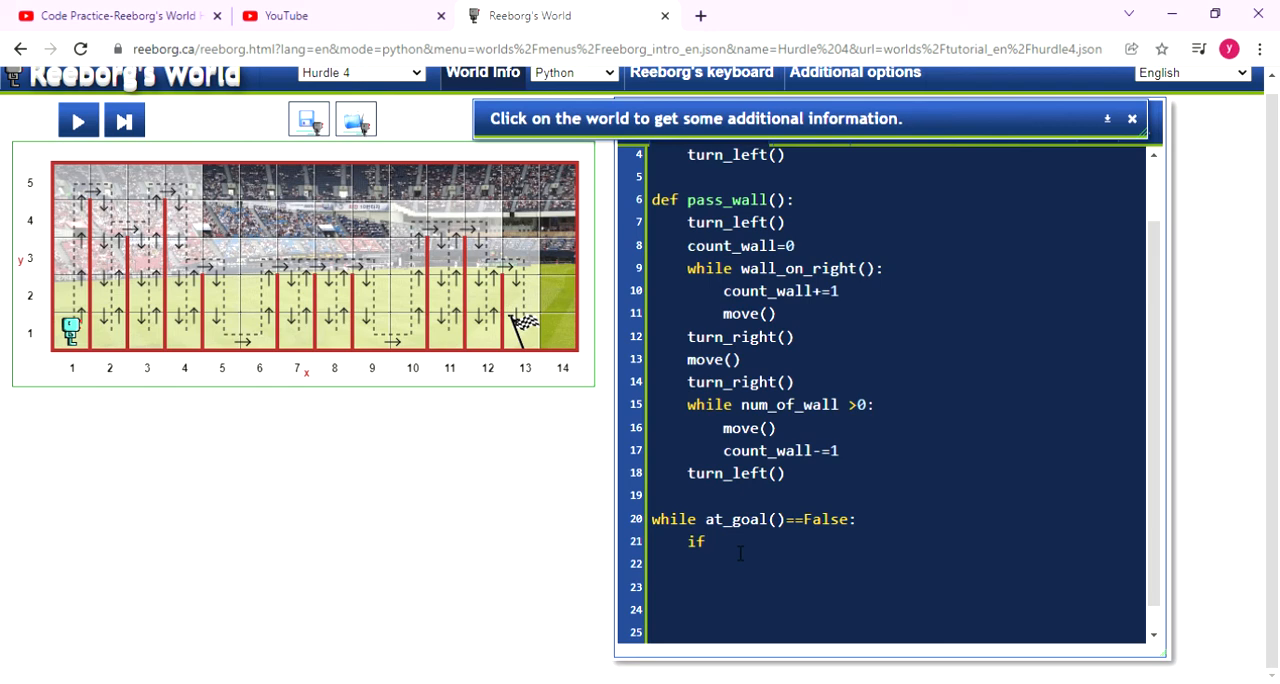
text(wall_)
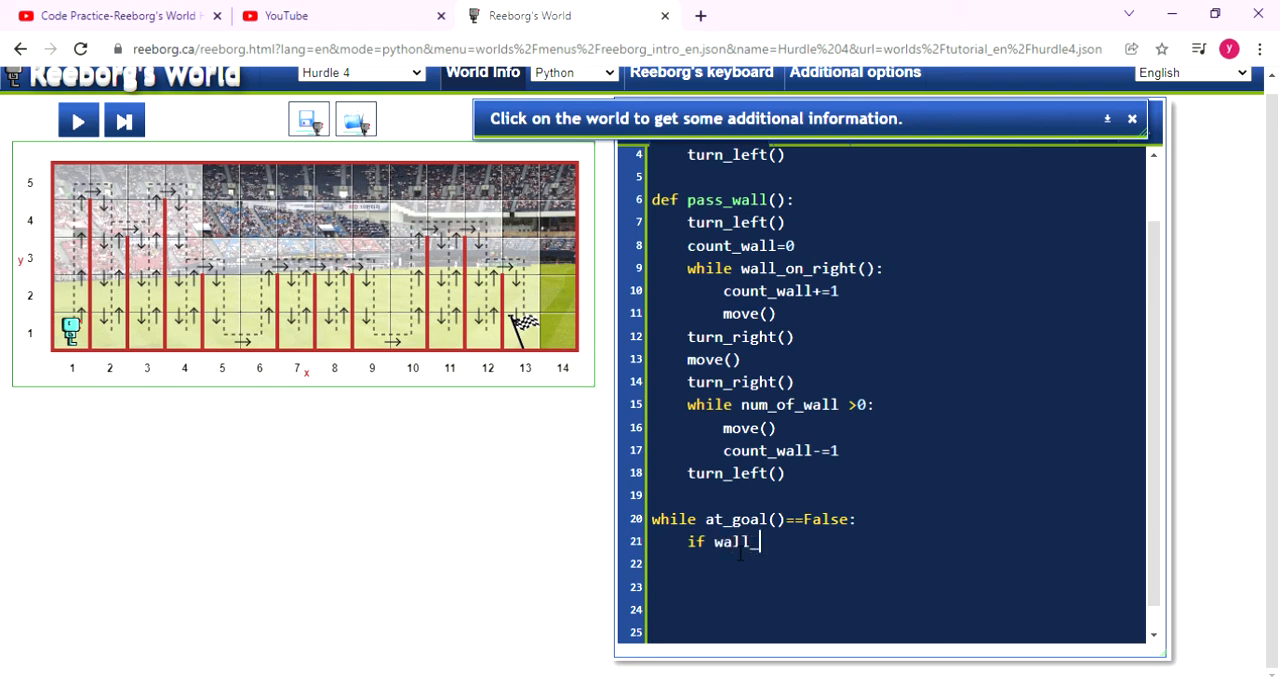
text(in)
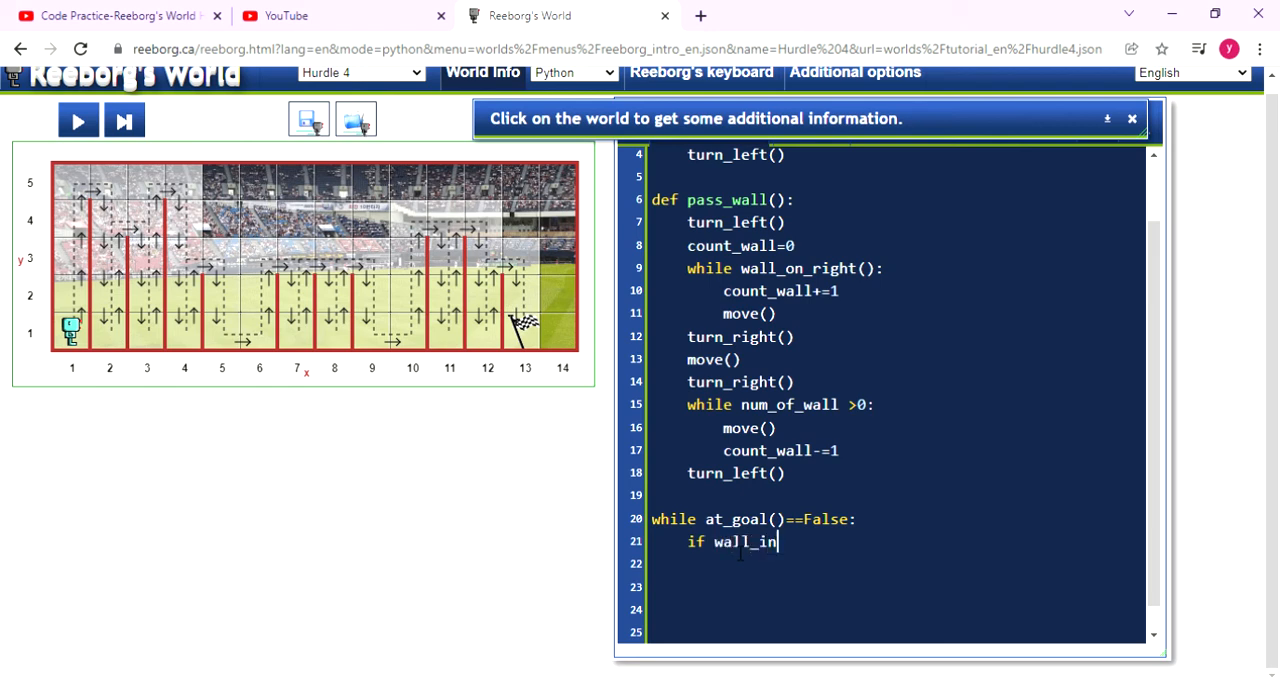
text(_fron)
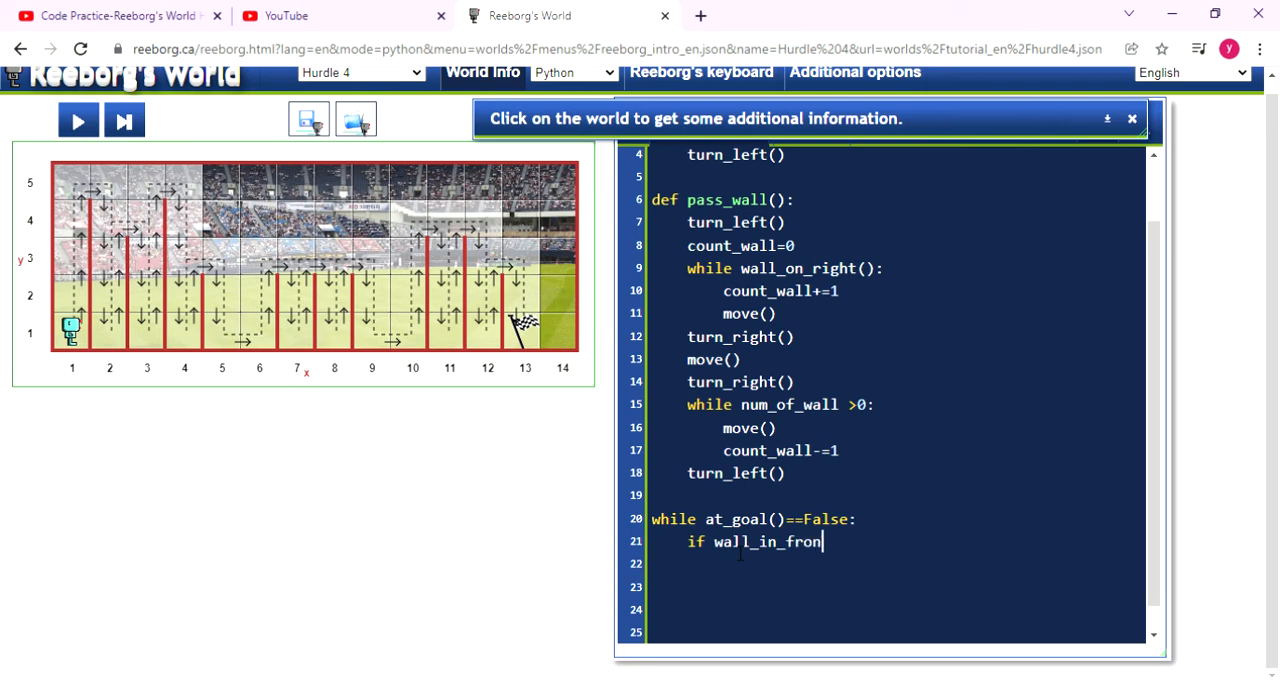
text(t():)
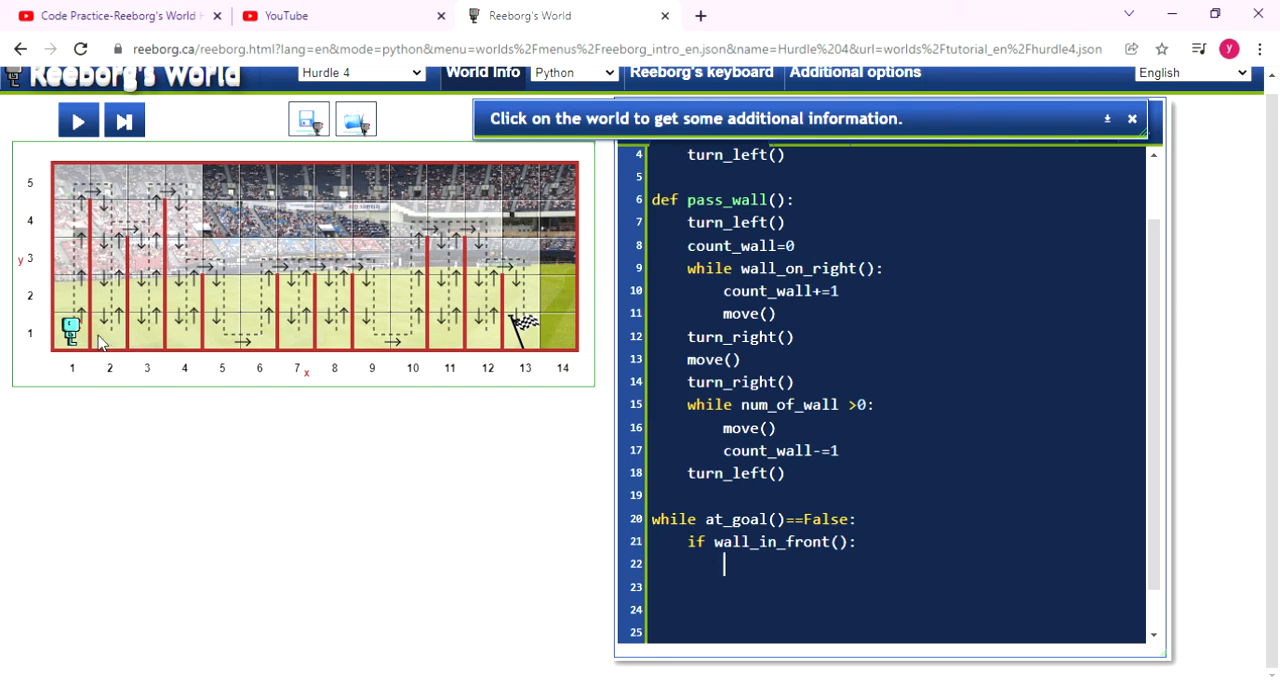
click(110, 344)
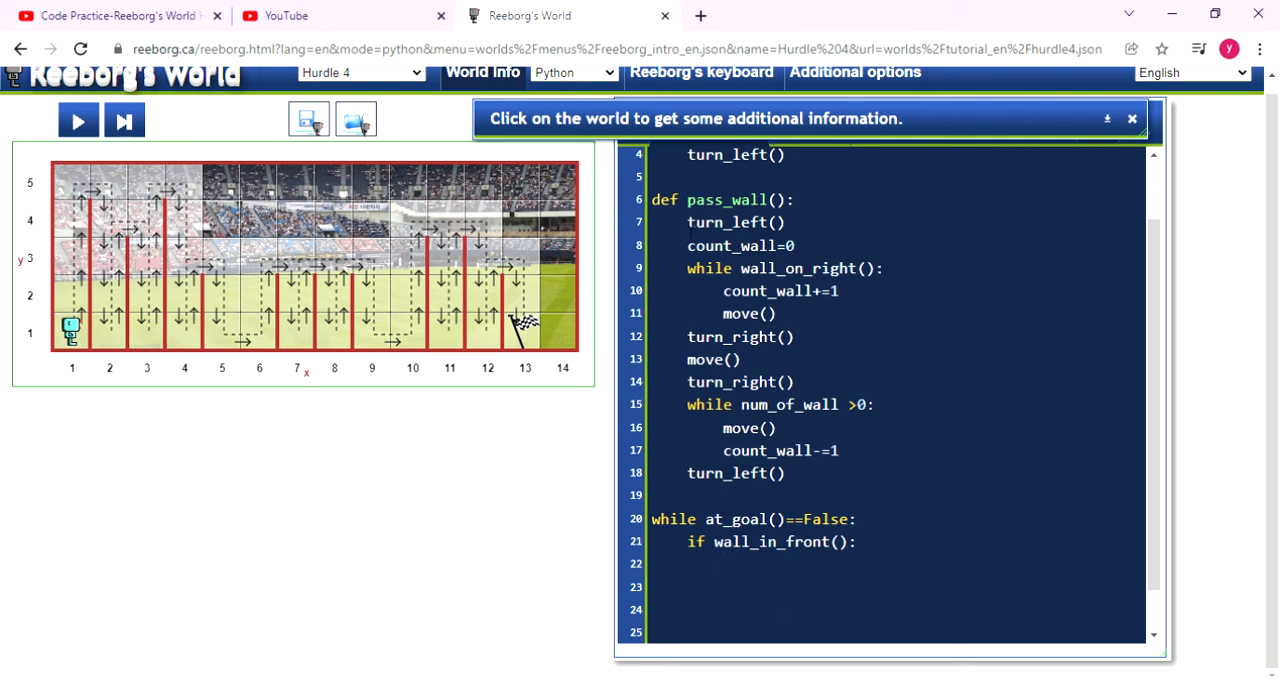
Call pass_wall() under the if, then add an else branch that calls move().
double_click(724, 200)
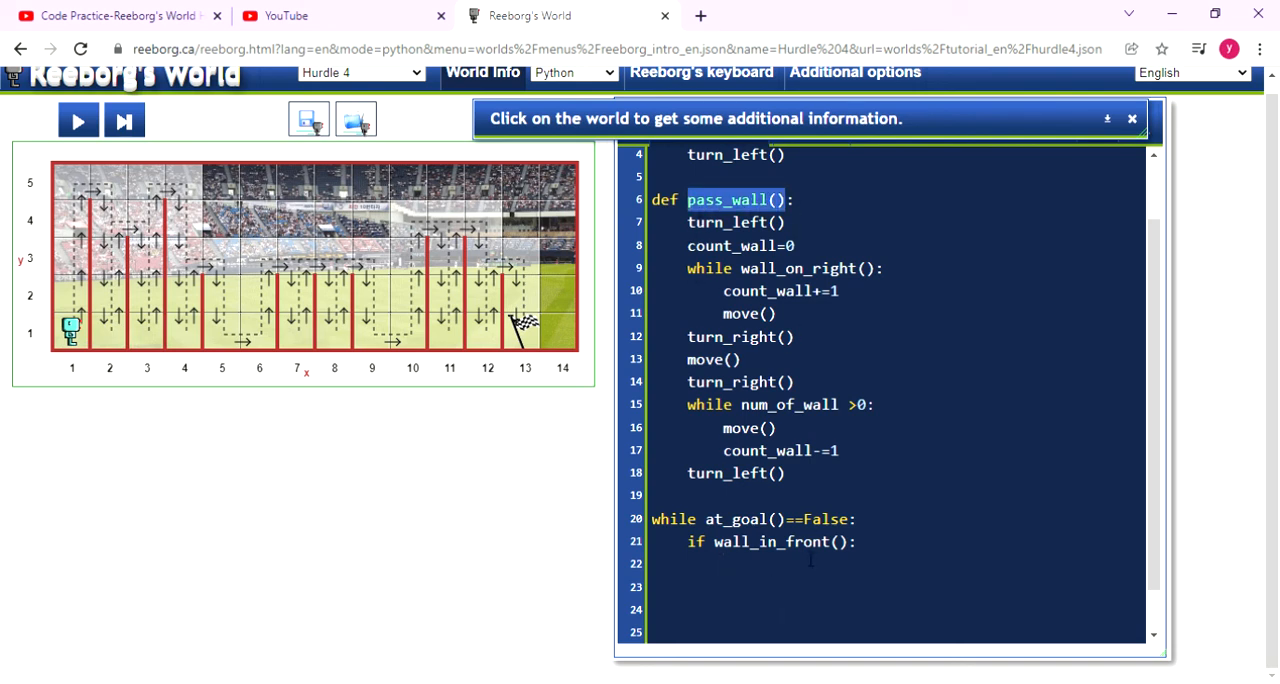
text(pass_wall())
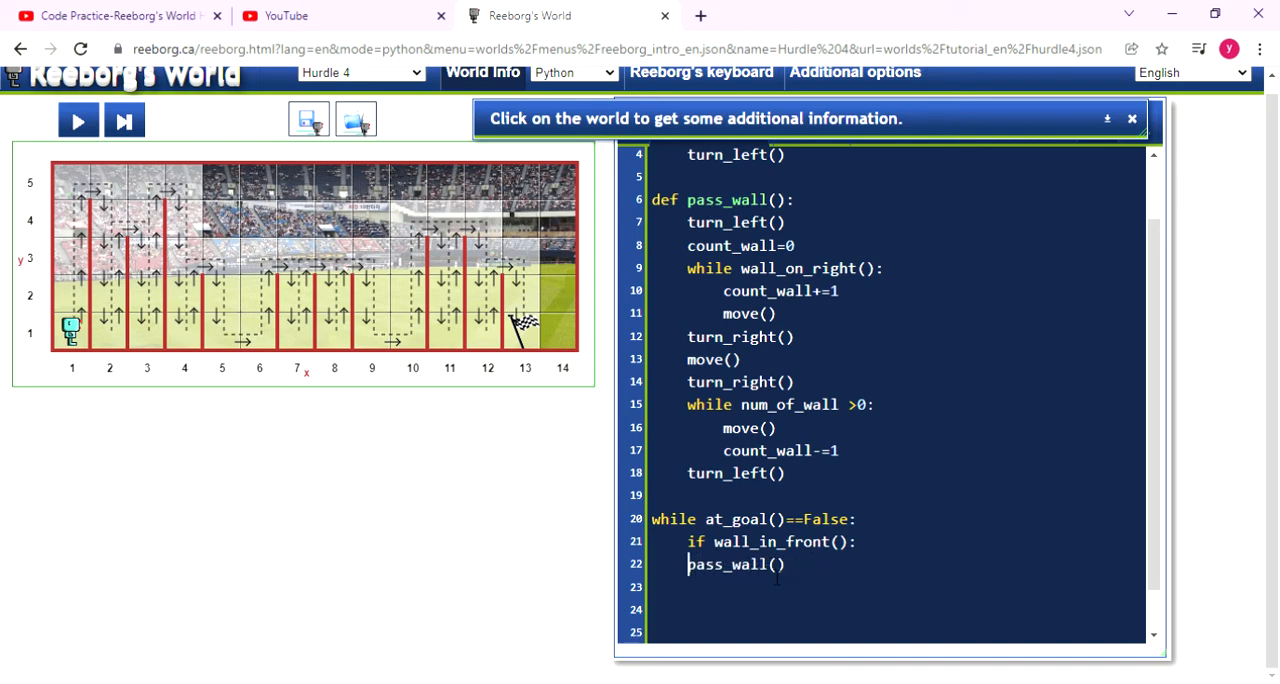
key(Tab)
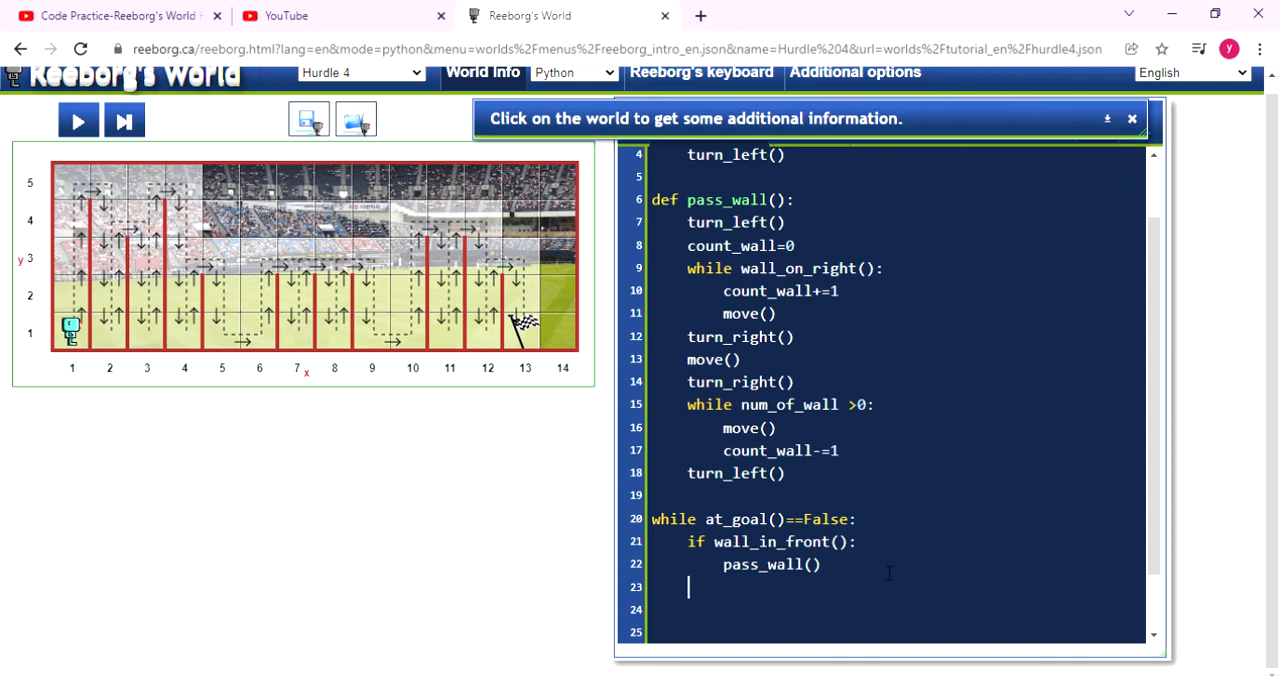
text(else)
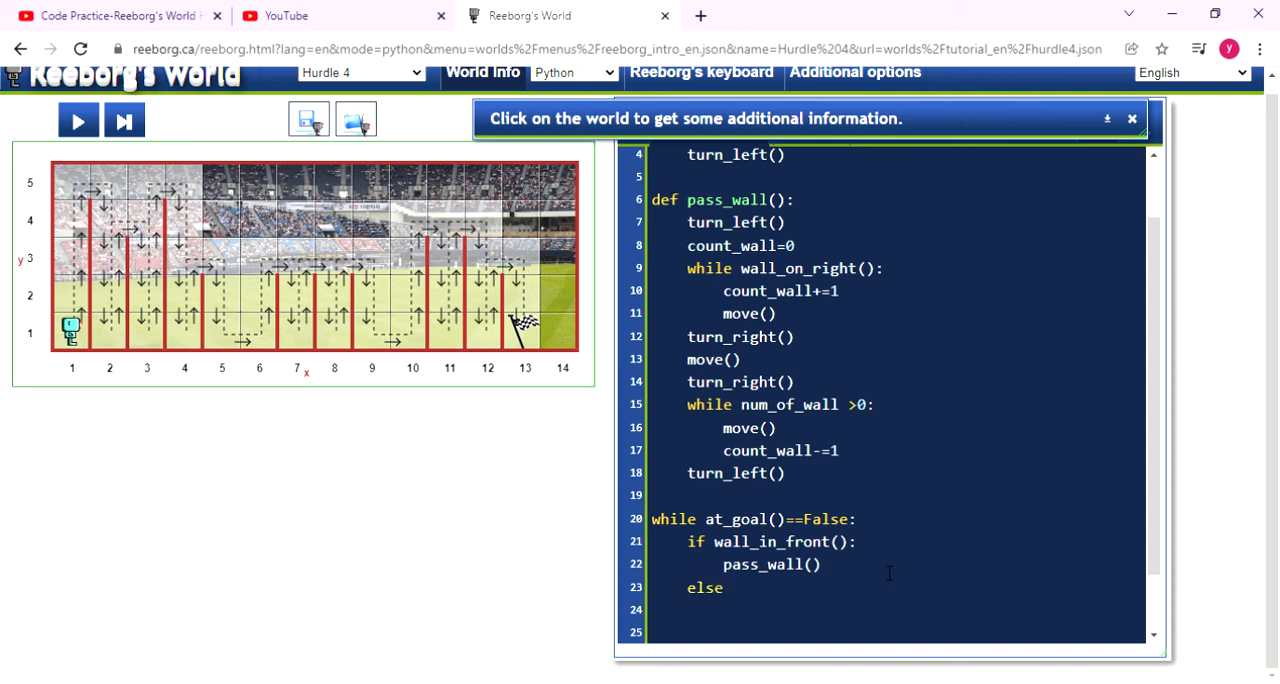
double_click(780, 540)
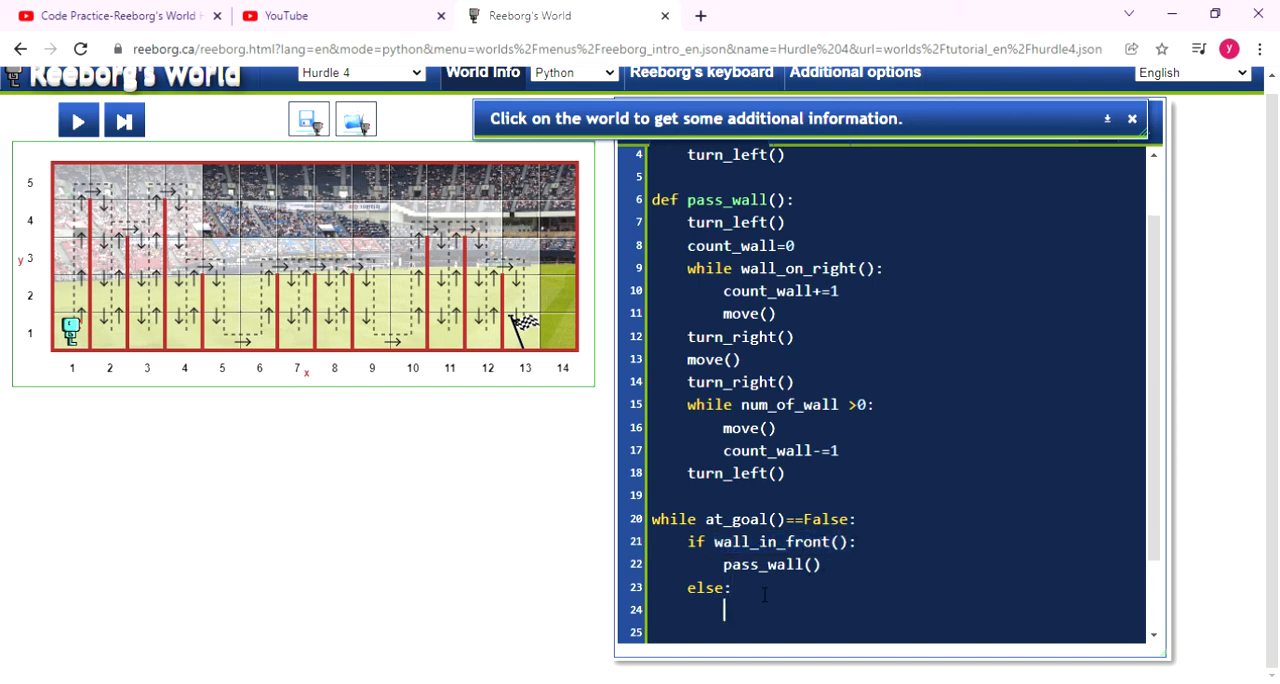
text(move90)
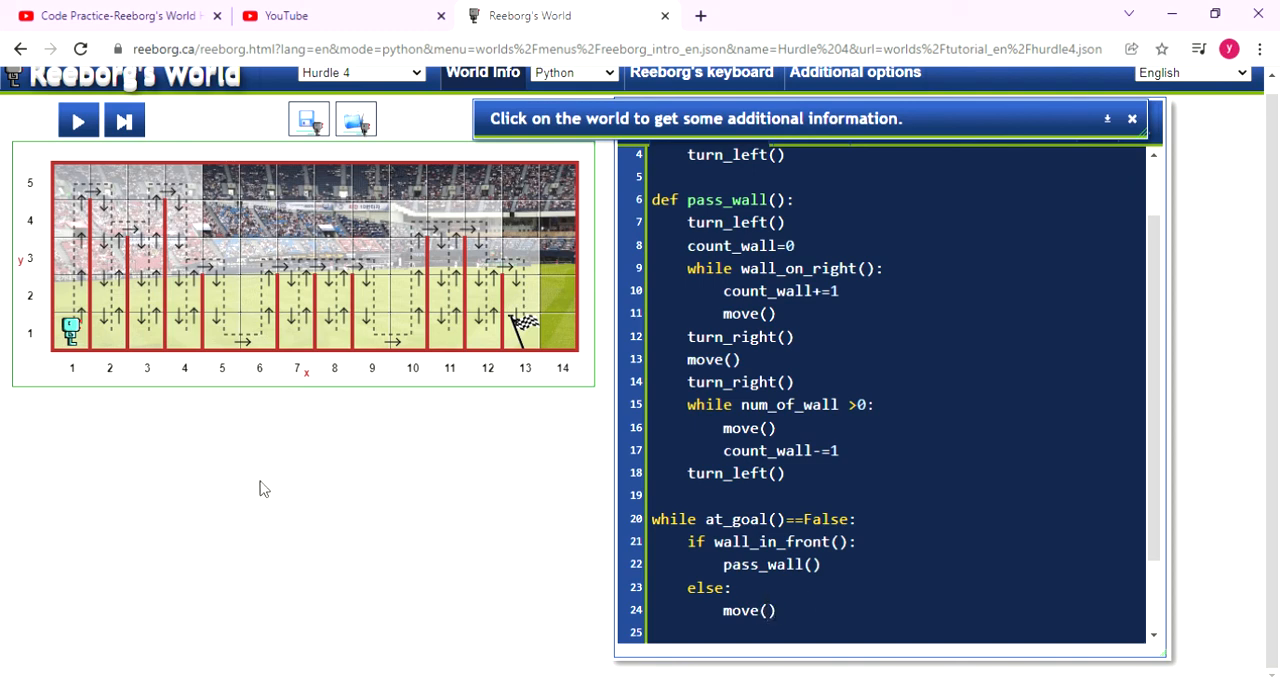
mouse_move(228, 350)
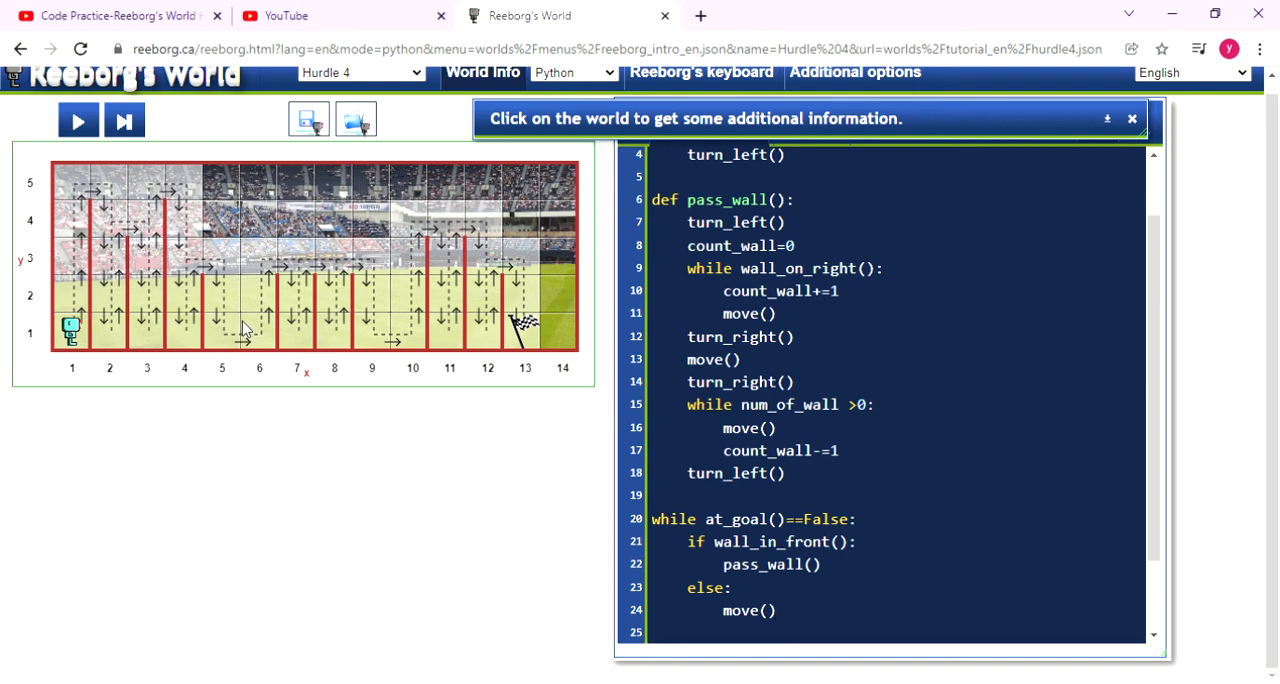
mouse_move(248, 340)
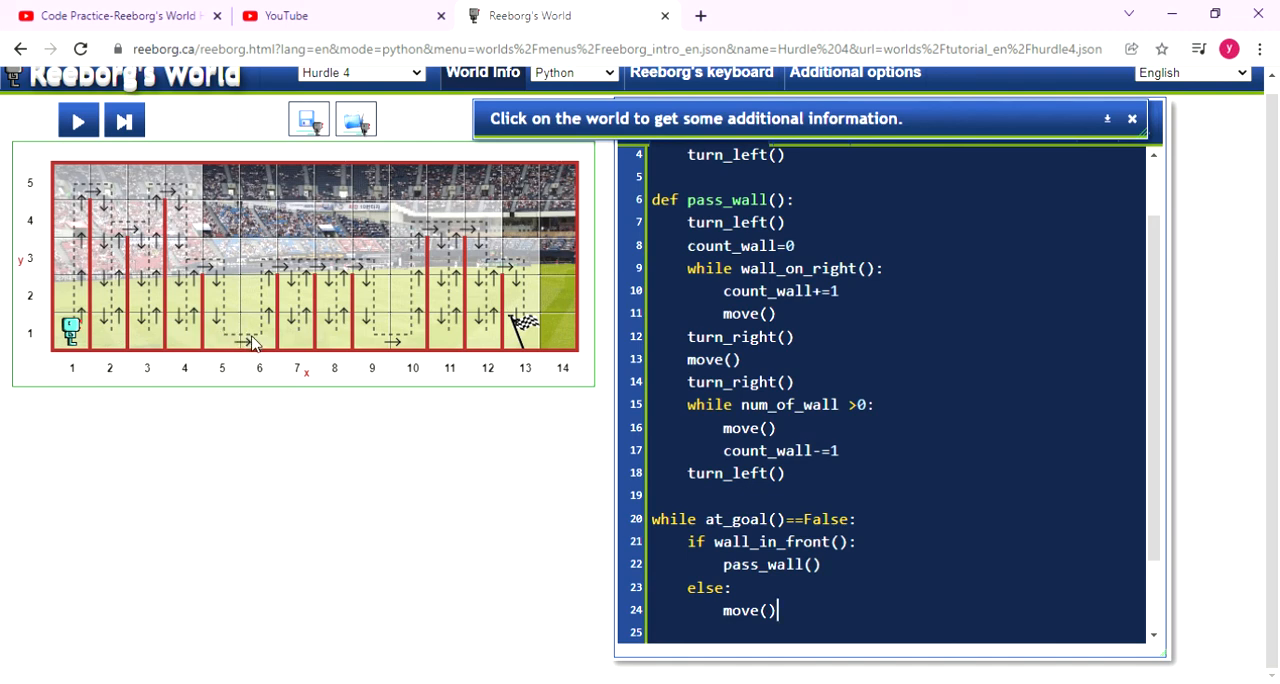
scroll(down, 3)
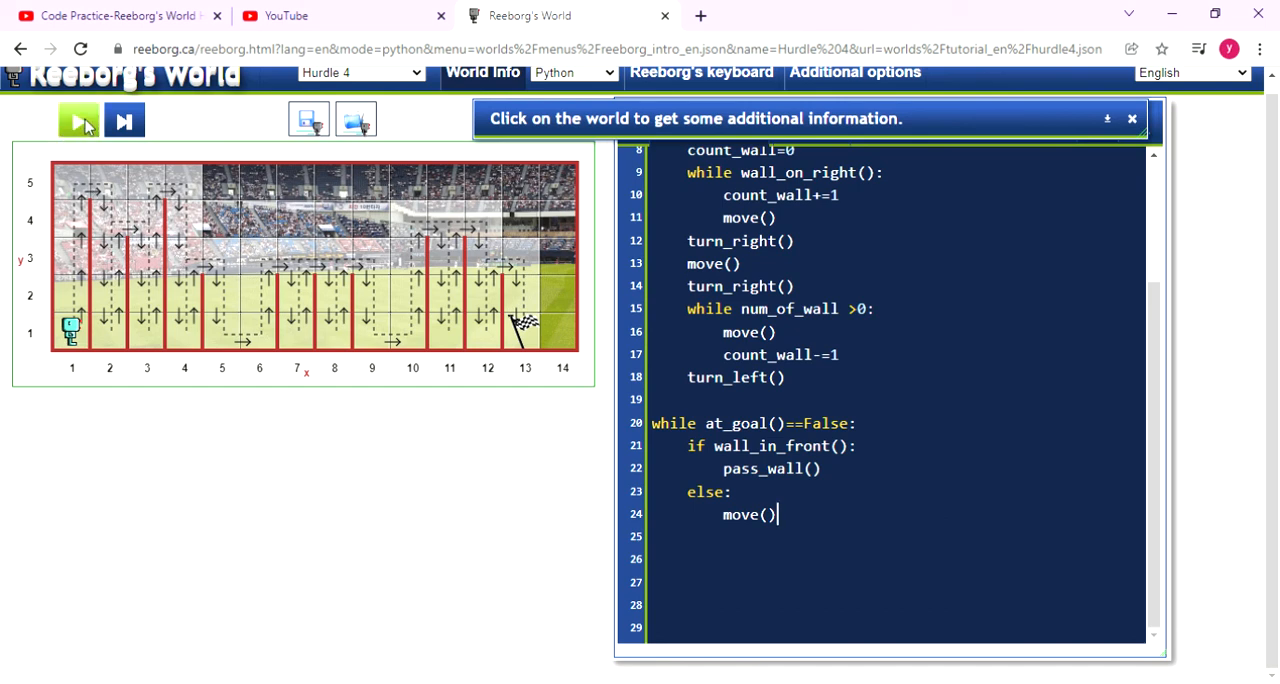
Run the finished program on Hurdle 4.
click(78, 120)
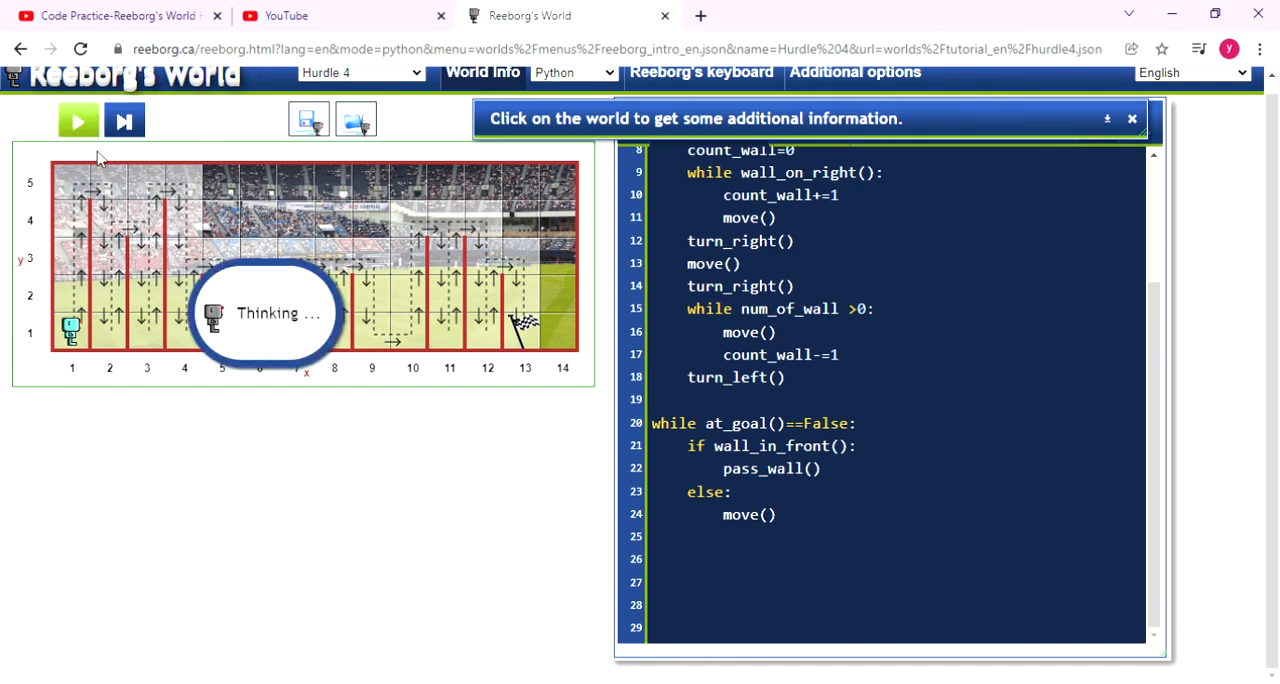
click(78, 120)
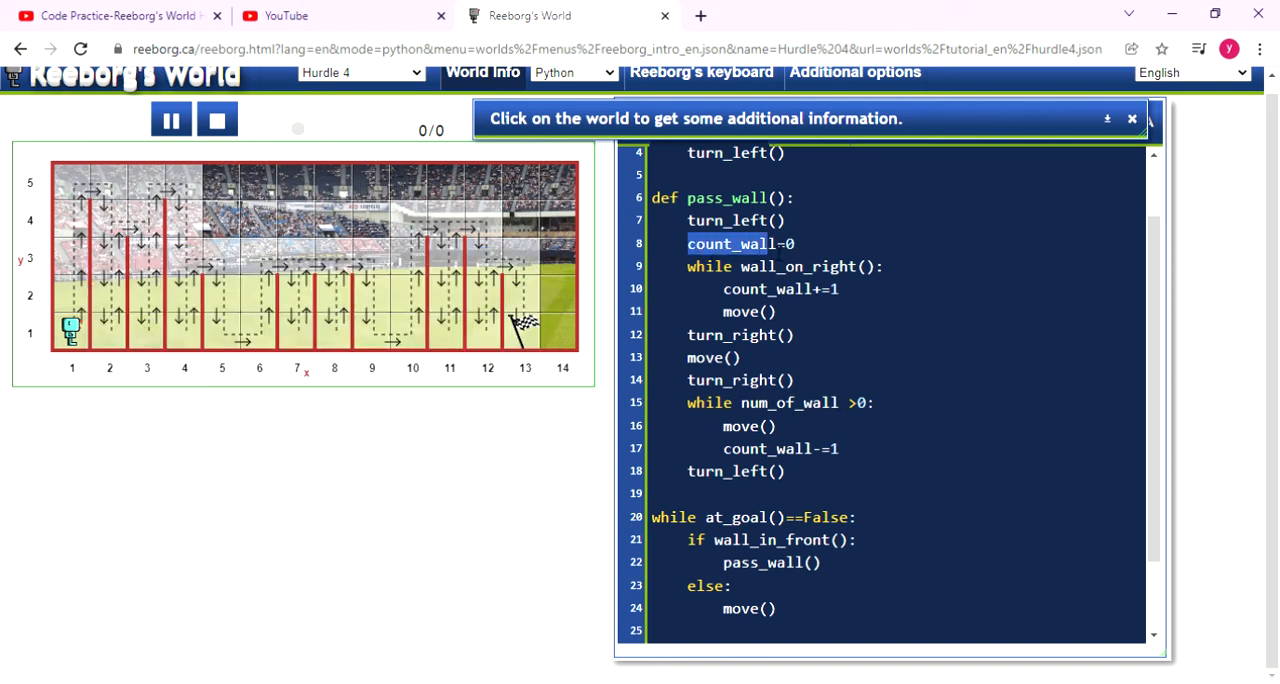
Replace num_of_wall with count_wall in the second loop's condition and run again.
double_click(788, 402)
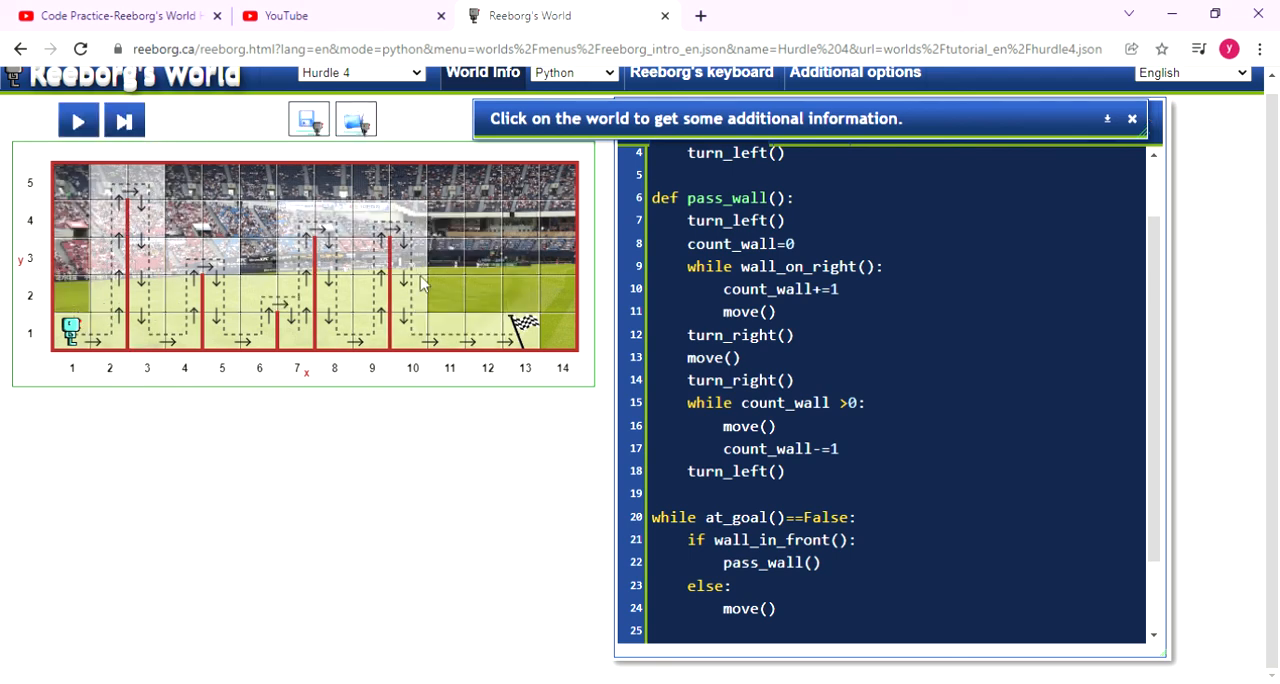
mouse_move(136, 284)
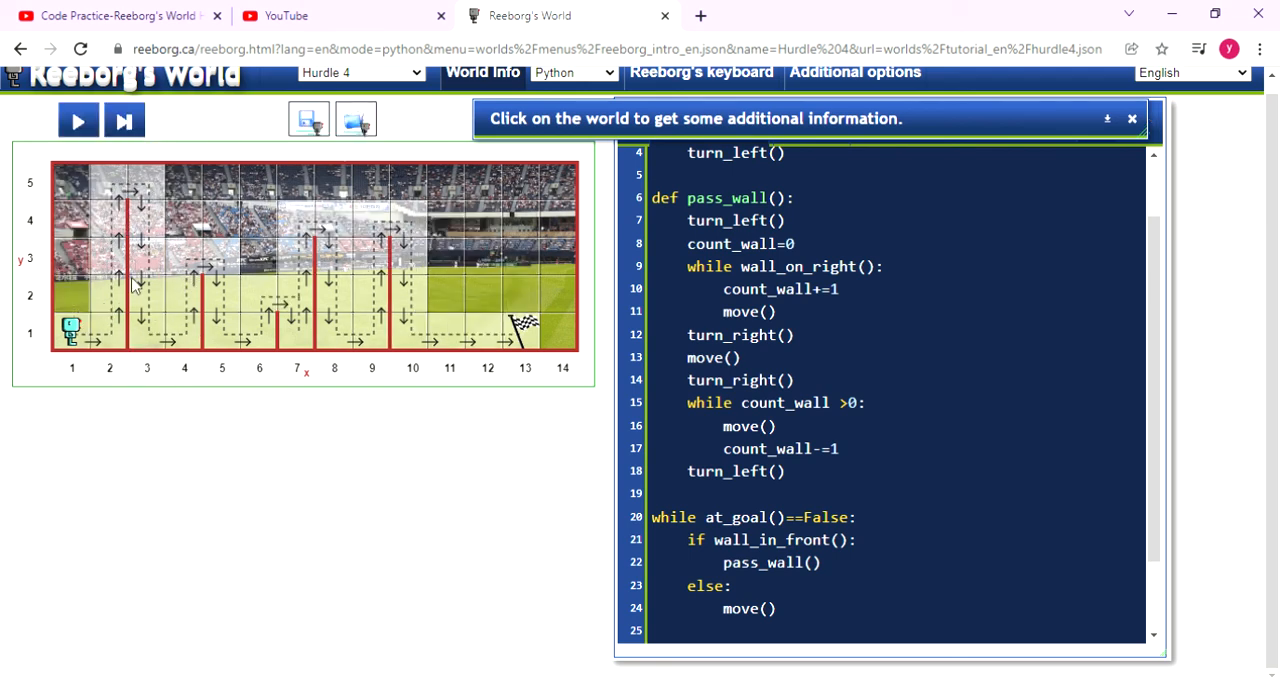
click(78, 120)
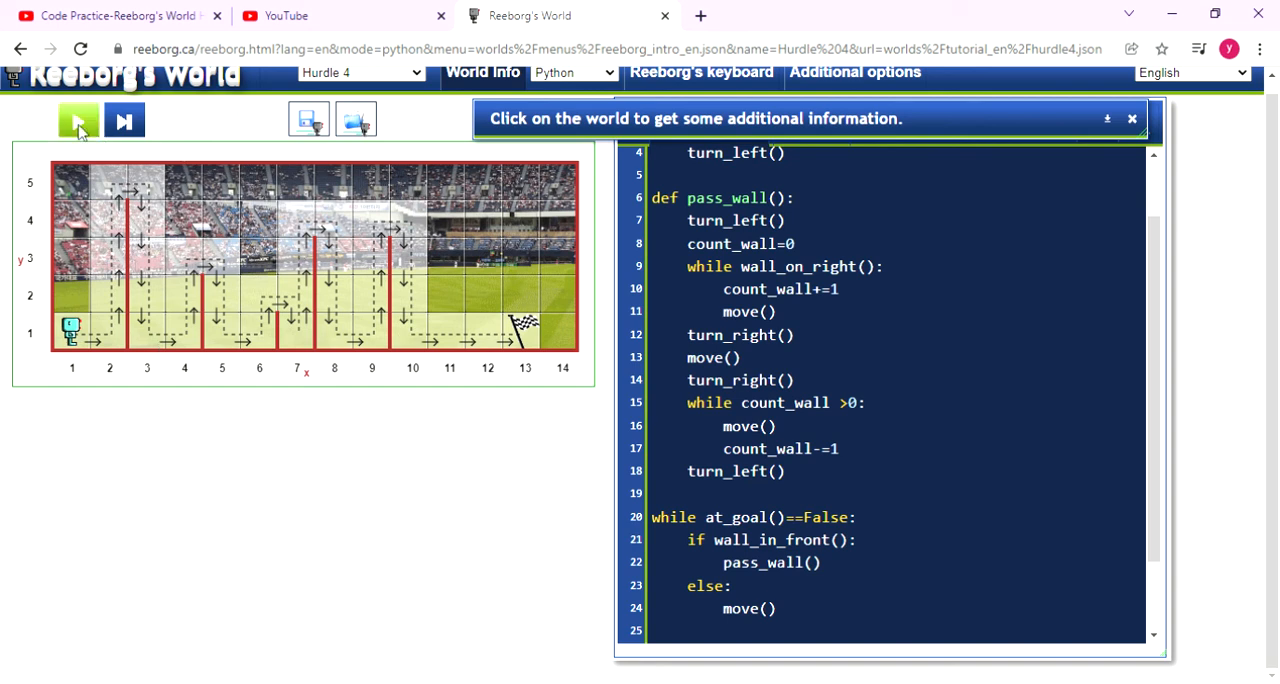
click(78, 120)
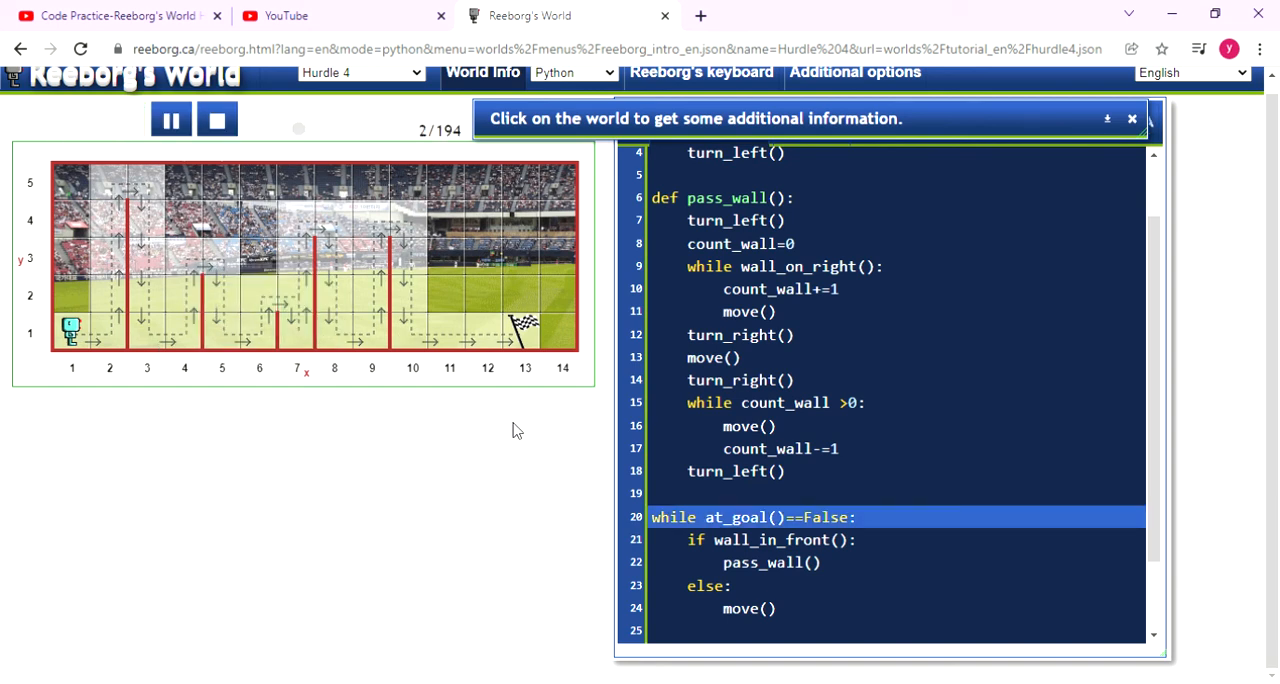